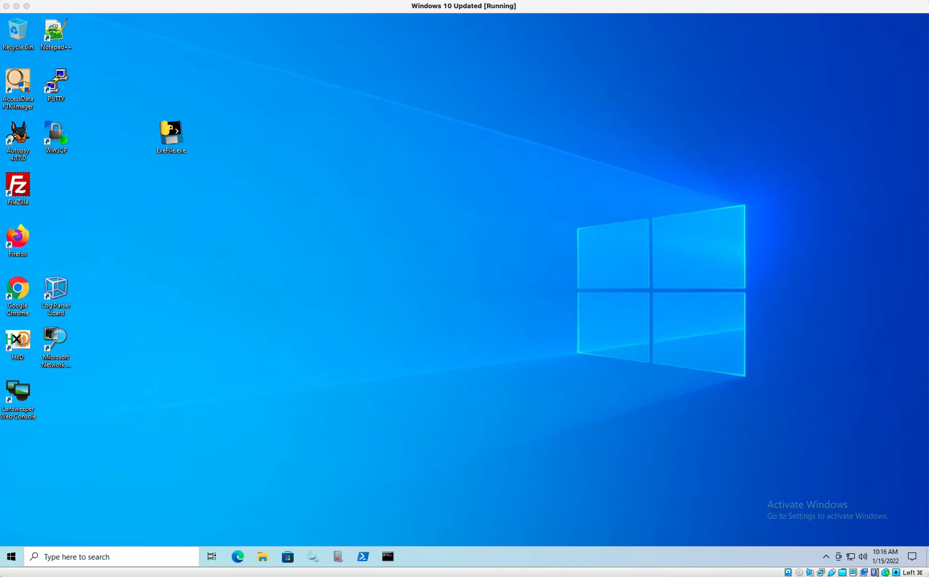
{"action": "mouse_move", "coordinate": [190, 138]}
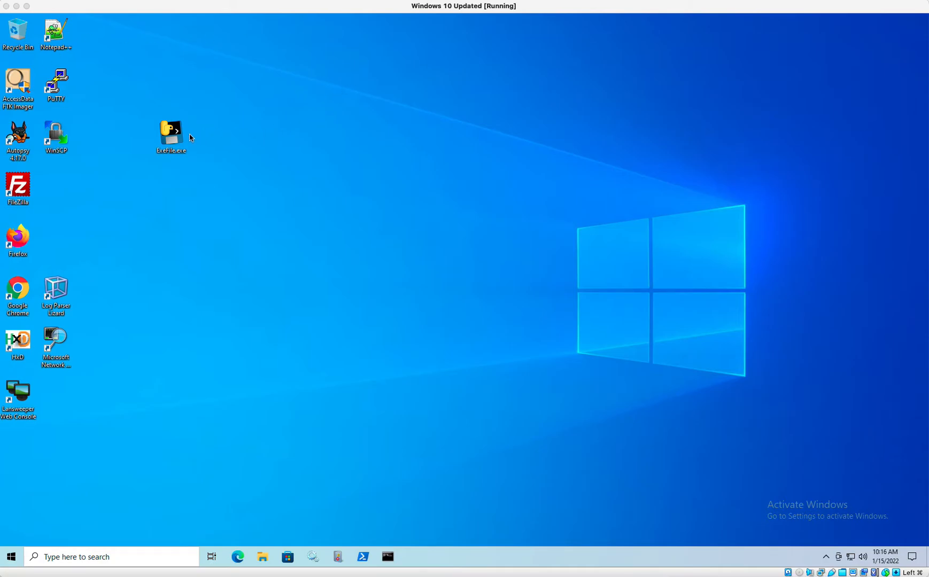
- Review Ethernet 2's properties (IPv4 10.0.2.5) in Network Status, then close Settings
{"action": "left_click", "coordinate": [171, 133]}
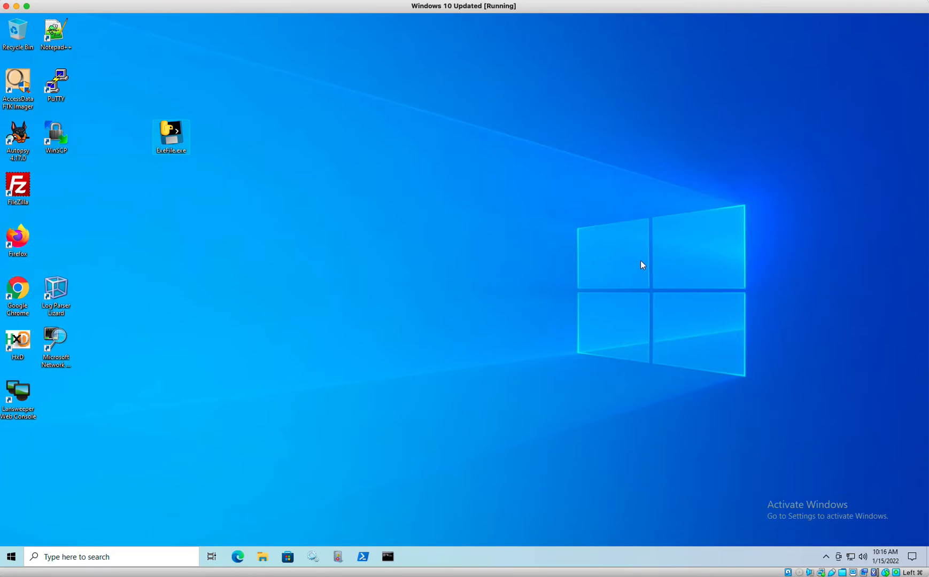
{"action": "mouse_move", "coordinate": [631, 263]}
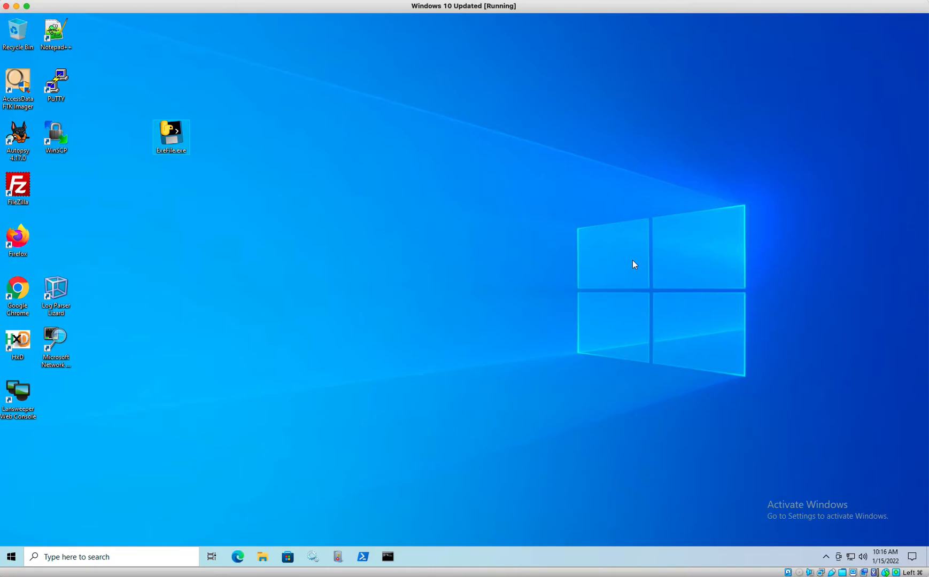
{"action": "mouse_move", "coordinate": [17, 190]}
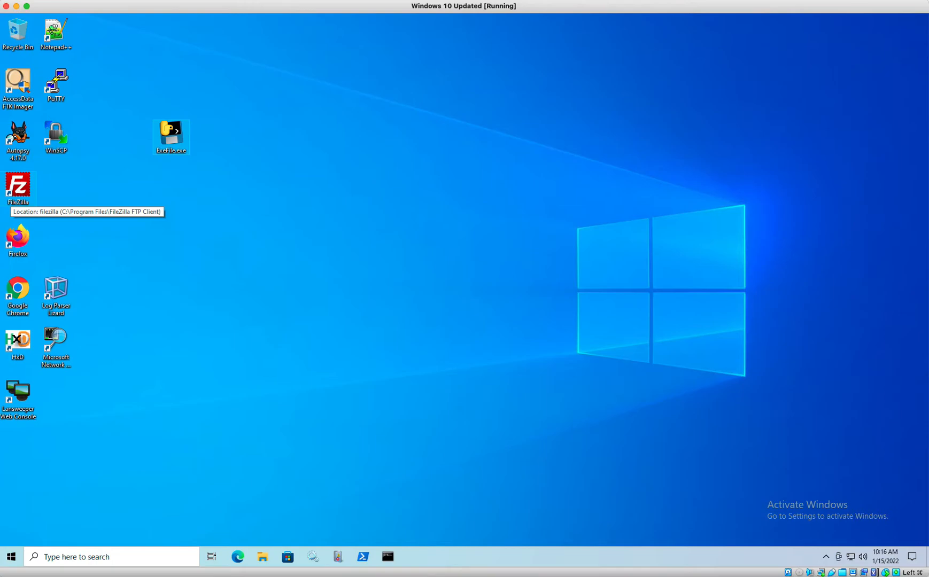
{"action": "mouse_move", "coordinate": [429, 313]}
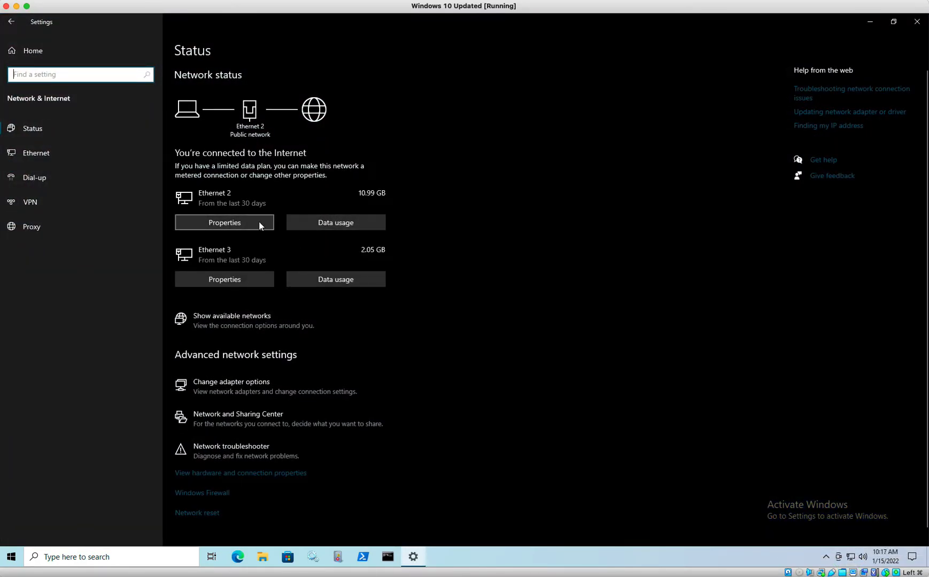
{"action": "left_click", "coordinate": [37, 153]}
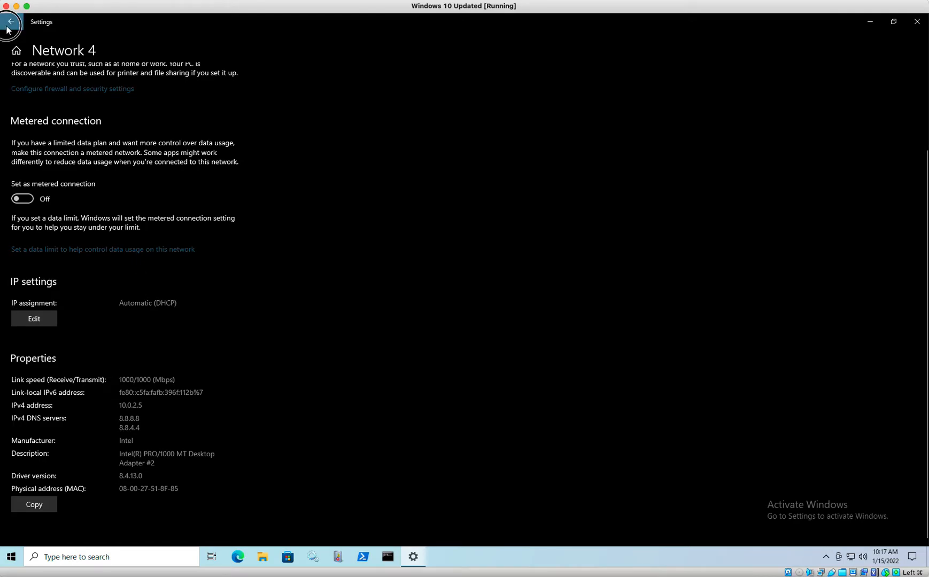
{"action": "left_click", "coordinate": [11, 22]}
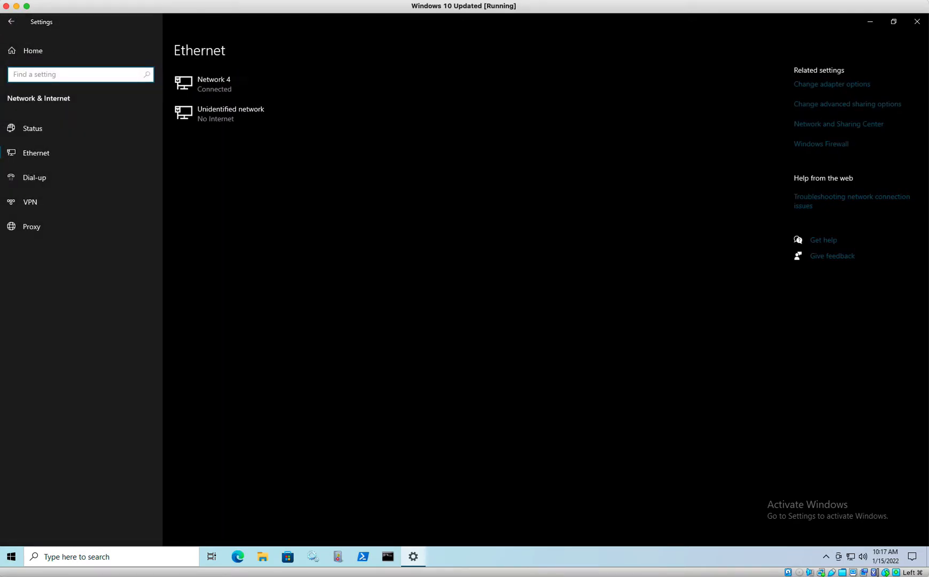
{"action": "left_click", "coordinate": [913, 23]}
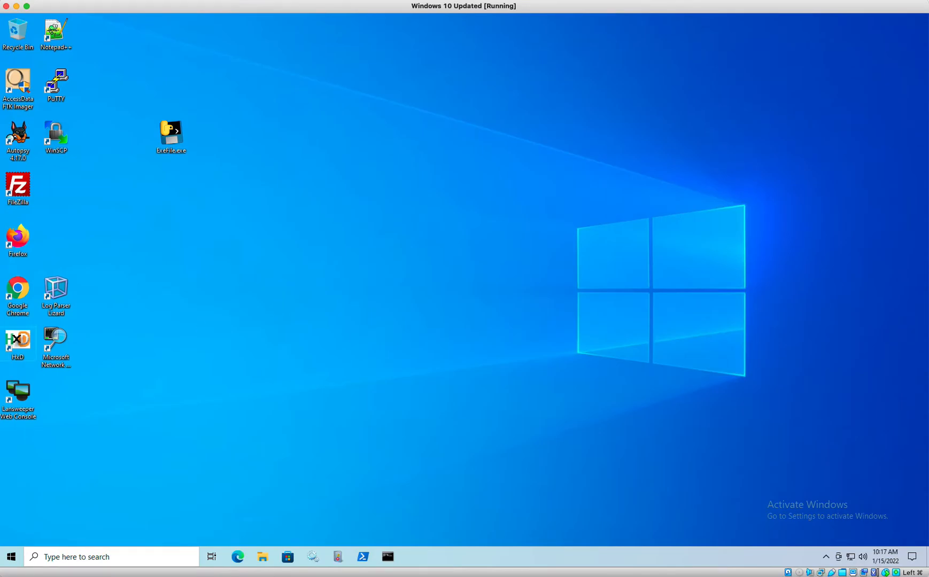
{"action": "mouse_move", "coordinate": [201, 435]}
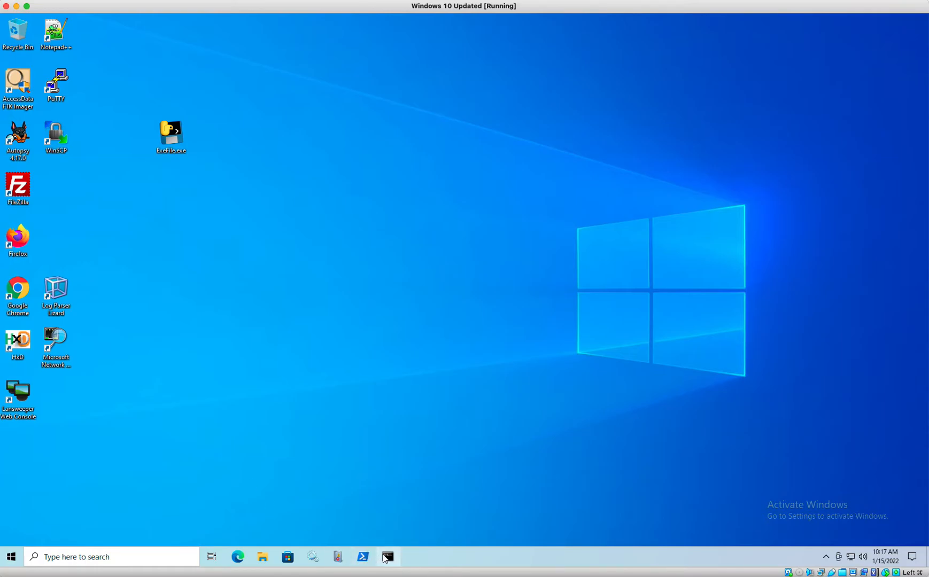
- Run ipconfig in Command Prompt to show Ethernet 2 at 10.0.2.5 with gateway 10.0.2.1
{"action": "left_click", "coordinate": [387, 557]}
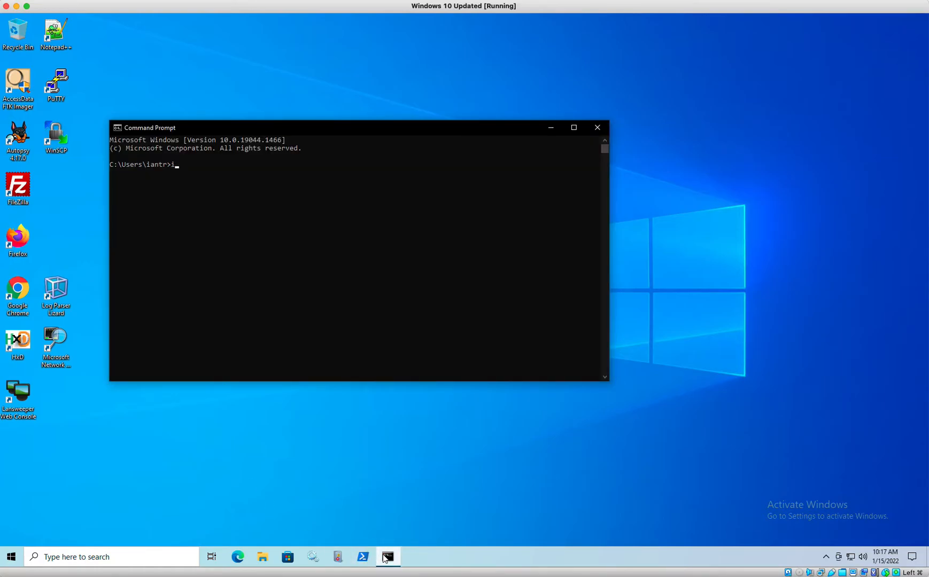
{"action": "type", "text": "pconfig"}
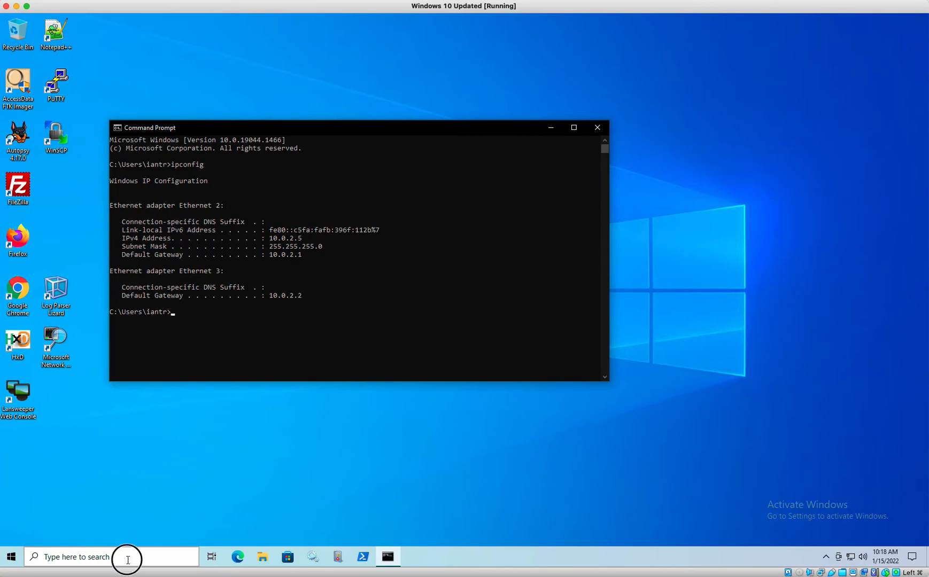
- Launch Wireshark from Start search and skip the offered software update
{"action": "type", "text": "wireshark"}
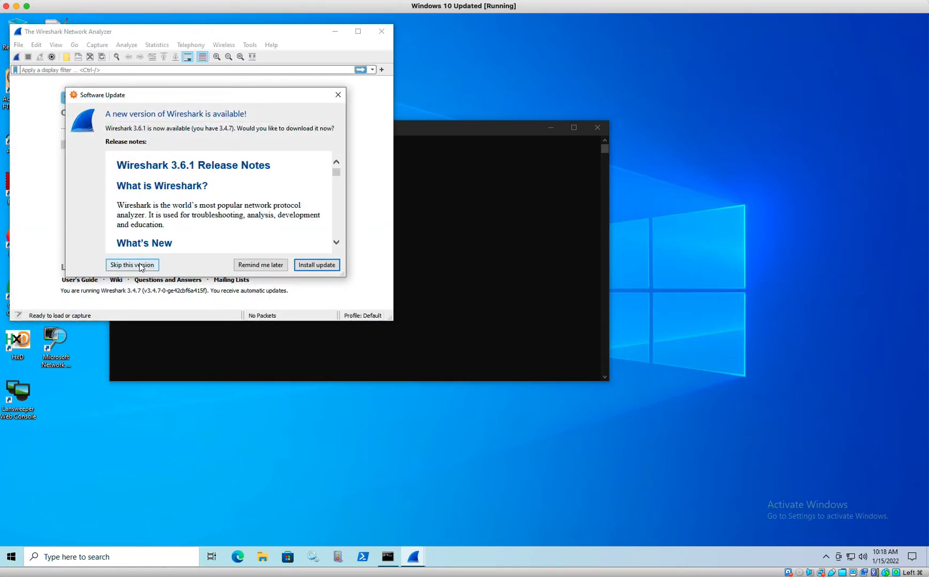
{"action": "left_click", "coordinate": [132, 265]}
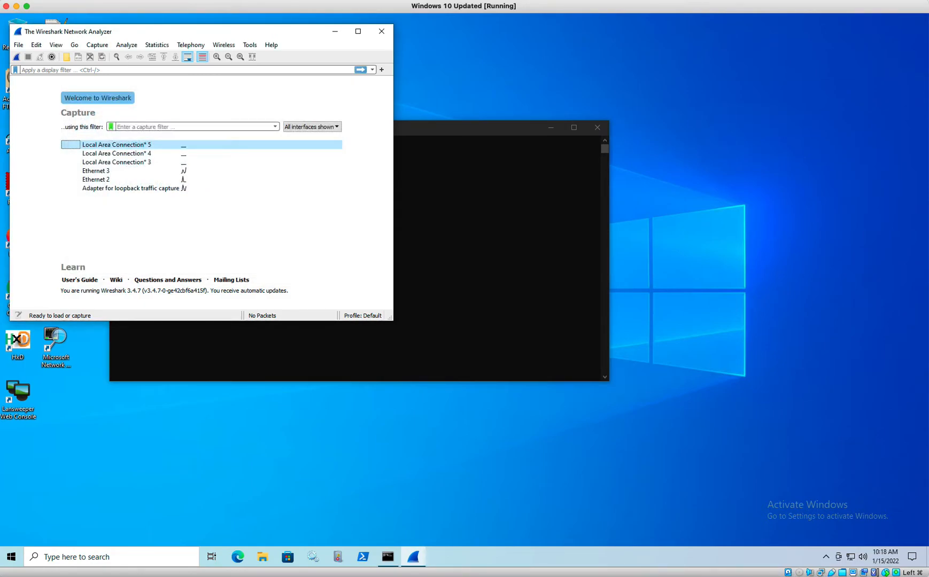
{"action": "mouse_move", "coordinate": [91, 229]}
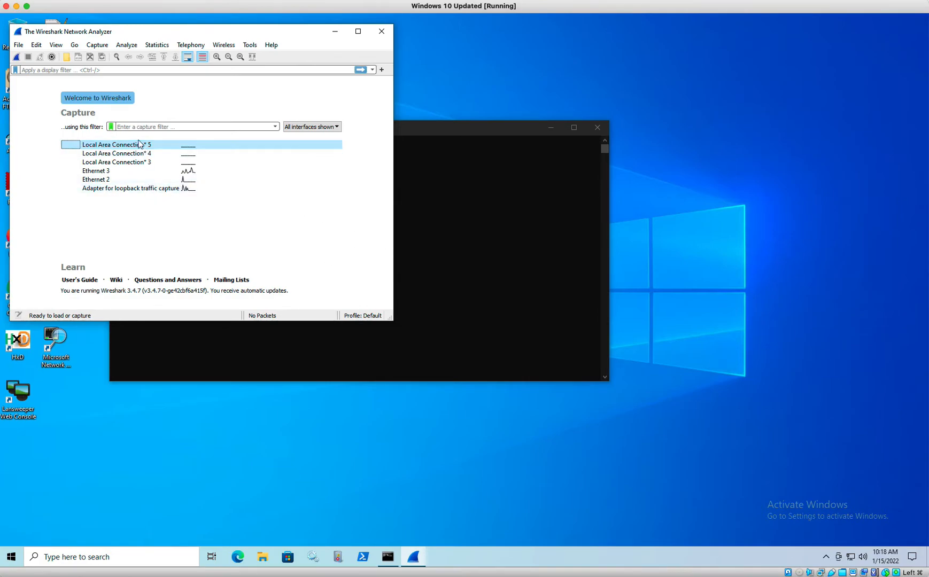
- Search for network status and reach Network and Sharing Center via Control Panel
{"action": "left_click", "coordinate": [96, 557]}
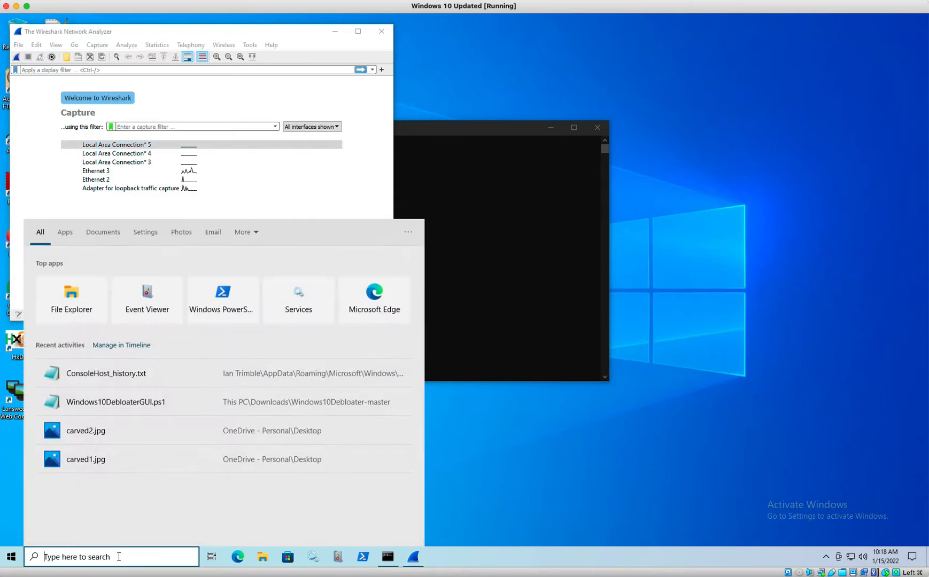
{"action": "type", "text": "network status"}
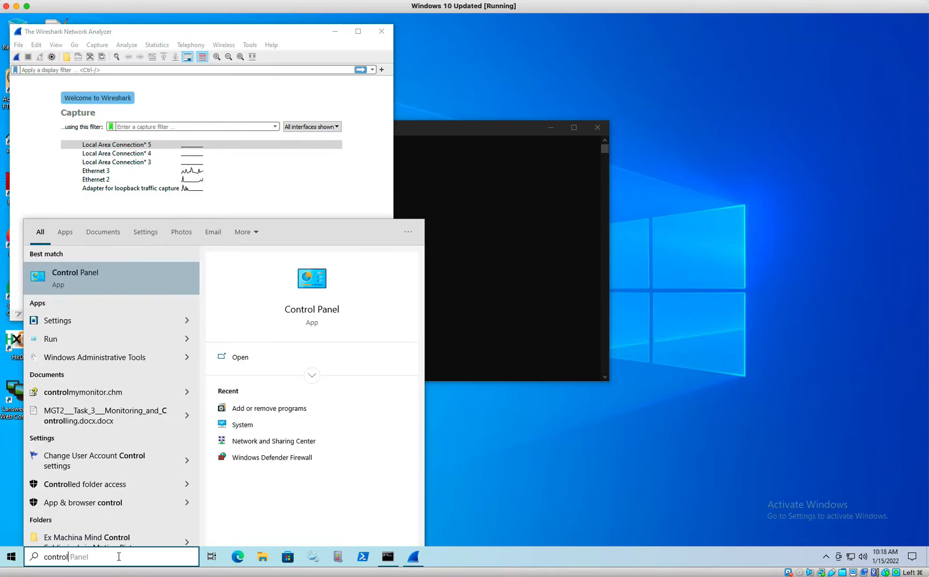
{"action": "left_click", "coordinate": [75, 272]}
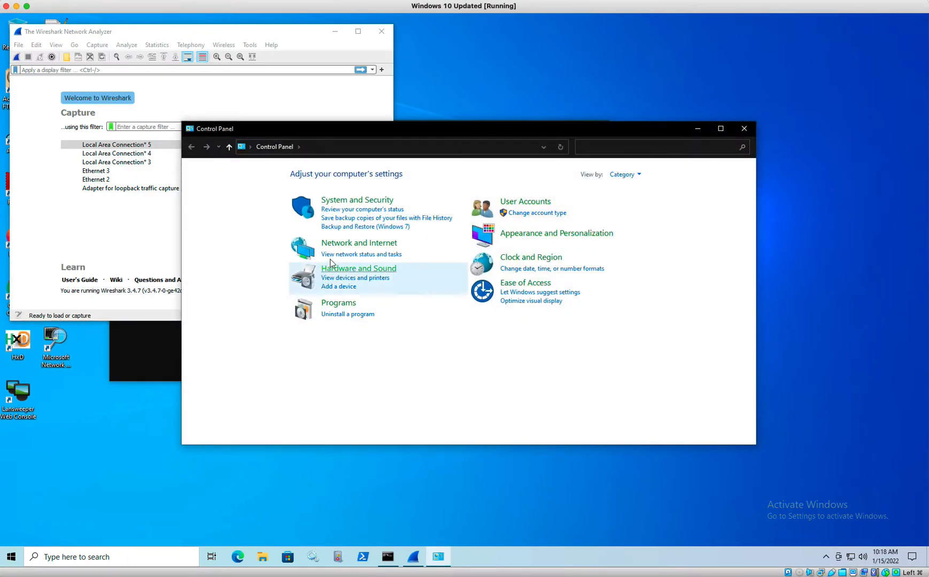
{"action": "left_click", "coordinate": [359, 243]}
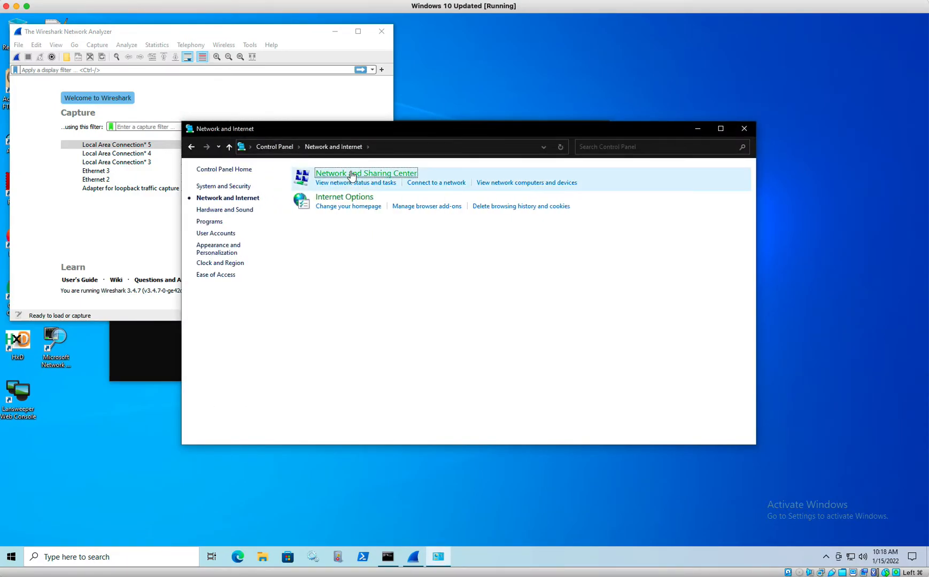
{"action": "left_click", "coordinate": [366, 174]}
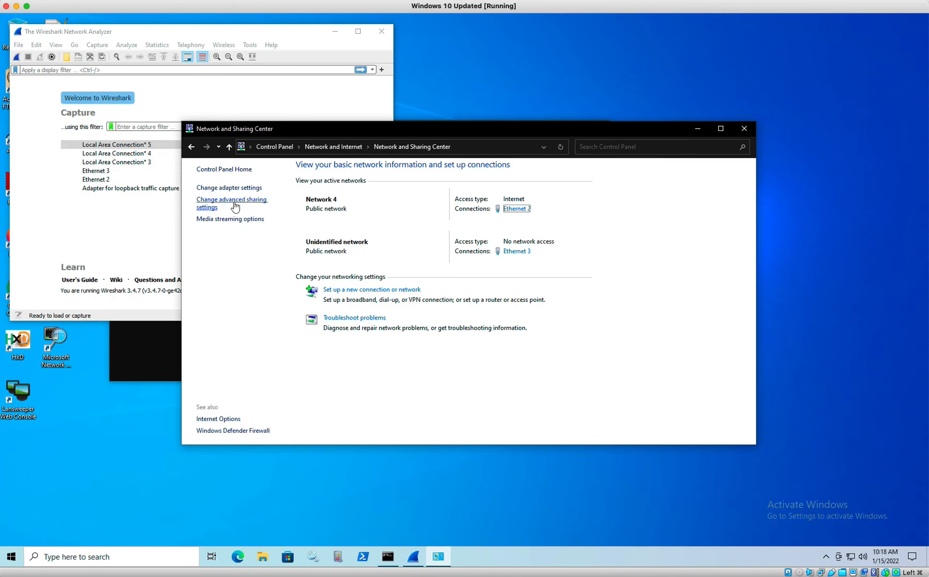
{"action": "mouse_move", "coordinate": [225, 184]}
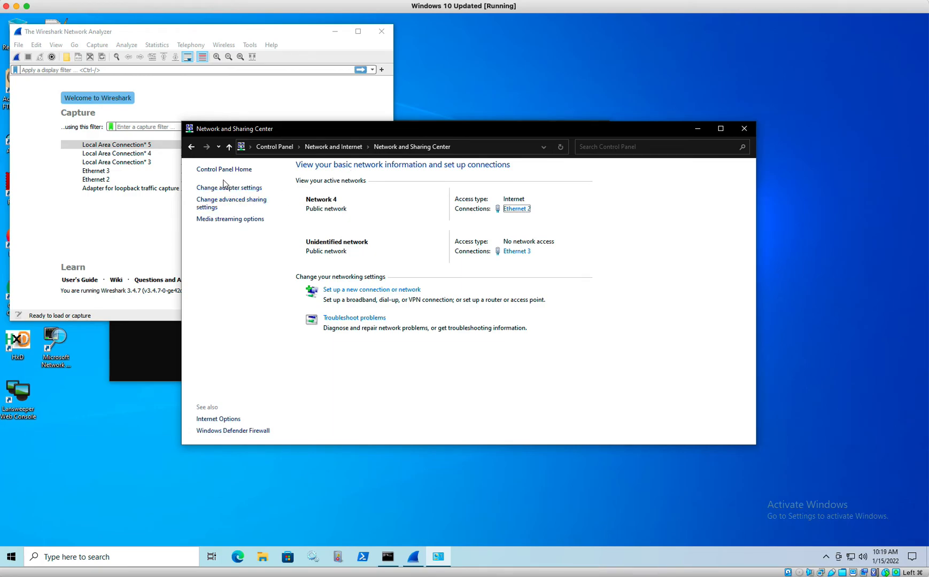
- Show the adapter list with Ethernet 2 and Ethernet 3, then return to Wireshark's interface list
{"action": "left_click", "coordinate": [215, 191]}
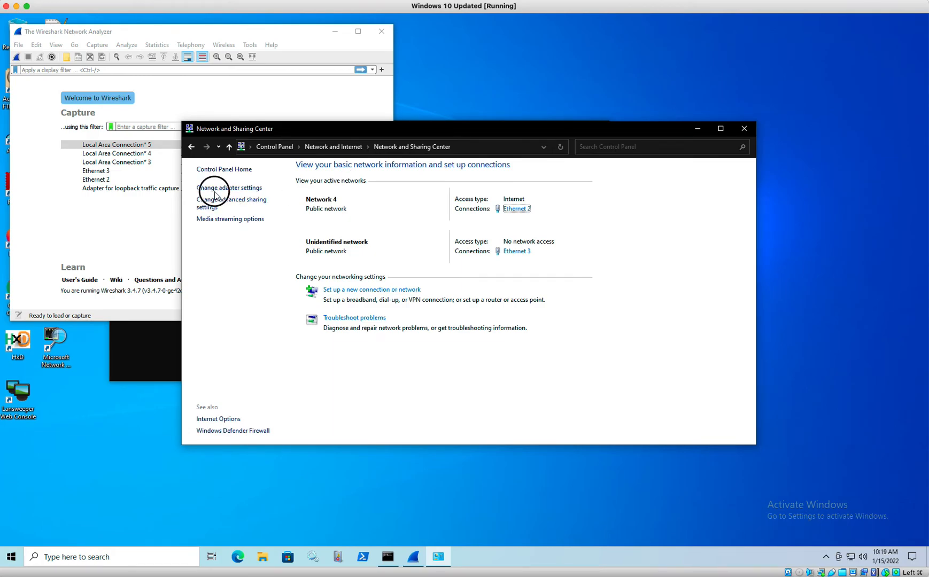
{"action": "left_click", "coordinate": [213, 192]}
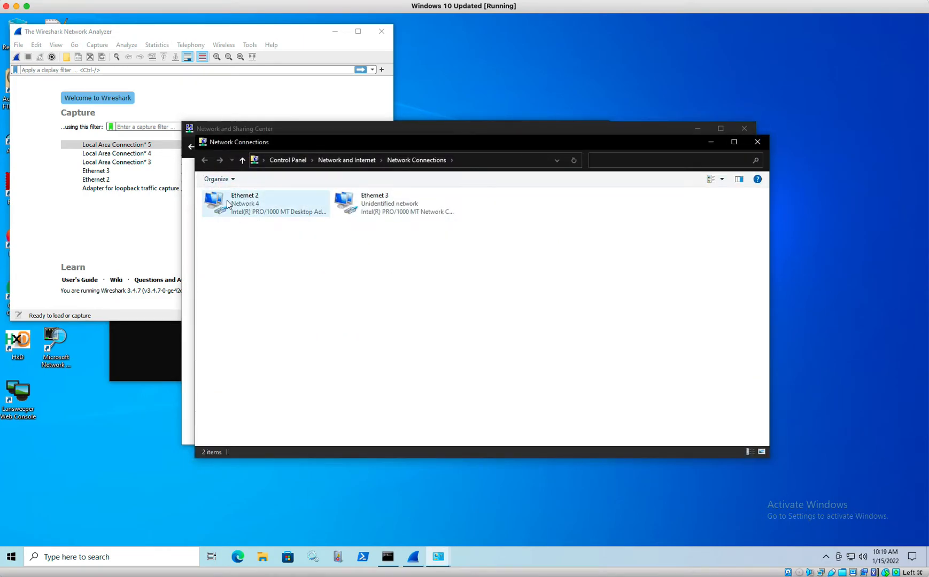
{"action": "mouse_move", "coordinate": [248, 211]}
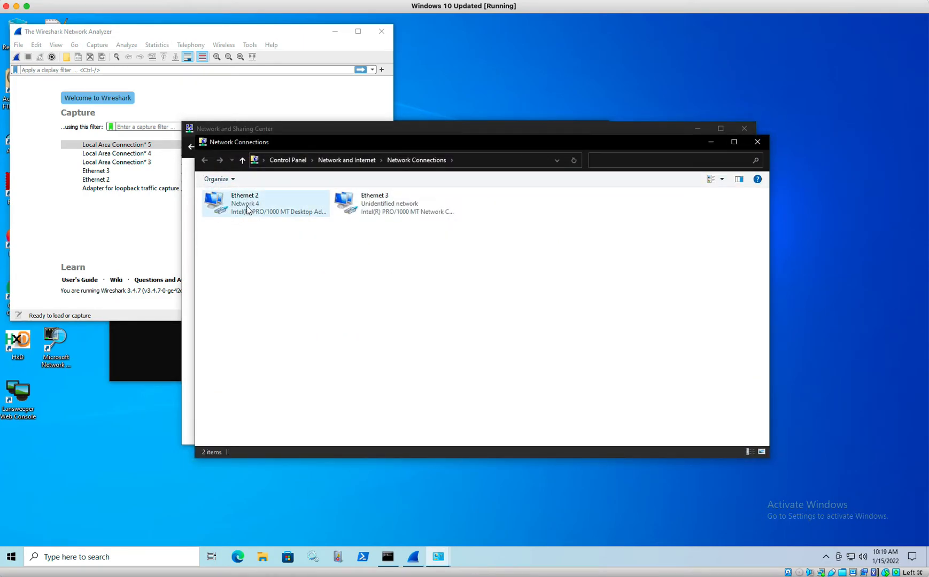
{"action": "left_click", "coordinate": [250, 204]}
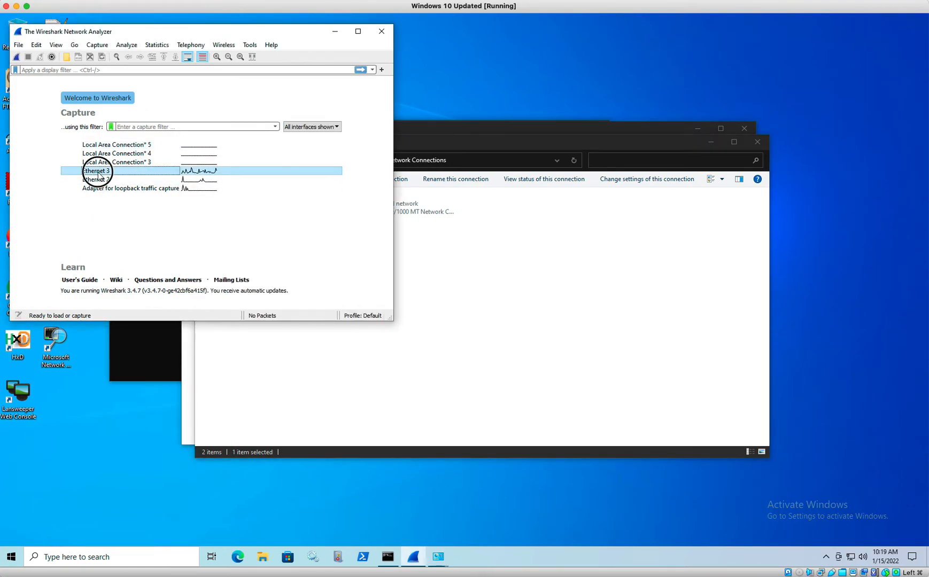
- Start a live capture on Ethernet 2 and close Network and Sharing Center
{"action": "left_click", "coordinate": [96, 179]}
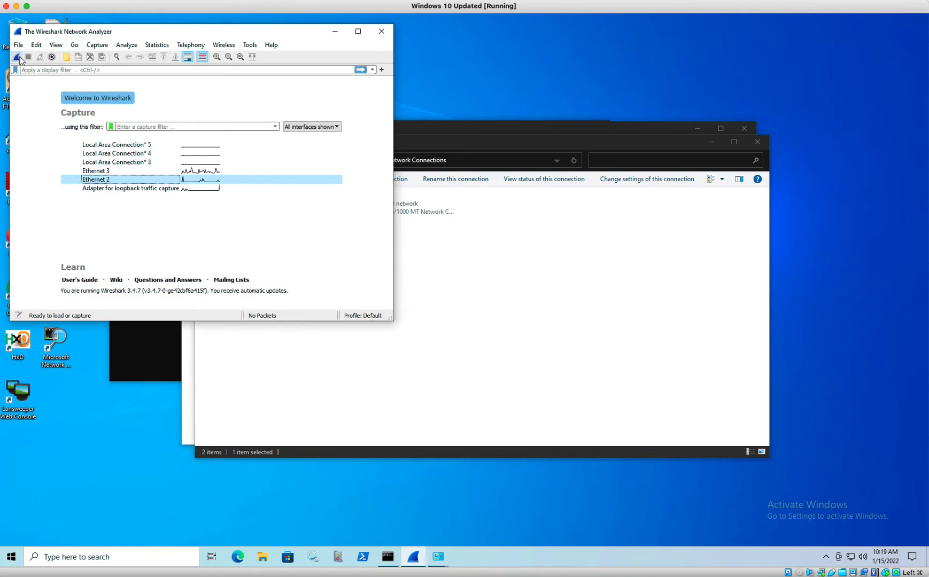
{"action": "left_click", "coordinate": [20, 58]}
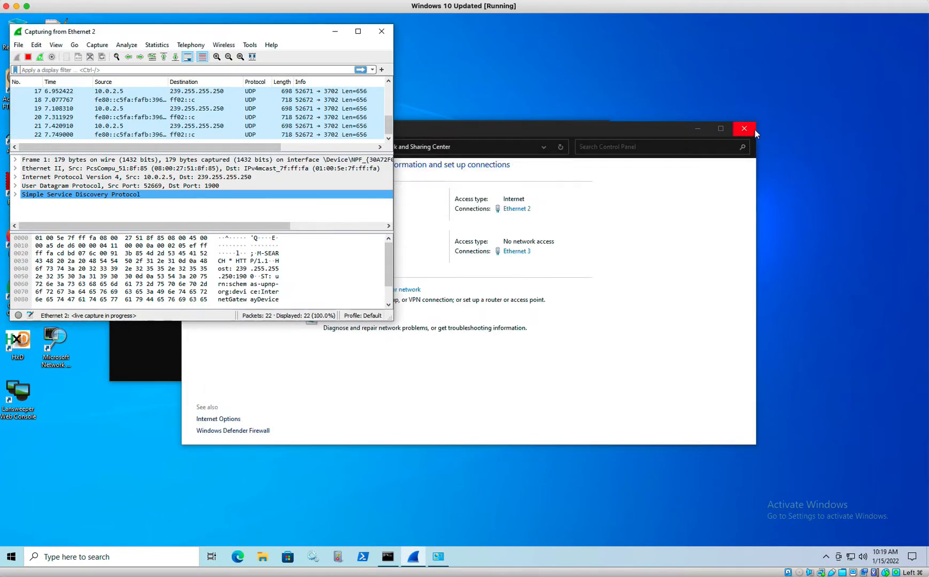
{"action": "left_click", "coordinate": [744, 129]}
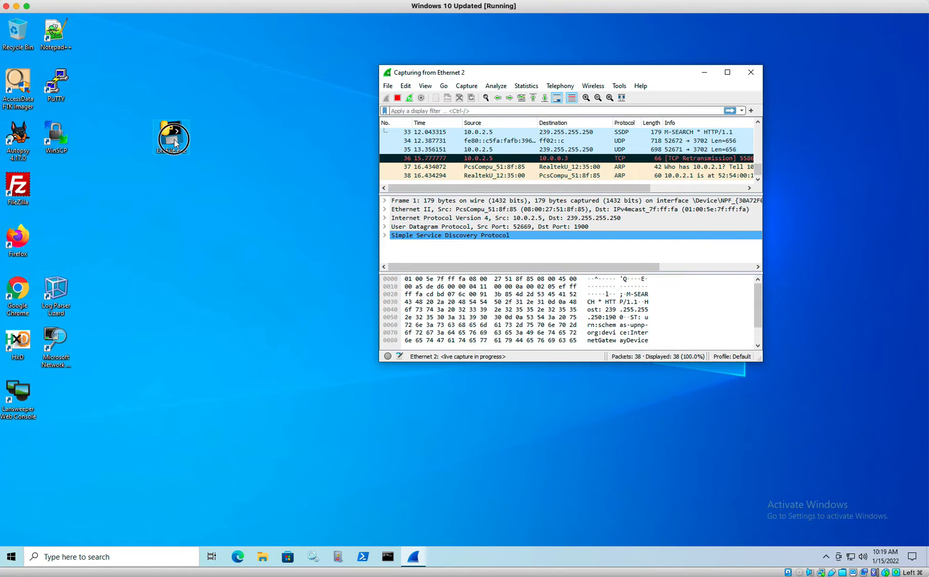
- Run ExeFile.exe from the desktop, close its console, and stop the capture at 865 packets
{"action": "double_click", "coordinate": [171, 137]}
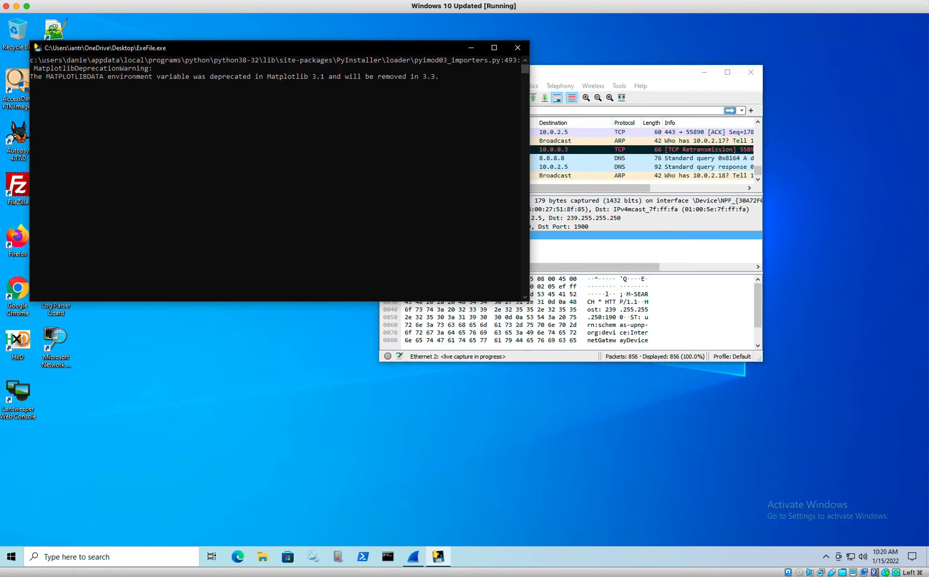
{"action": "left_click", "coordinate": [518, 48]}
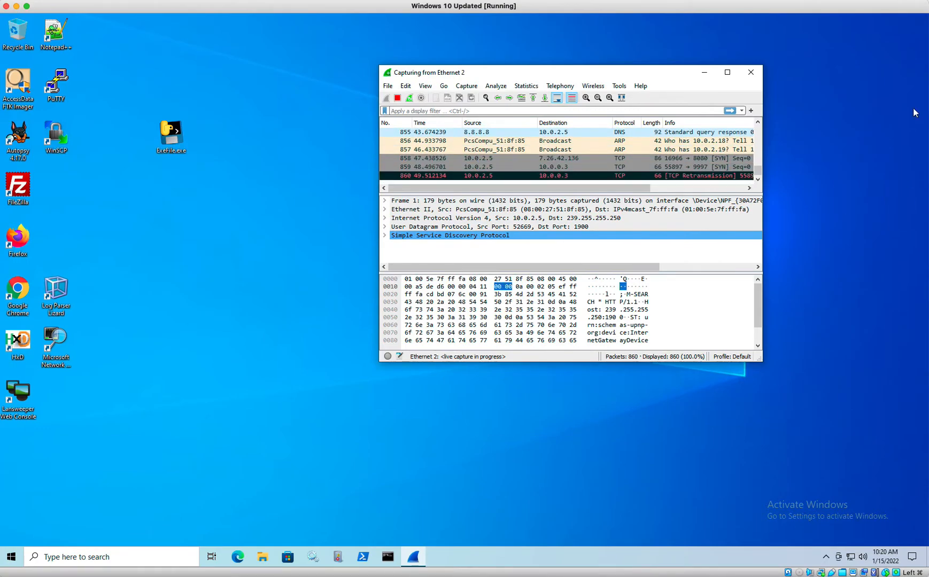
{"action": "left_click", "coordinate": [396, 98]}
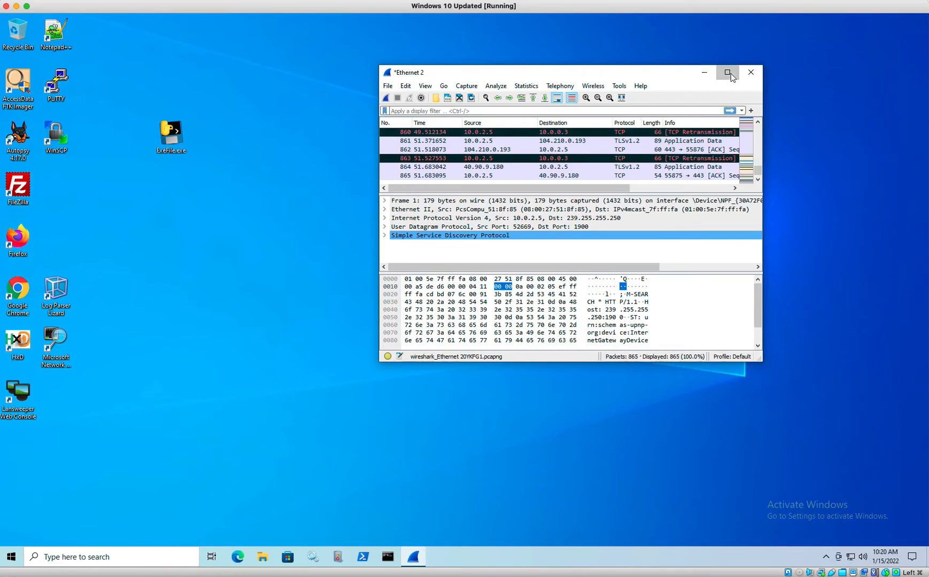
- Maximize the Wireshark window and scroll through the stopped capture's packet list
{"action": "left_click", "coordinate": [728, 72]}
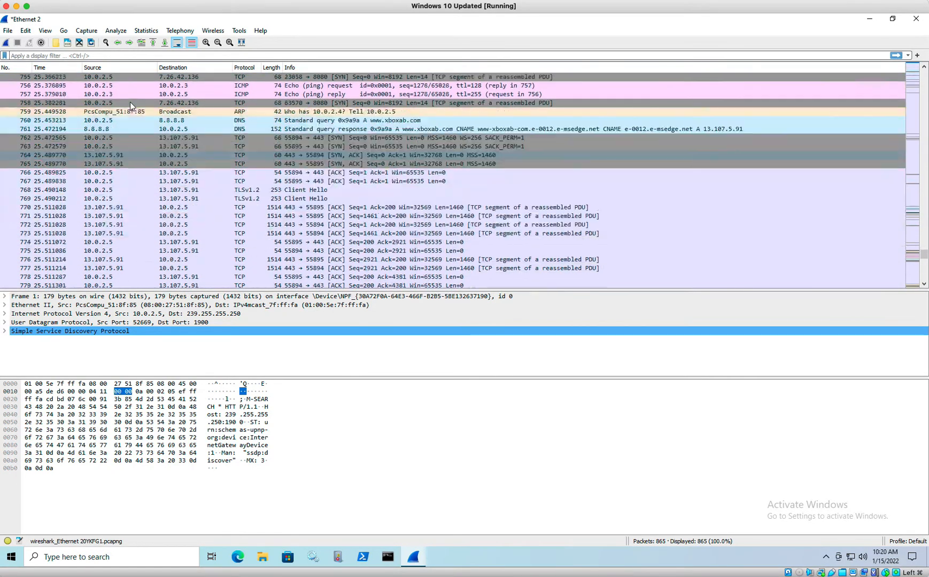
{"action": "scroll", "scroll_direction": "down", "scroll_amount": 3}
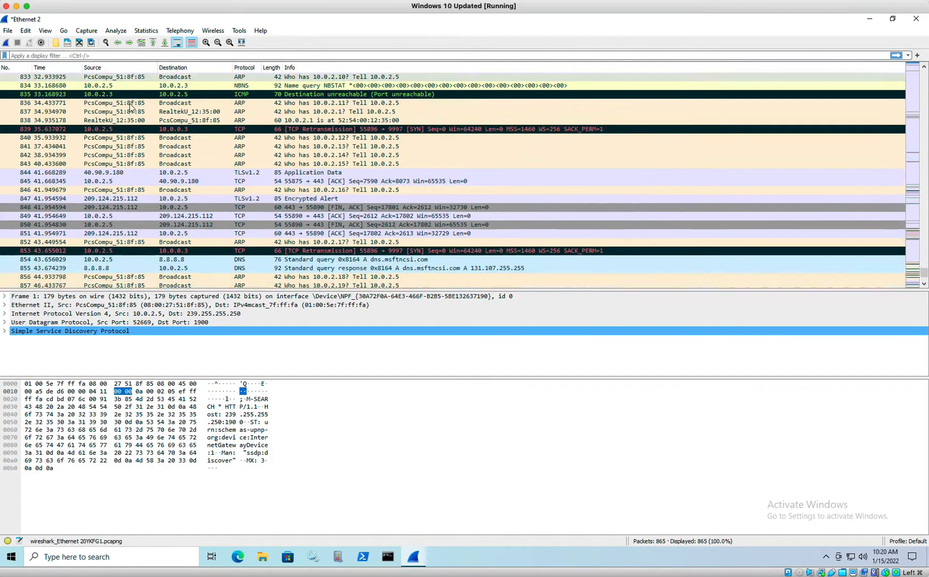
{"action": "scroll", "scroll_direction": "down", "scroll_amount": 3}
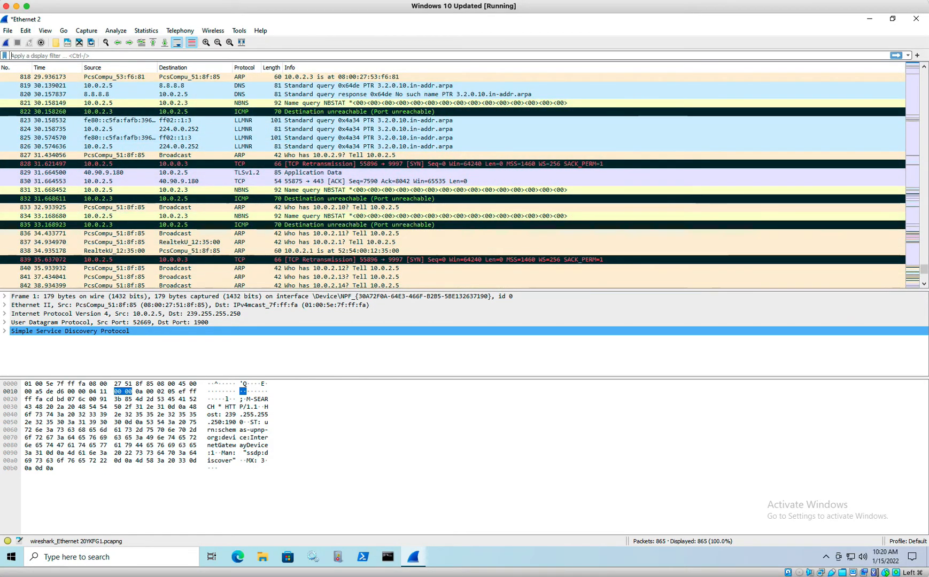
{"action": "left_click", "coordinate": [387, 557]}
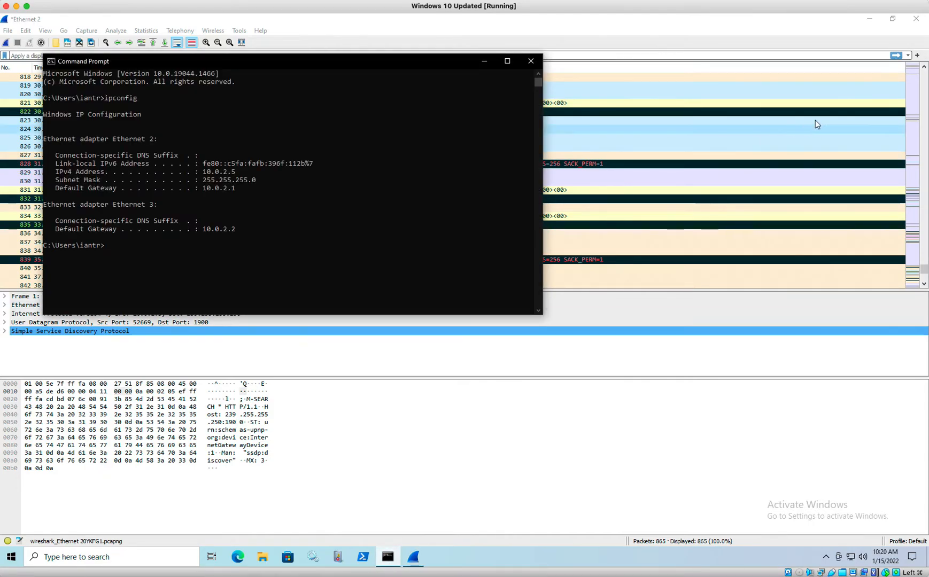
{"action": "mouse_move", "coordinate": [481, 61]}
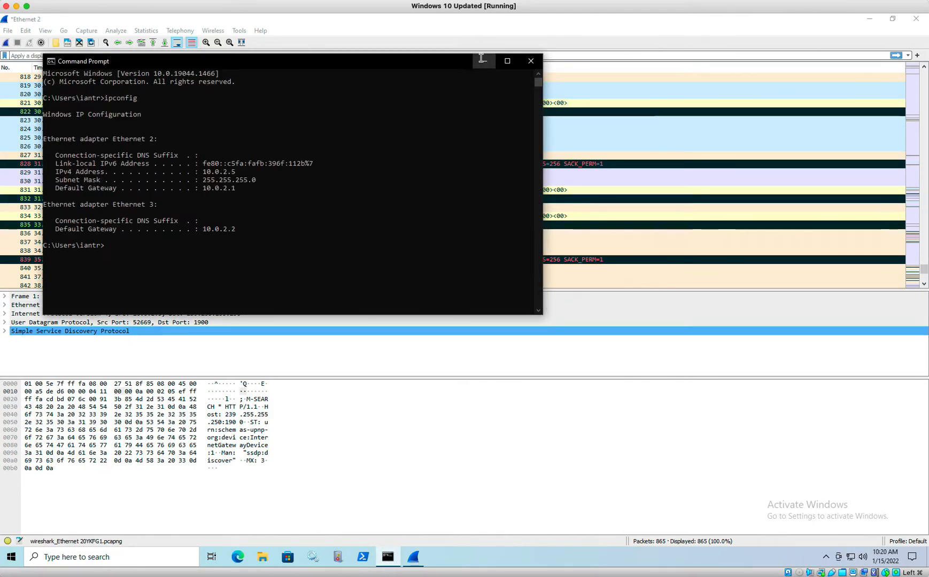
{"action": "left_click", "coordinate": [530, 61]}
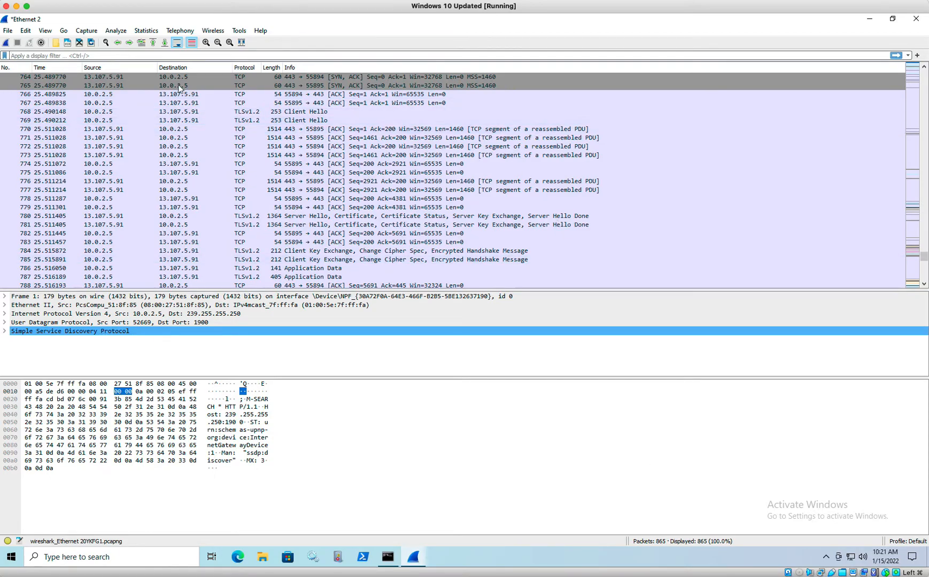
{"action": "mouse_move", "coordinate": [139, 44]}
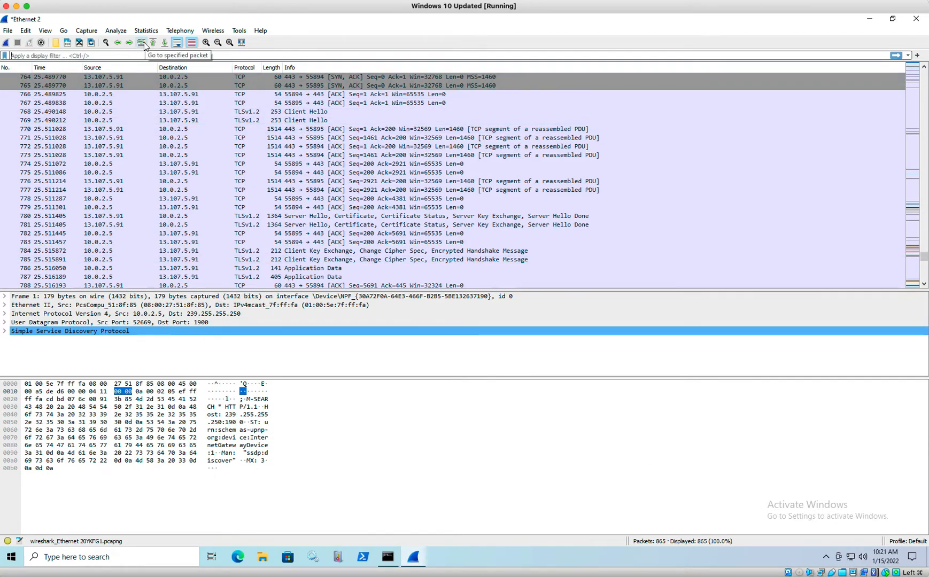
- Show IPv4 All Addresses statistics sorted by packet count descending, 10.0.2.5 on top at 827
{"action": "left_click", "coordinate": [145, 31]}
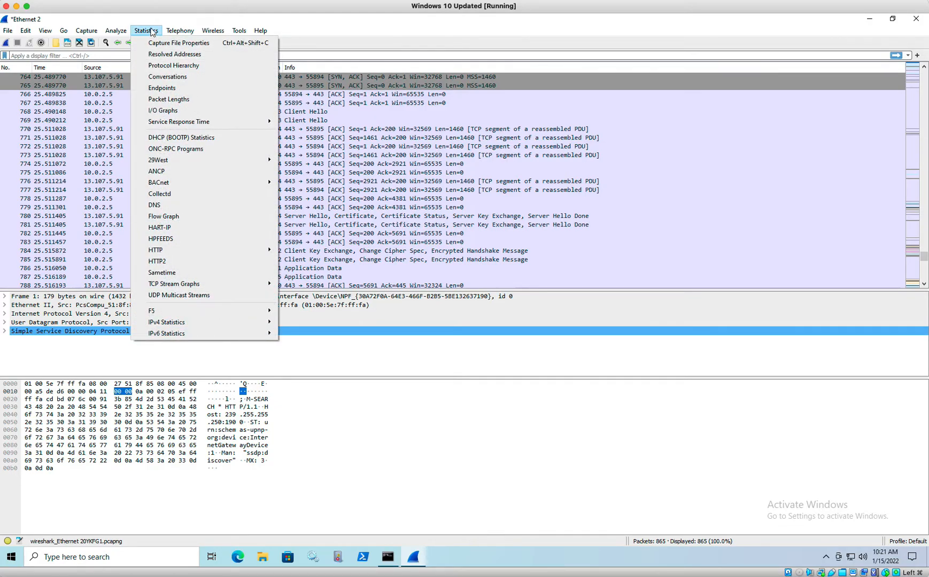
{"action": "mouse_move", "coordinate": [167, 322]}
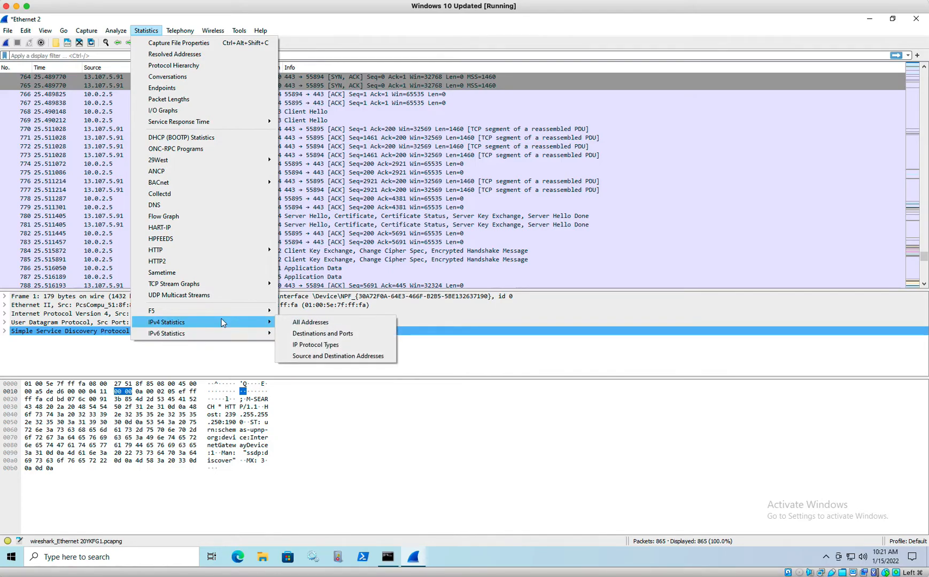
{"action": "mouse_move", "coordinate": [310, 322]}
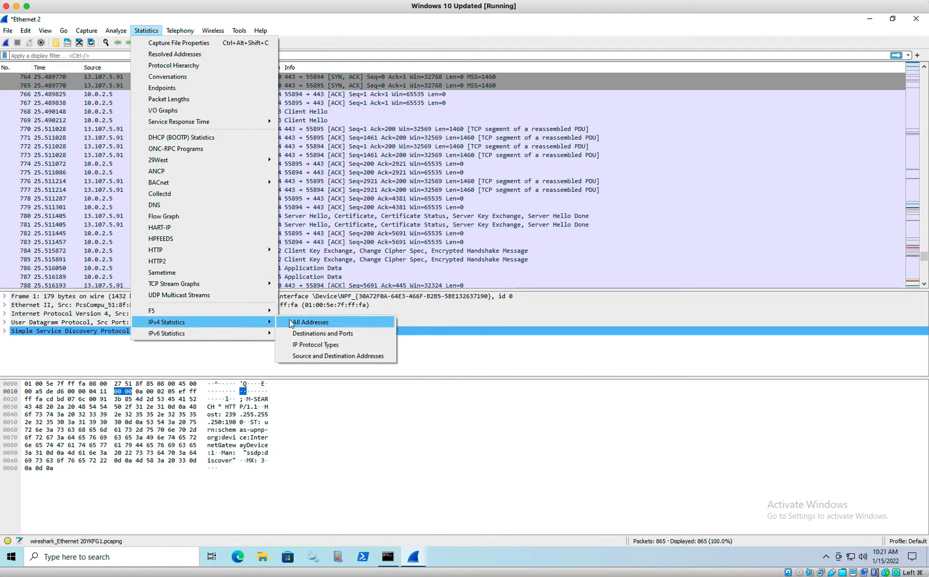
{"action": "left_click", "coordinate": [310, 323]}
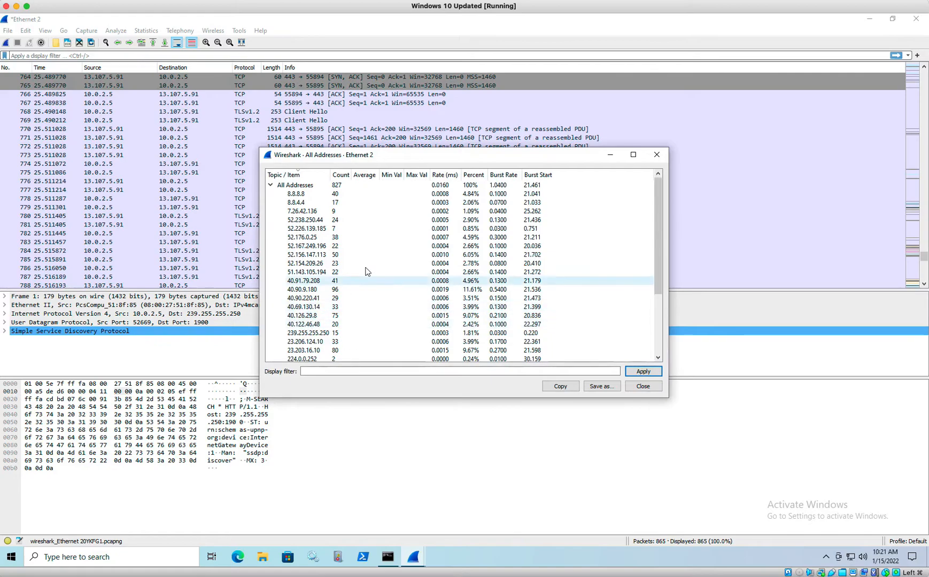
{"action": "left_click", "coordinate": [383, 246]}
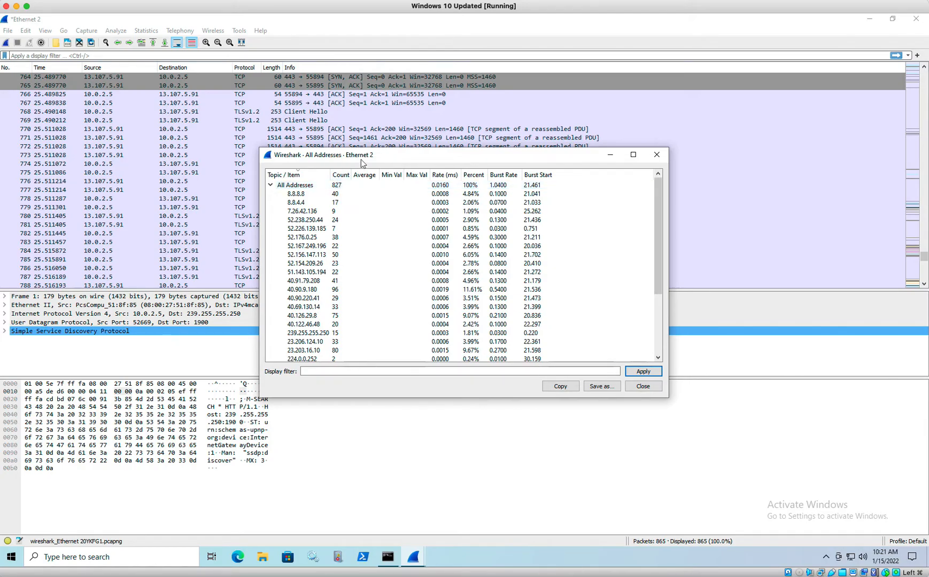
{"action": "left_click", "coordinate": [340, 175]}
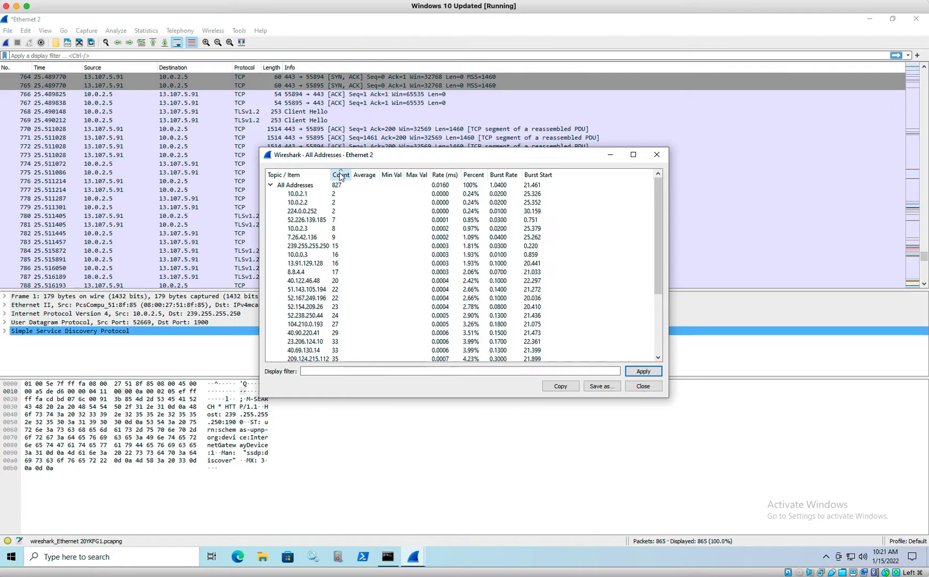
{"action": "left_click", "coordinate": [340, 176]}
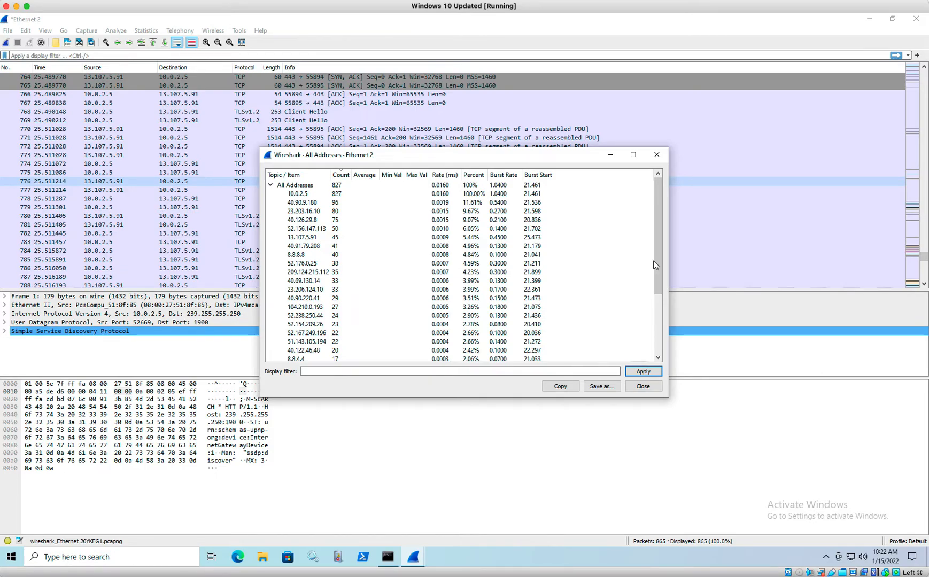
- Select the 10.0.2.5 entry and apply it as a filter
{"action": "left_click", "coordinate": [297, 194]}
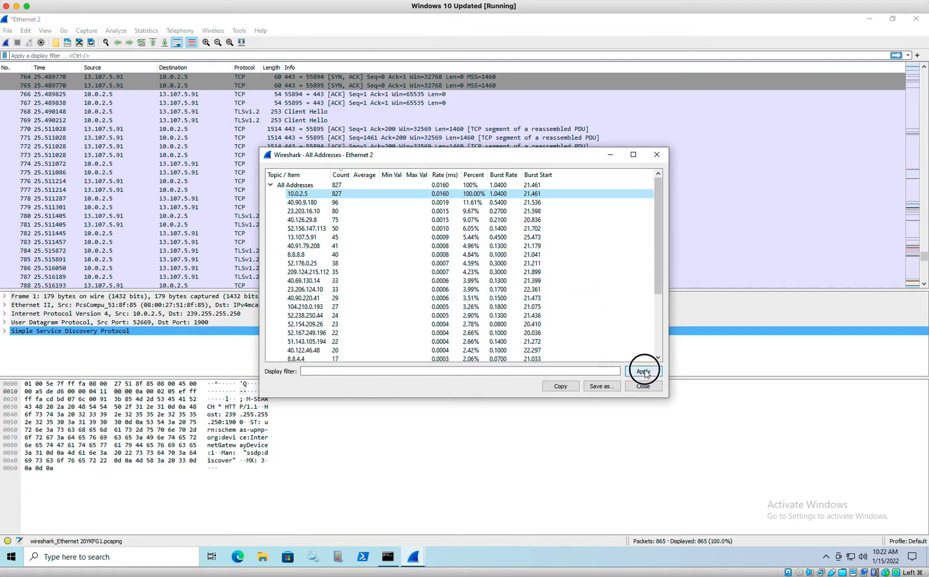
{"action": "left_click", "coordinate": [643, 371]}
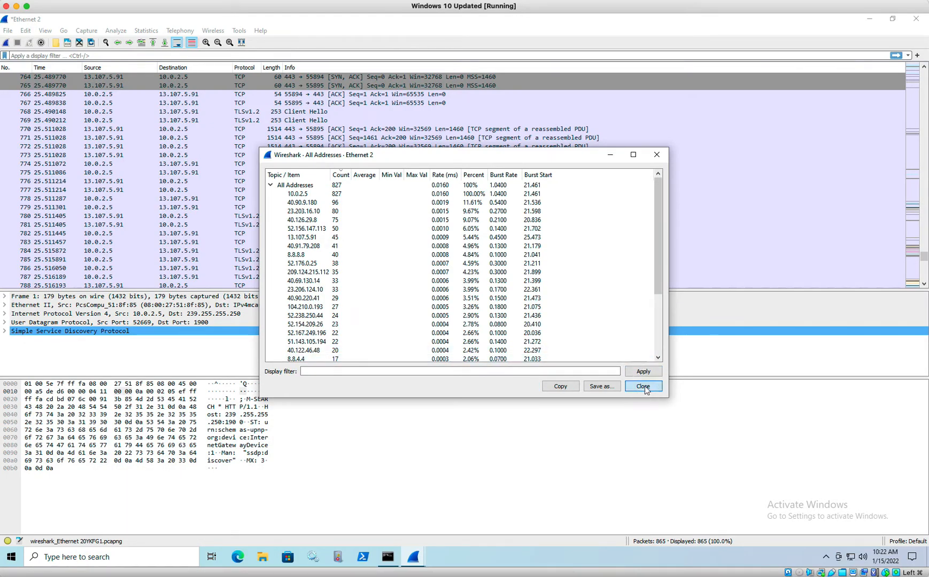
- Close the statistics window and filter the packet list to ip.addr==10.0.2.5 (827 of 865)
{"action": "left_click", "coordinate": [642, 386]}
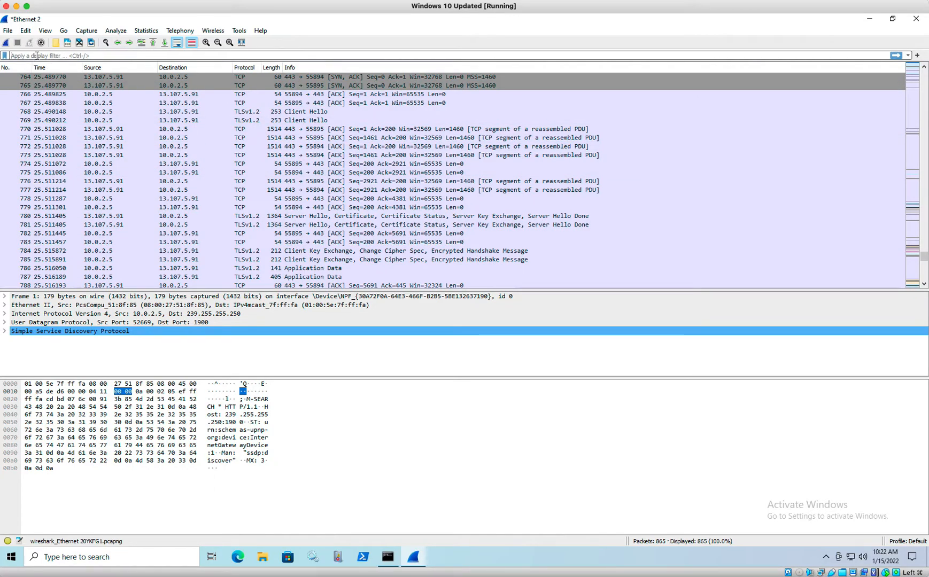
{"action": "type", "text": "ip add"}
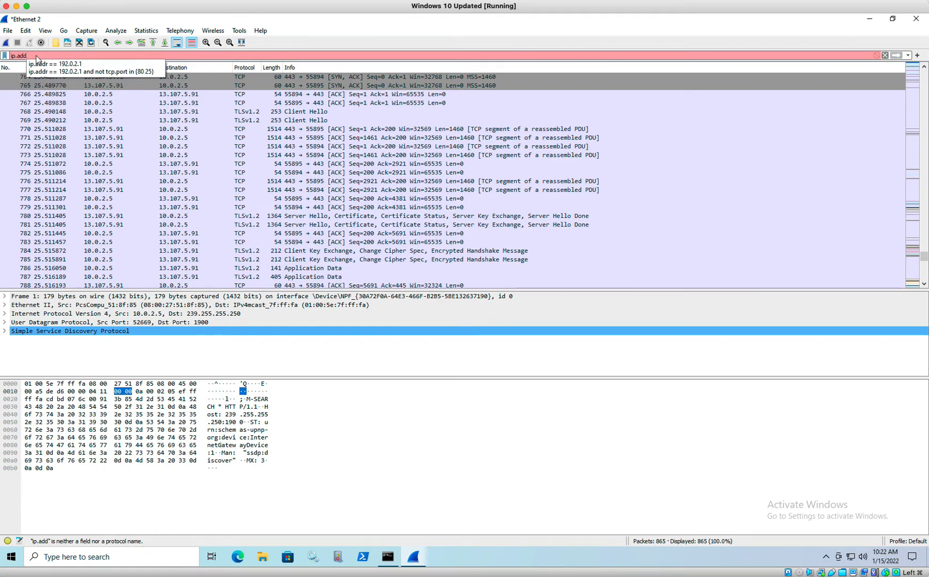
{"action": "type", "text": "r--"}
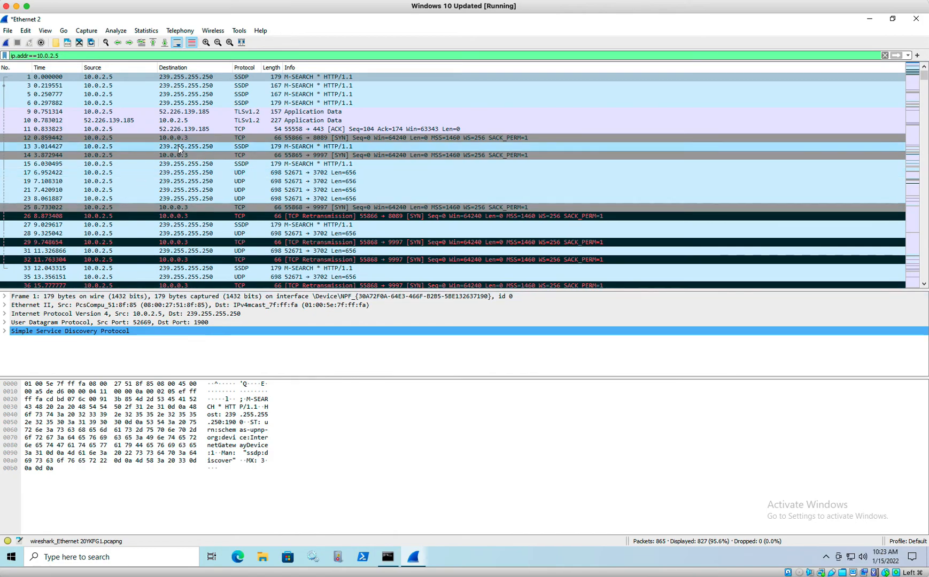
{"action": "scroll", "scroll_direction": "down", "scroll_amount": 3}
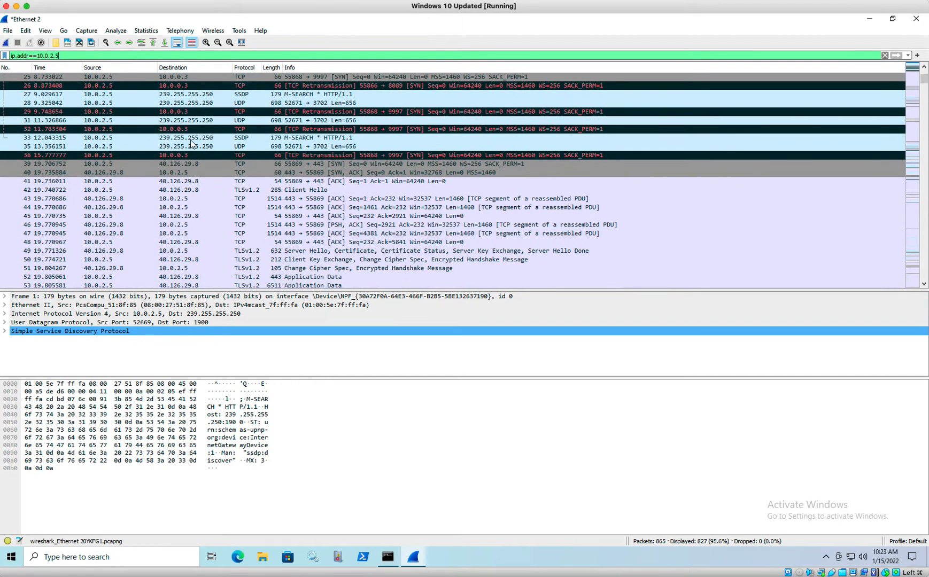
{"action": "scroll", "scroll_direction": "down", "scroll_amount": 3}
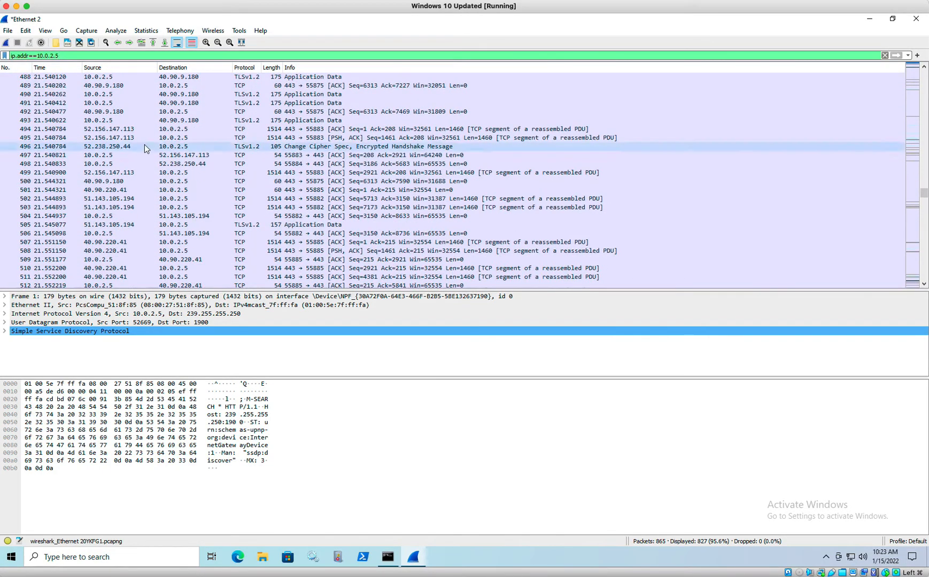
{"action": "scroll", "scroll_direction": "down", "scroll_amount": 3}
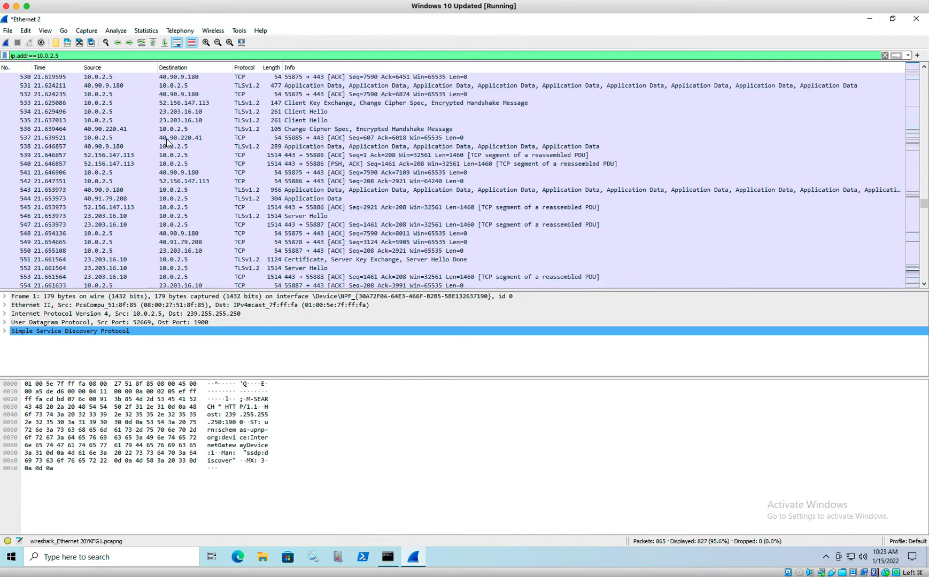
{"action": "scroll", "scroll_direction": "down", "scroll_amount": 3}
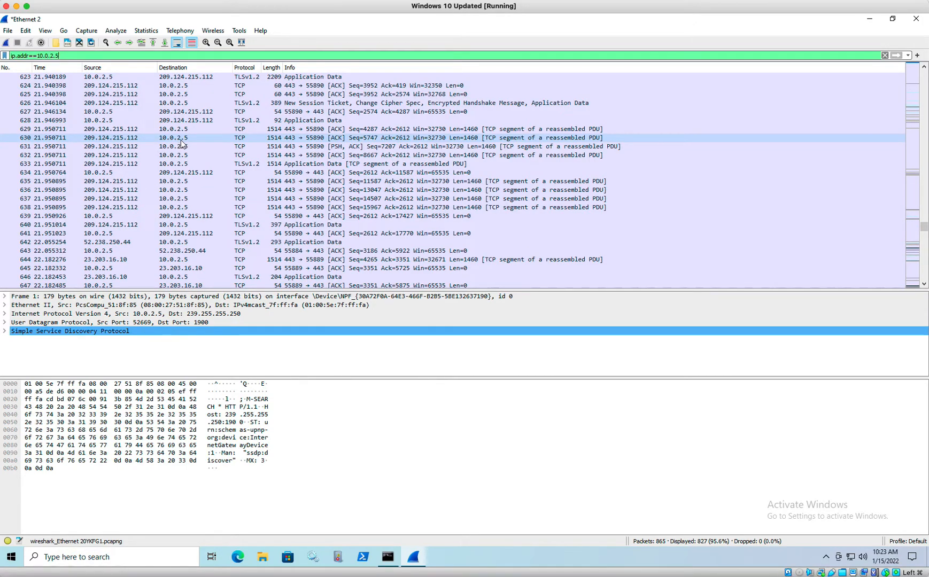
{"action": "scroll", "scroll_direction": "down", "scroll_amount": 3}
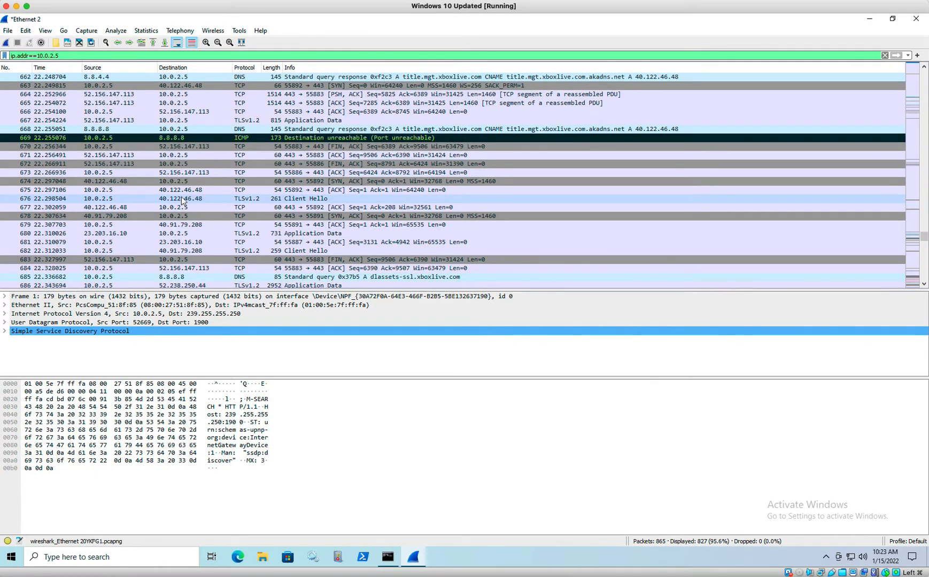
{"action": "scroll", "scroll_direction": "down", "scroll_amount": 3}
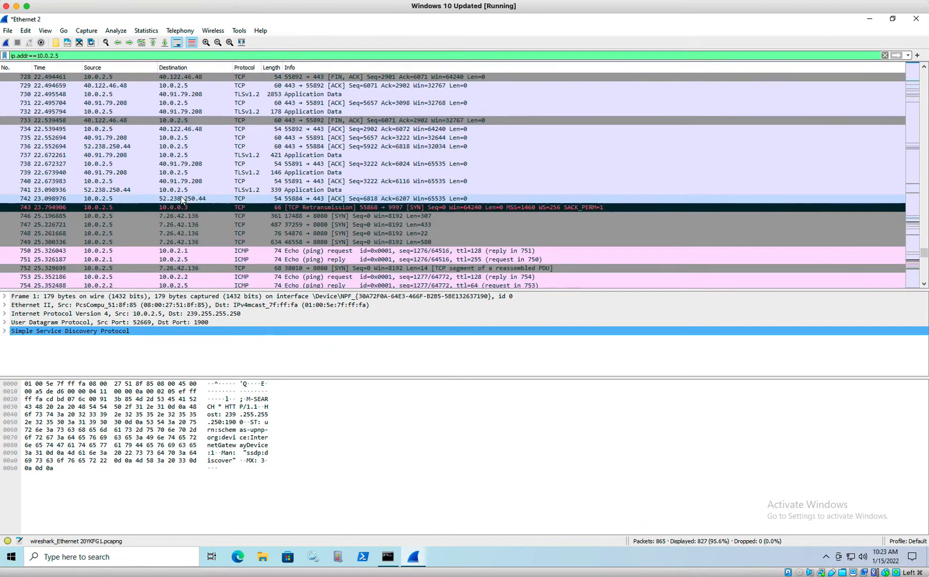
{"action": "scroll", "scroll_direction": "down", "scroll_amount": 3}
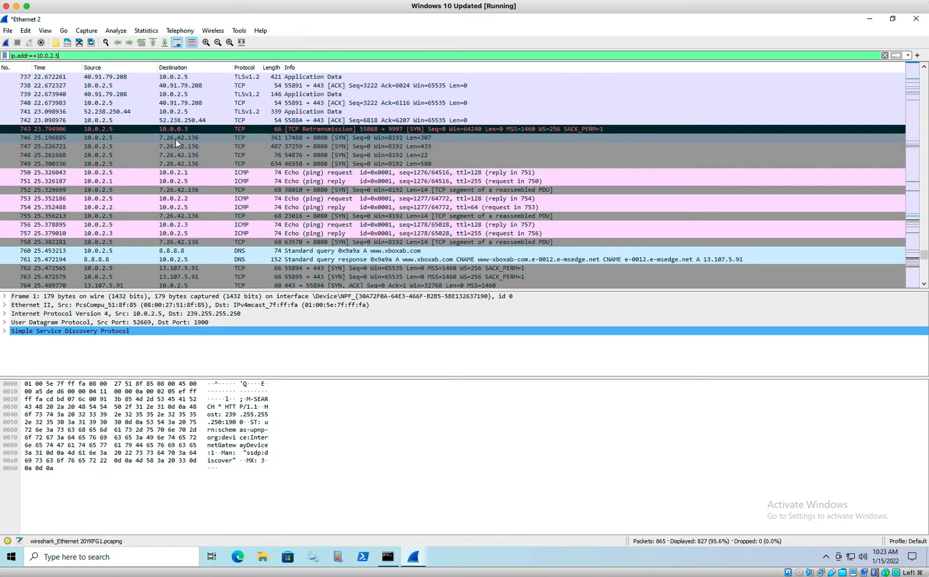
{"action": "mouse_move", "coordinate": [184, 143]}
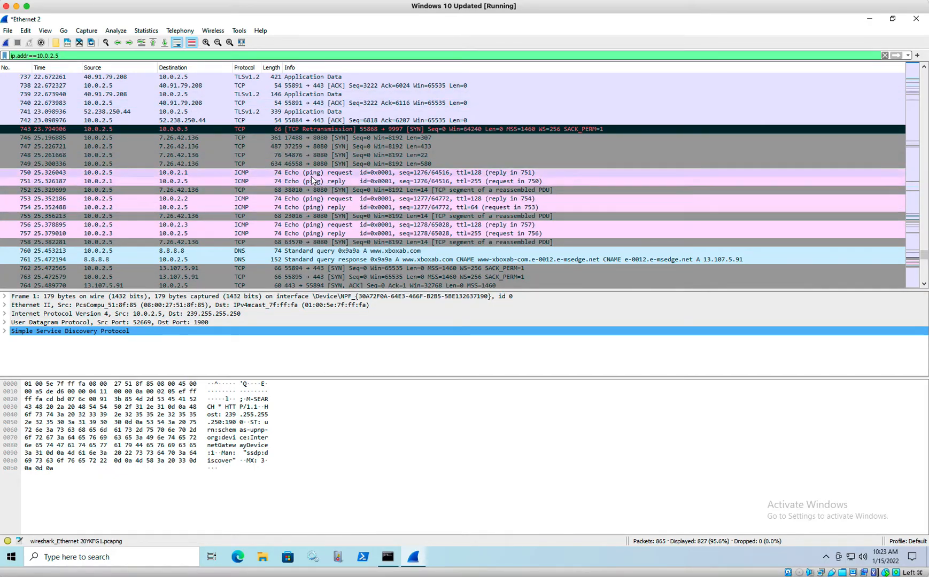
{"action": "mouse_move", "coordinate": [261, 169]}
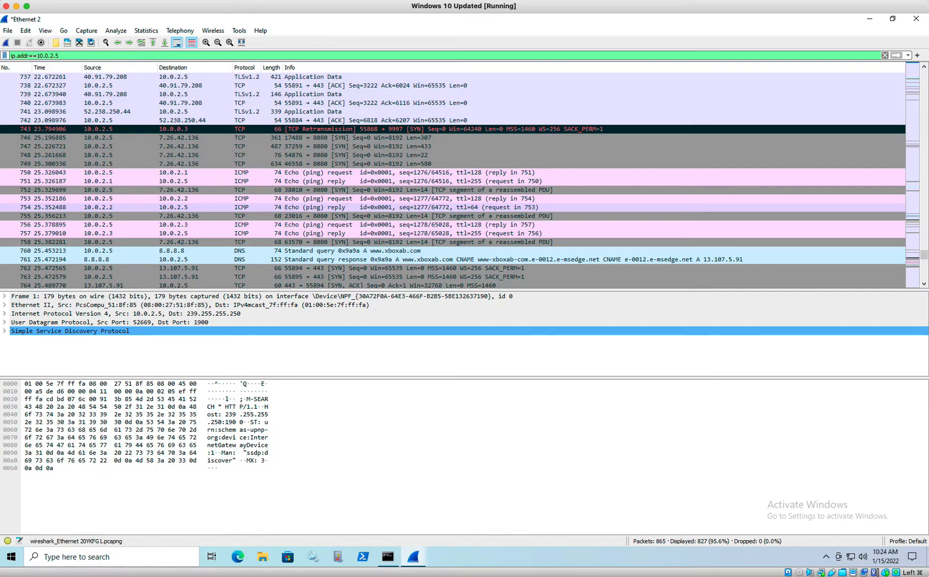
{"action": "mouse_move", "coordinate": [206, 186]}
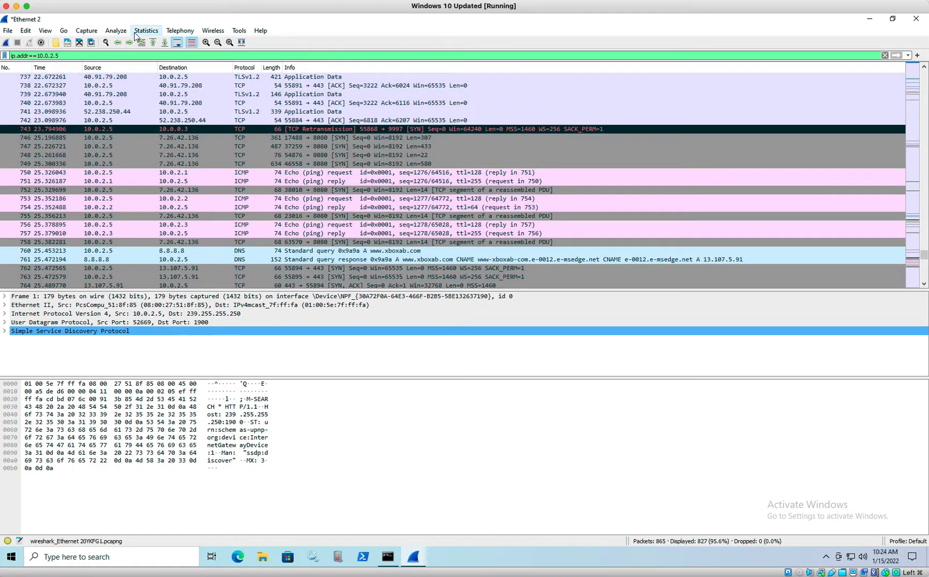
- Show the Protocol Hierarchy statistics for the 10.0.2.5-filtered traffic
{"action": "left_click", "coordinate": [145, 31]}
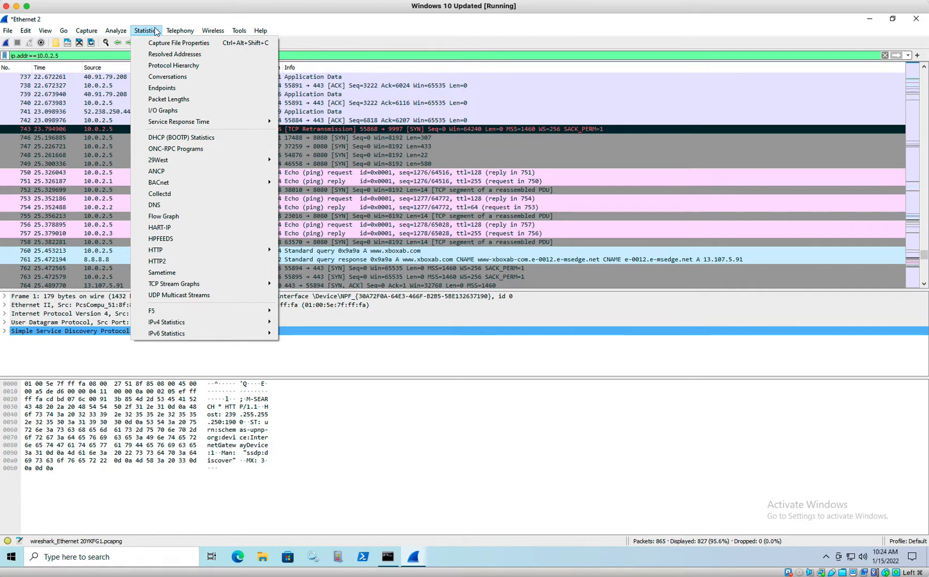
{"action": "mouse_move", "coordinate": [178, 69]}
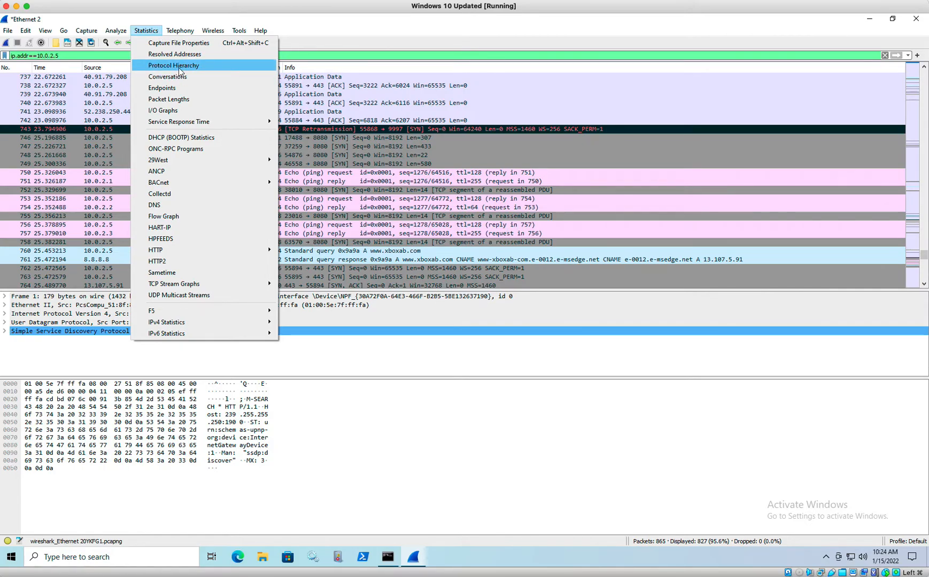
{"action": "left_click", "coordinate": [173, 66]}
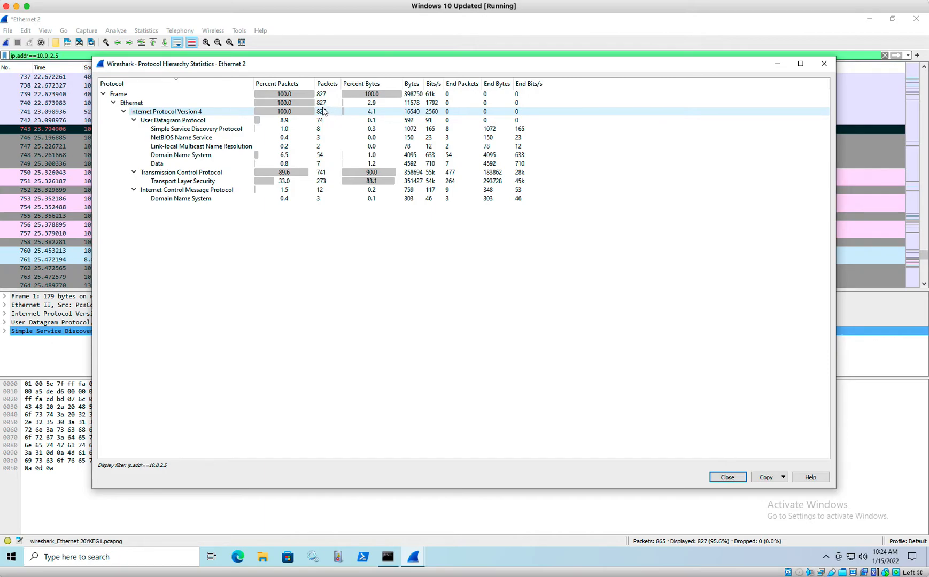
{"action": "left_click", "coordinate": [180, 172]}
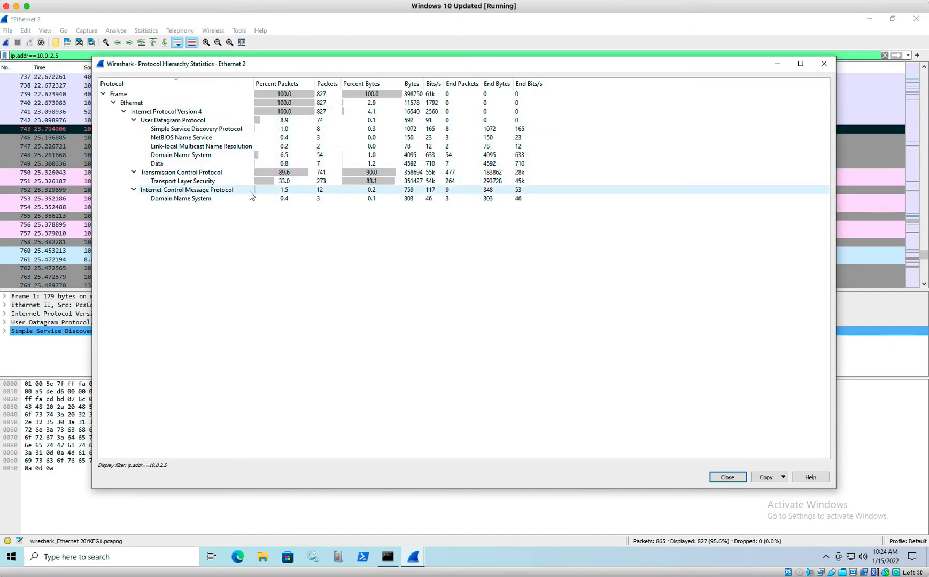
{"action": "left_click", "coordinate": [186, 190]}
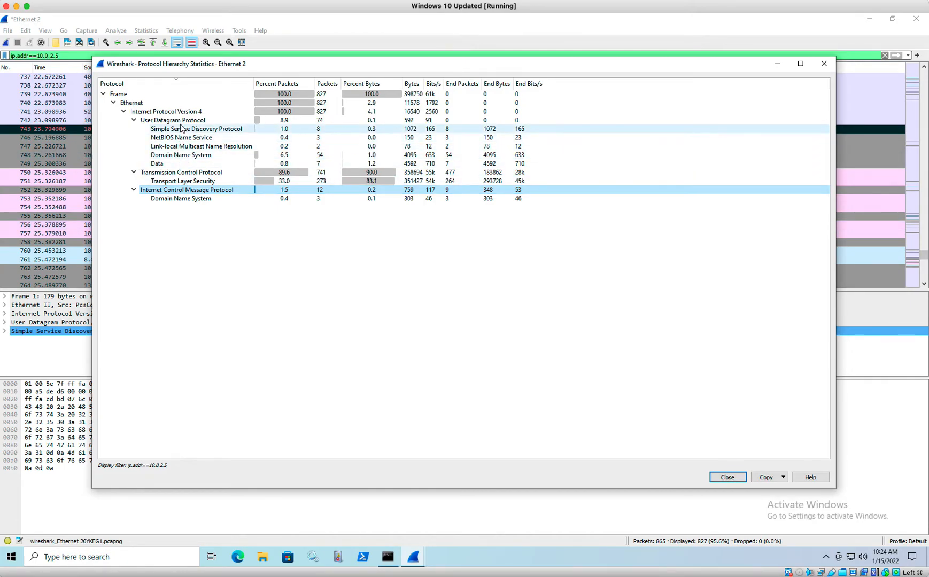
- Review the UDP 8.9%, TCP 89.6% and ICMP 1.5% shares of the traffic
{"action": "left_click", "coordinate": [167, 120]}
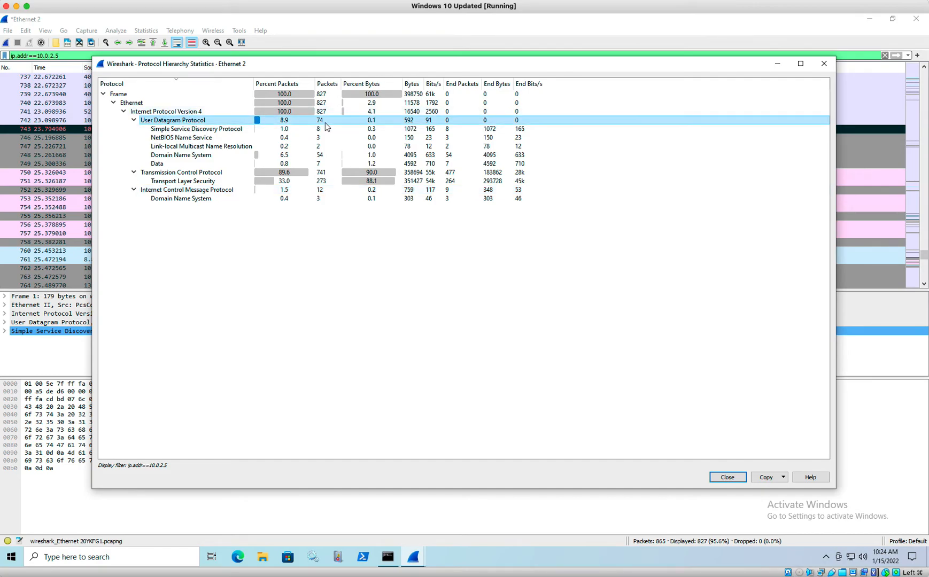
{"action": "mouse_move", "coordinate": [266, 124]}
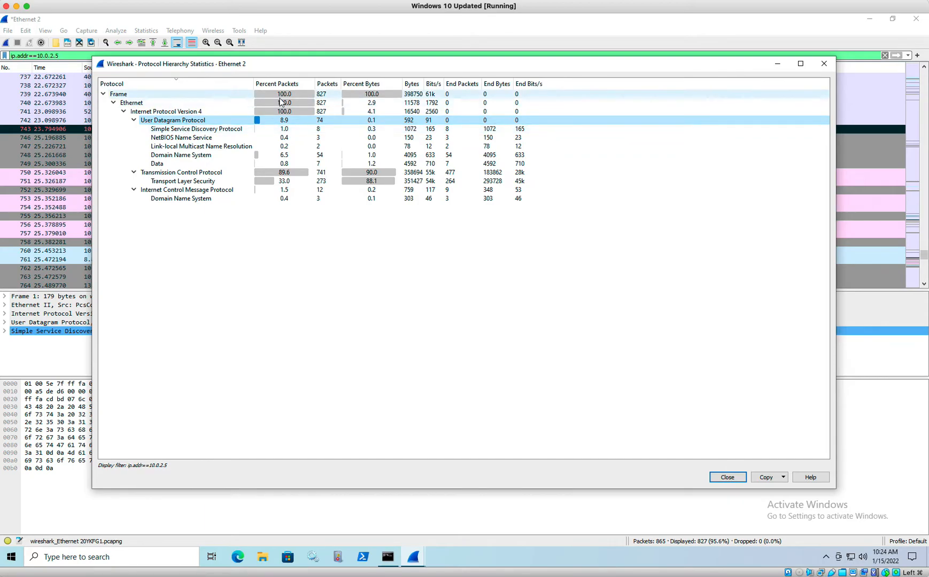
{"action": "left_click", "coordinate": [182, 172]}
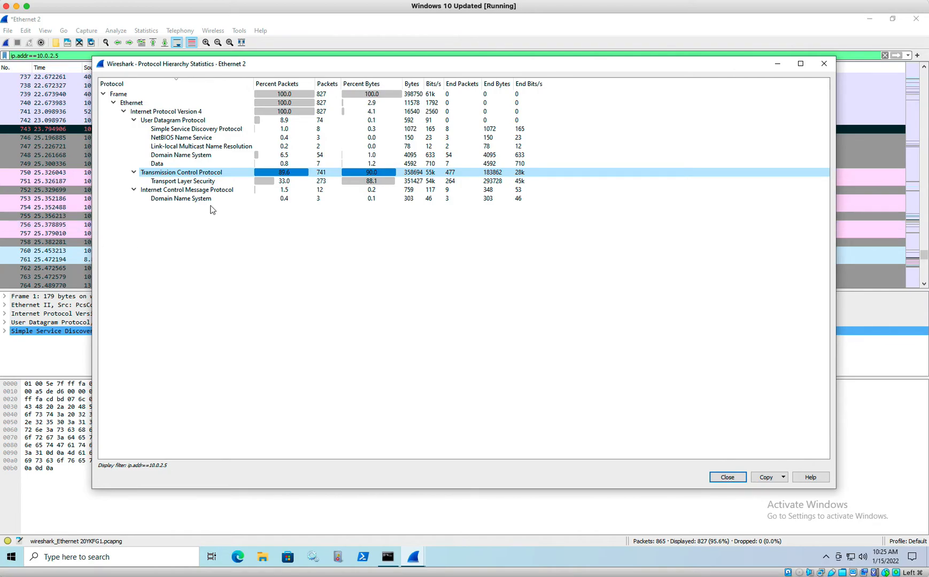
{"action": "left_click", "coordinate": [186, 189]}
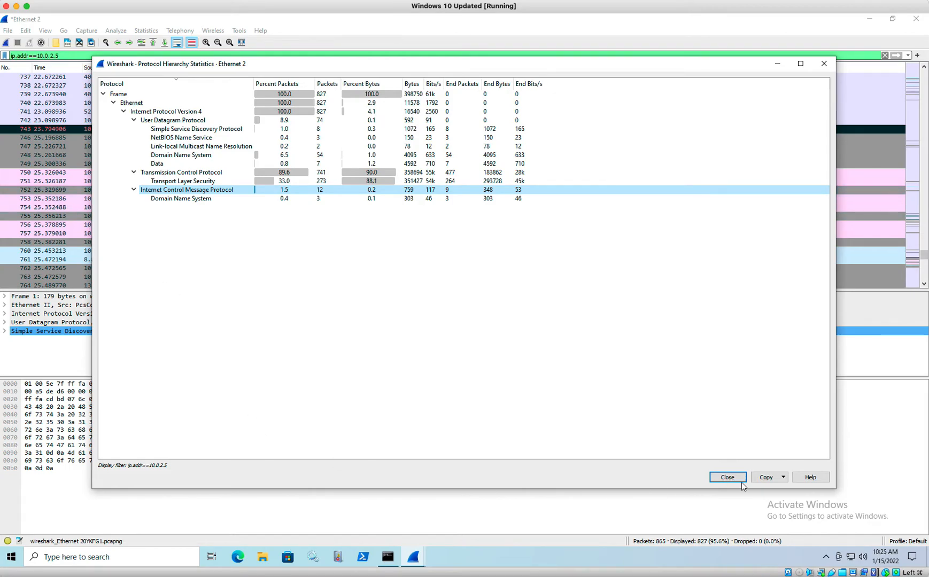
- Close the protocol hierarchy window and filter to ip.addr==10.0.2.5 and tcp, selecting packet 9
{"action": "left_click", "coordinate": [727, 478]}
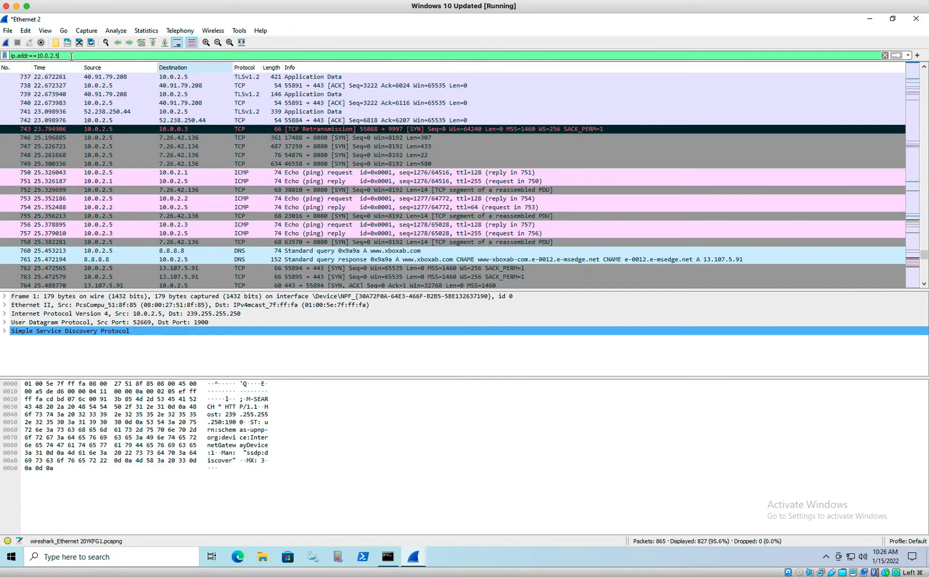
{"action": "type", "text": "and tcp"}
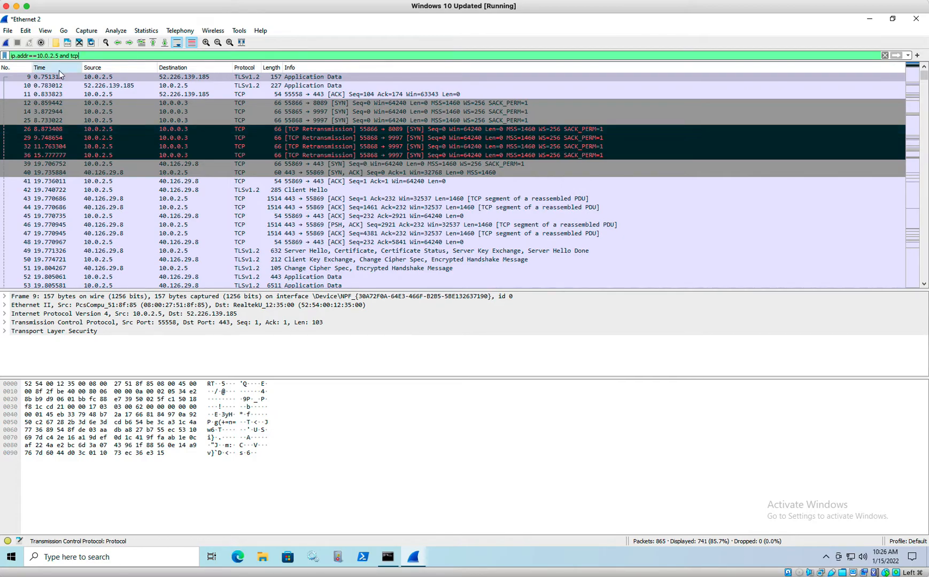
{"action": "left_click", "coordinate": [107, 77]}
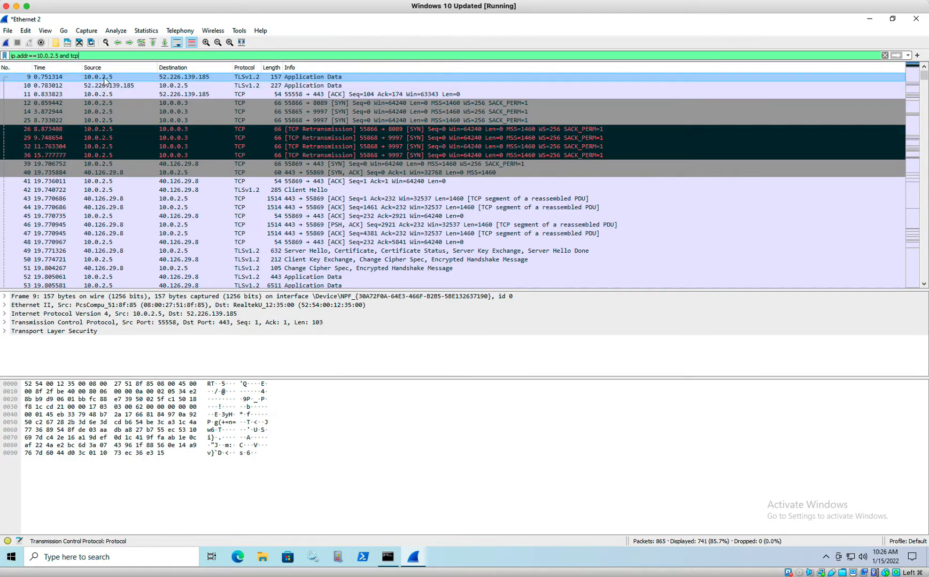
{"action": "left_click", "coordinate": [98, 77]}
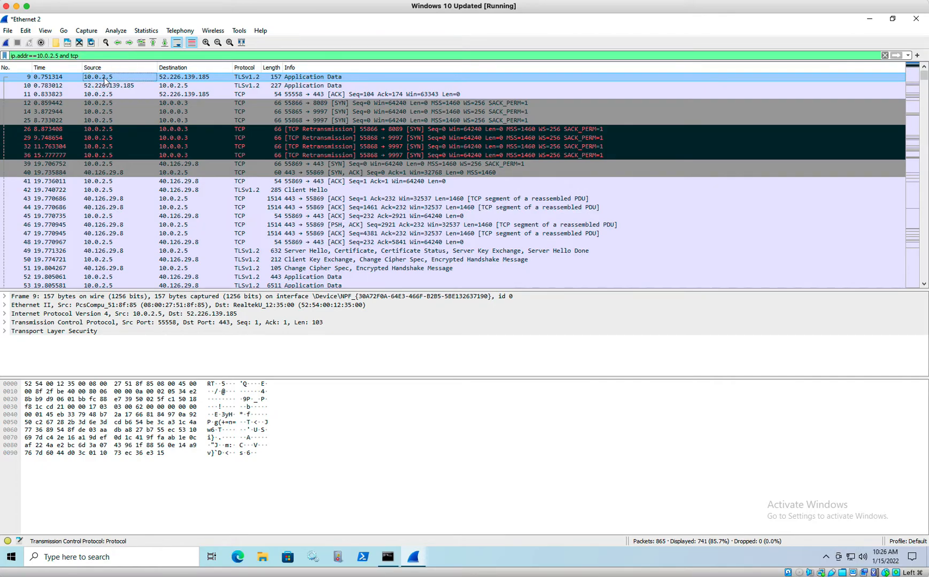
- Follow packet 9's TCP stream, leaving the list filtered to tcp.stream eq 0 (7 packets)
{"action": "right_click", "coordinate": [99, 77]}
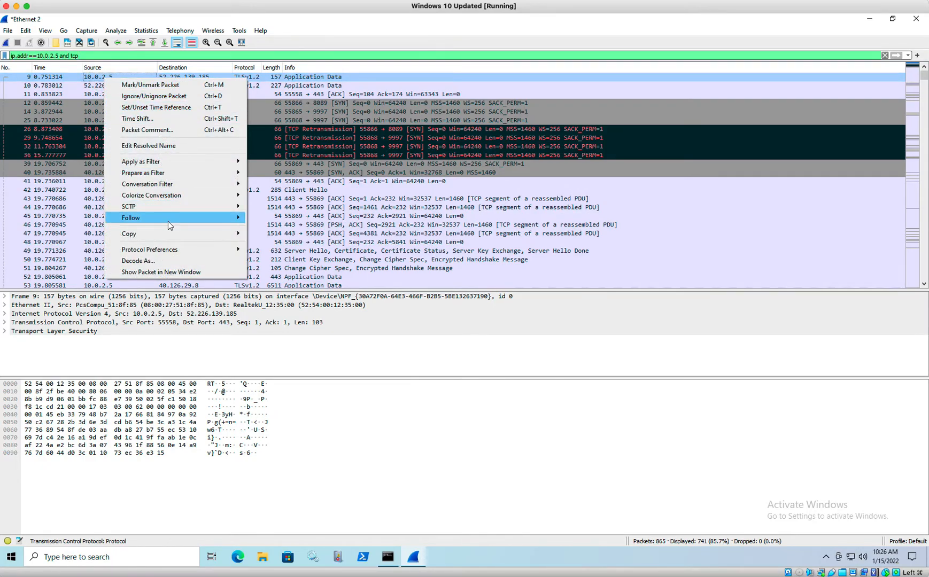
{"action": "mouse_move", "coordinate": [130, 219]}
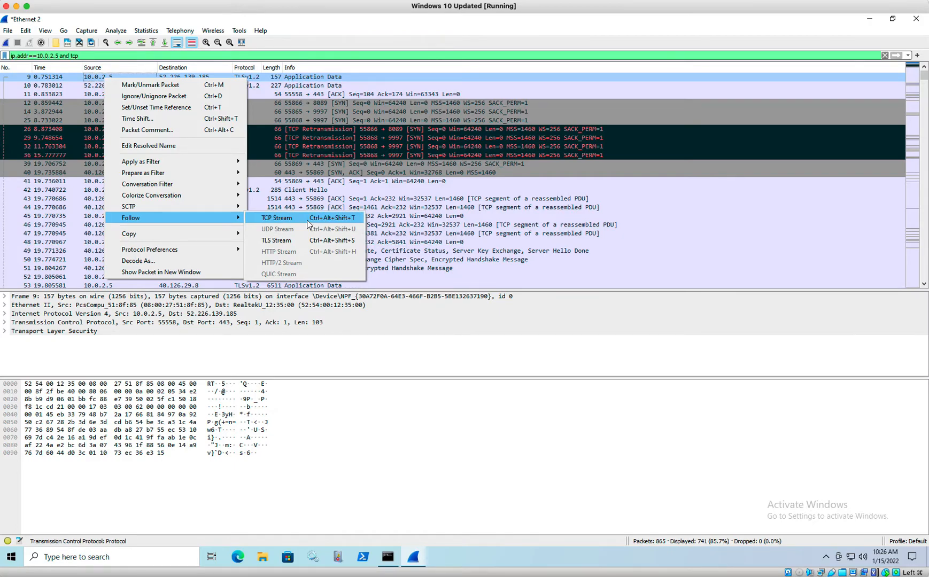
{"action": "left_click", "coordinate": [276, 218]}
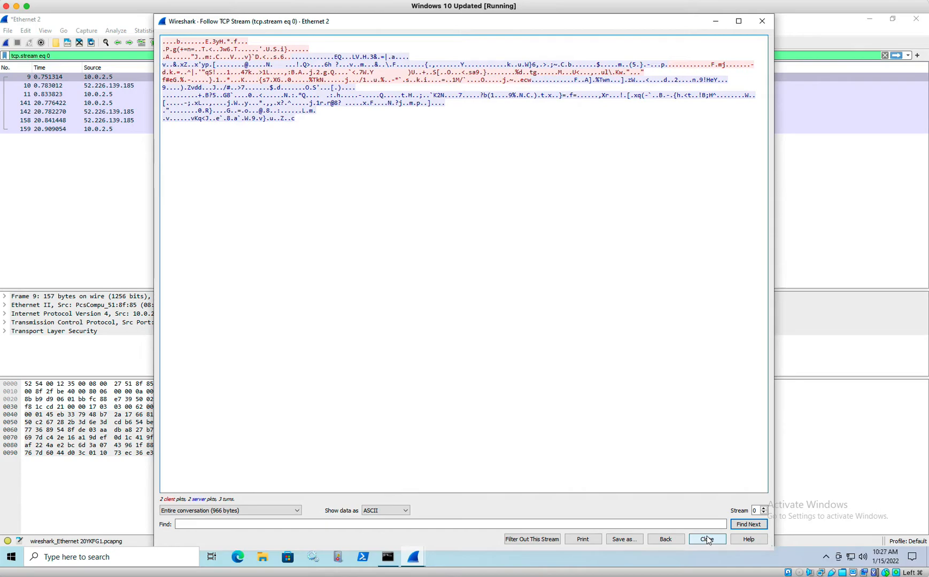
{"action": "left_click", "coordinate": [708, 540]}
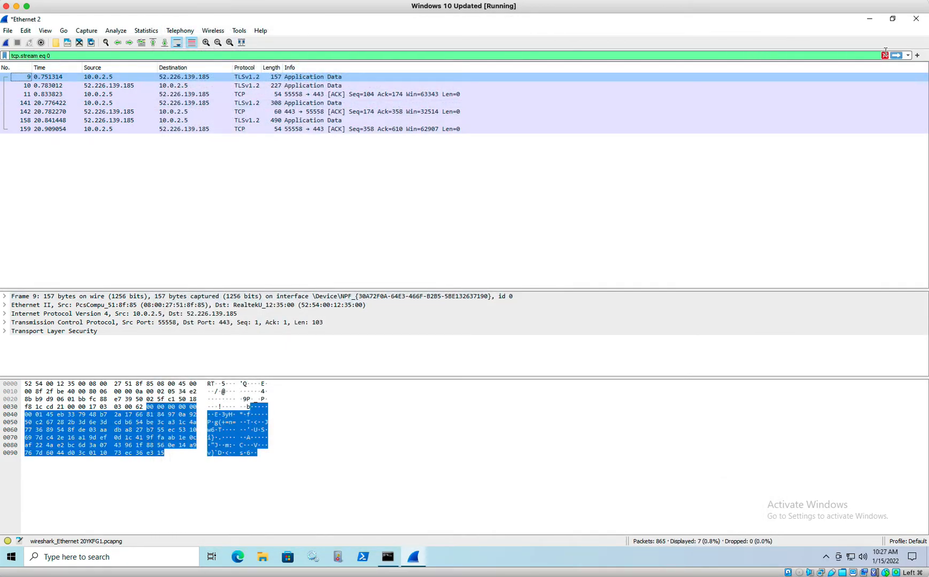
- Clear the stream filter and reapply ip.addr==10.0.2.5 and tcp (741 packets)
{"action": "left_click", "coordinate": [883, 56]}
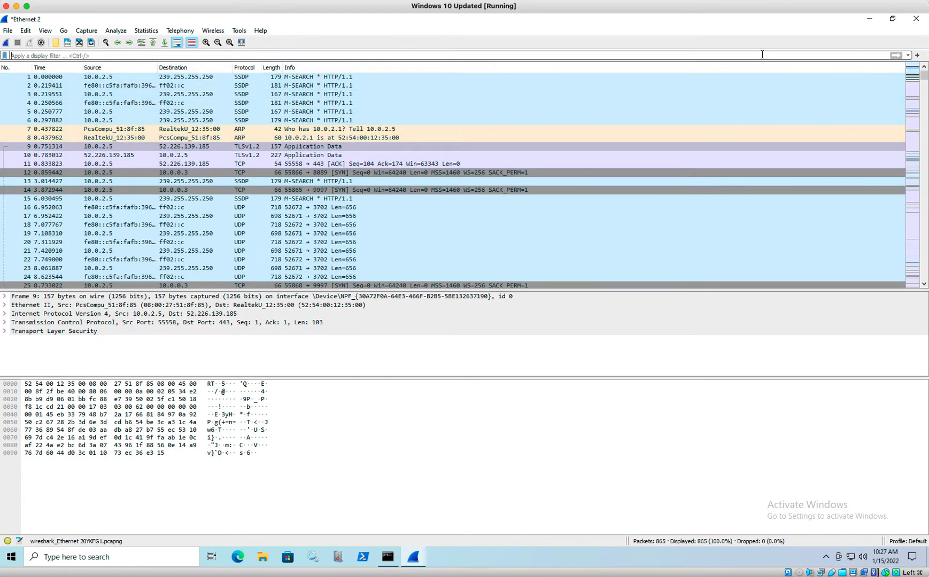
{"action": "scroll", "scroll_direction": "down", "scroll_amount": 3}
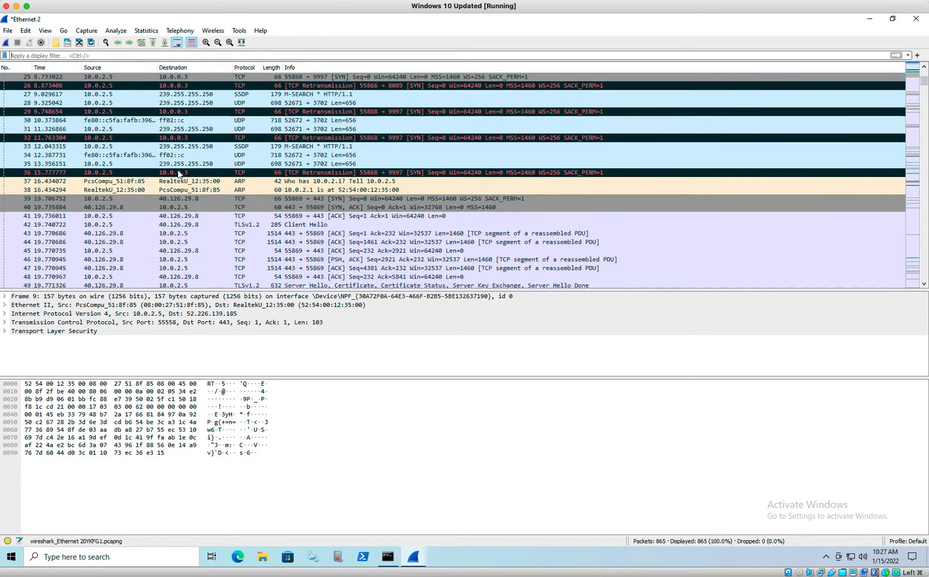
{"action": "scroll", "scroll_direction": "down", "scroll_amount": 3}
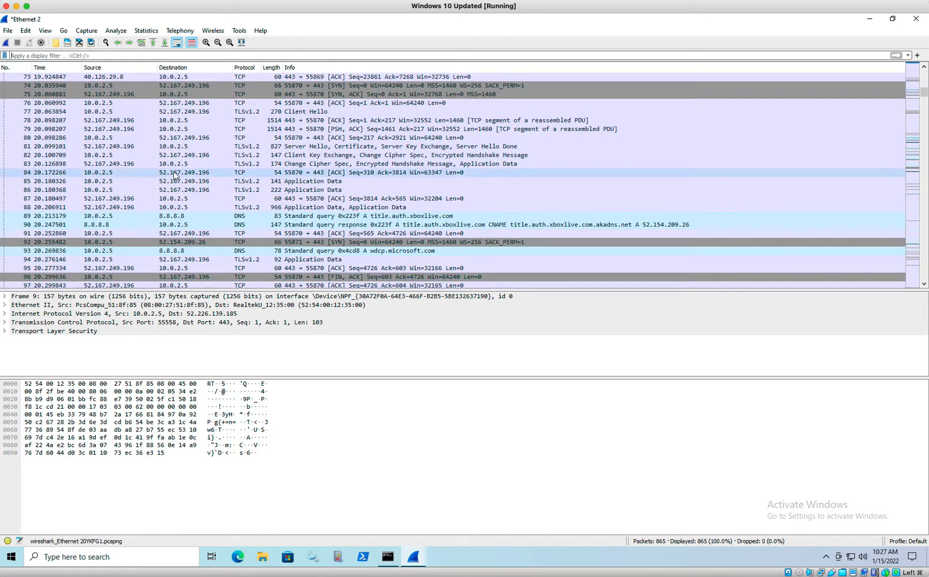
{"action": "mouse_move", "coordinate": [153, 50]}
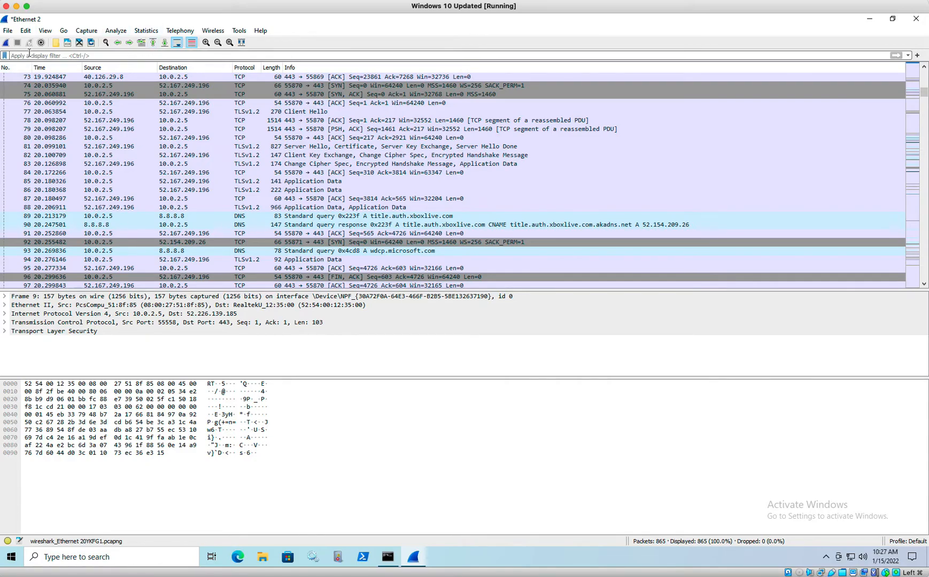
{"action": "left_click", "coordinate": [54, 55]}
{"action": "type", "text": "ip.addr==10.0.2.5 and tcp"}
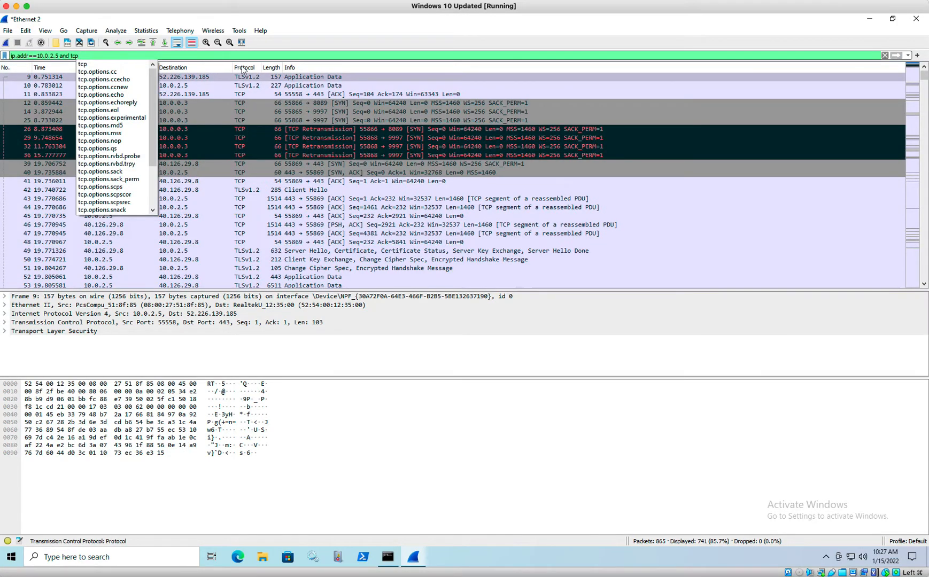
{"action": "mouse_move", "coordinate": [751, 108]}
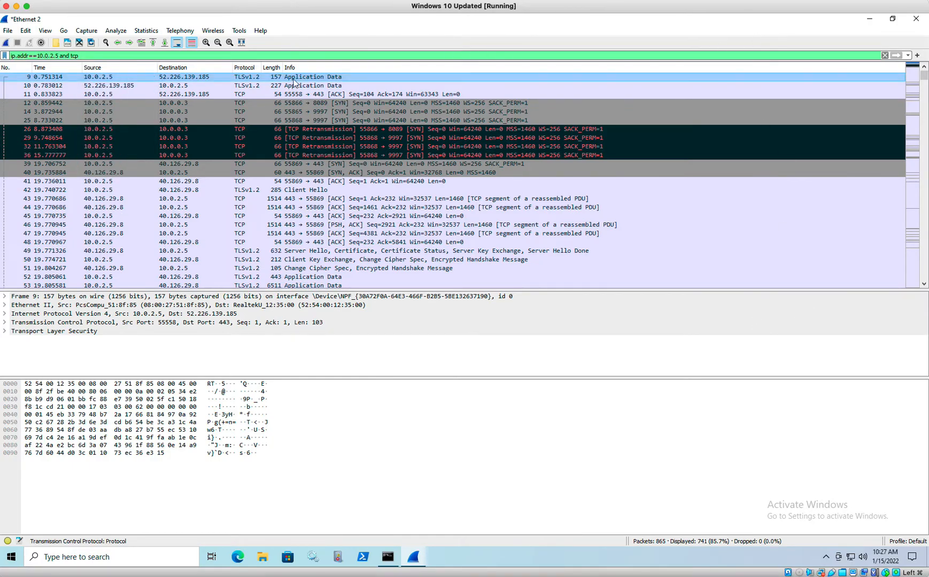
- Scroll the packet list down to the SYN attempts from 10.0.2.5 to 7.26.42.136:8080 around packet 746
{"action": "scroll", "scroll_direction": "down", "scroll_amount": 3}
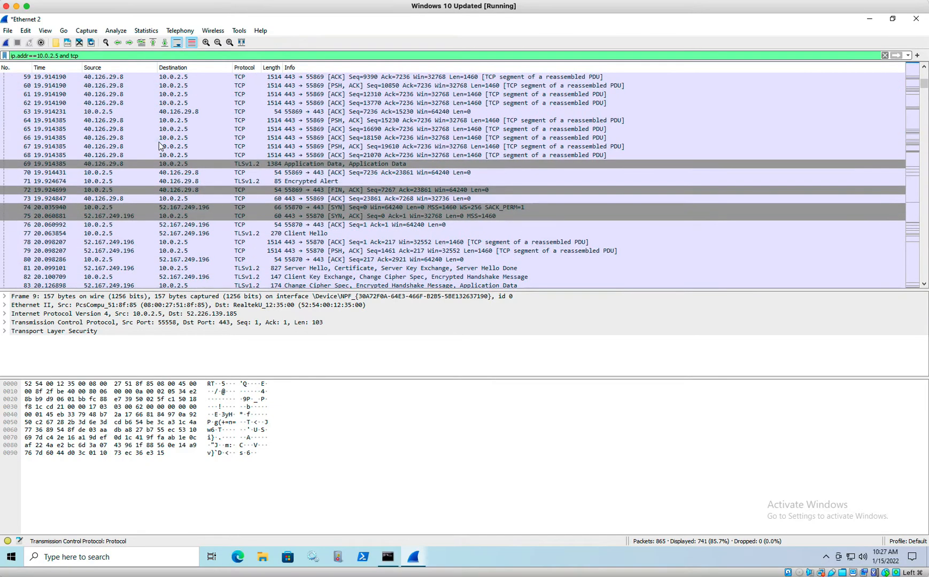
{"action": "scroll", "scroll_direction": "down", "scroll_amount": 3}
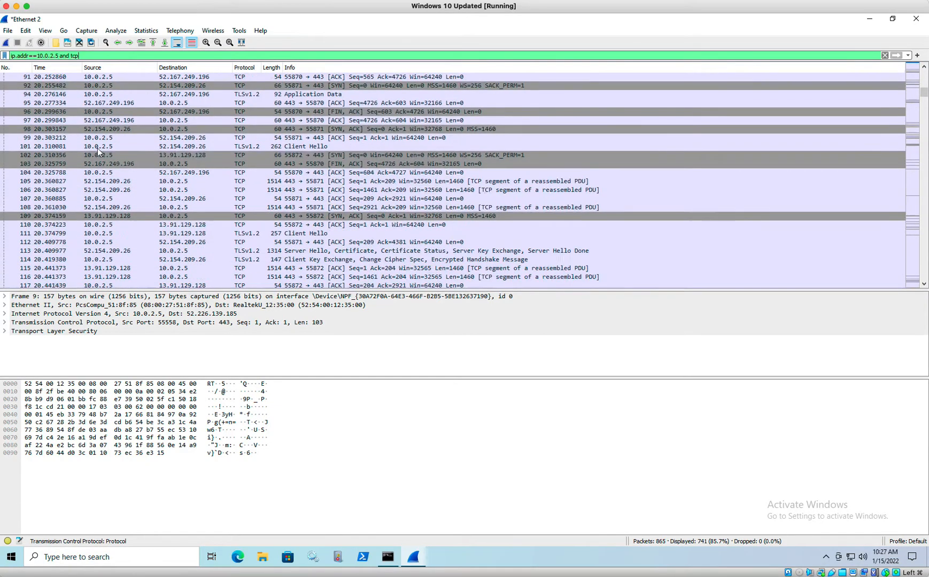
{"action": "scroll", "scroll_direction": "down", "scroll_amount": 3}
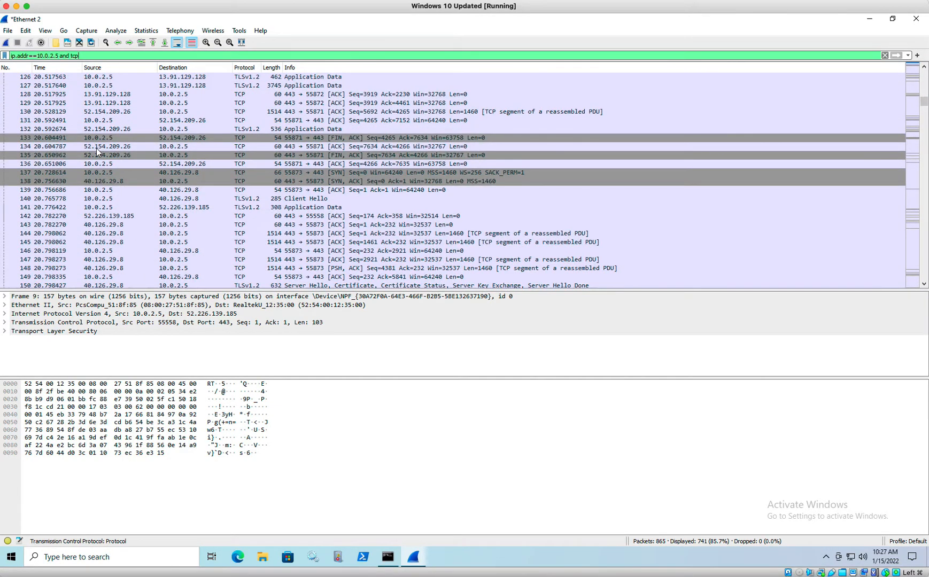
{"action": "scroll", "scroll_direction": "down", "scroll_amount": 3}
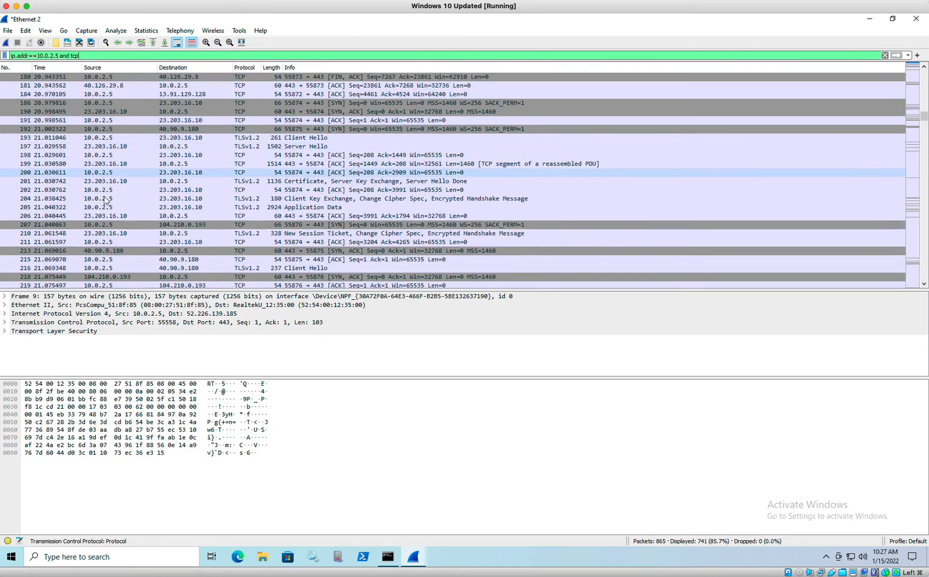
{"action": "scroll", "scroll_direction": "down", "scroll_amount": 3}
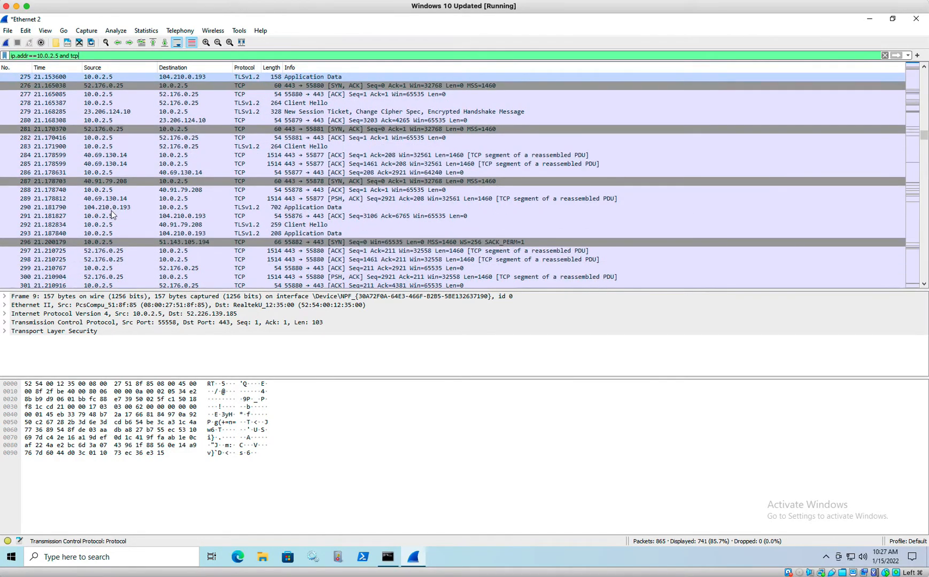
{"action": "scroll", "scroll_direction": "down", "scroll_amount": 3}
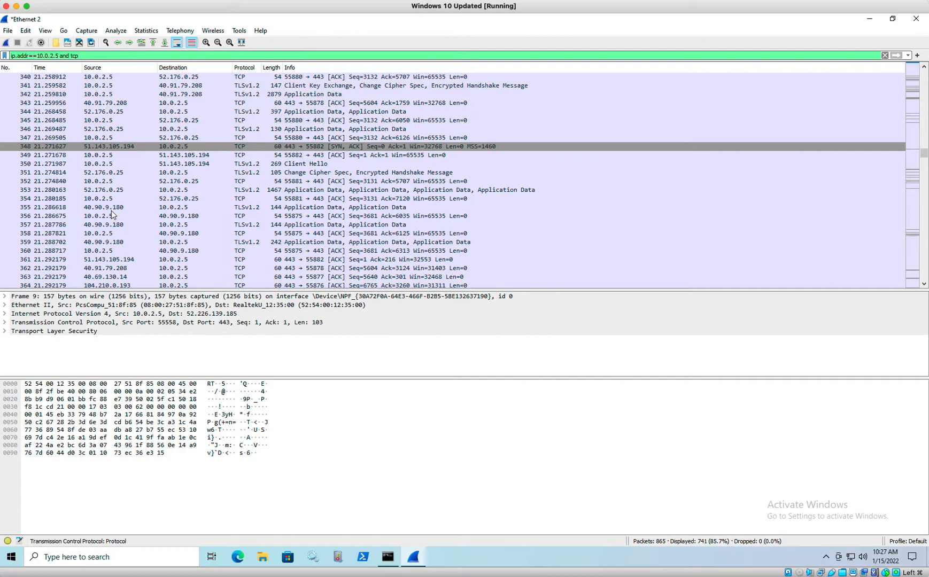
{"action": "scroll", "scroll_direction": "down", "scroll_amount": 3}
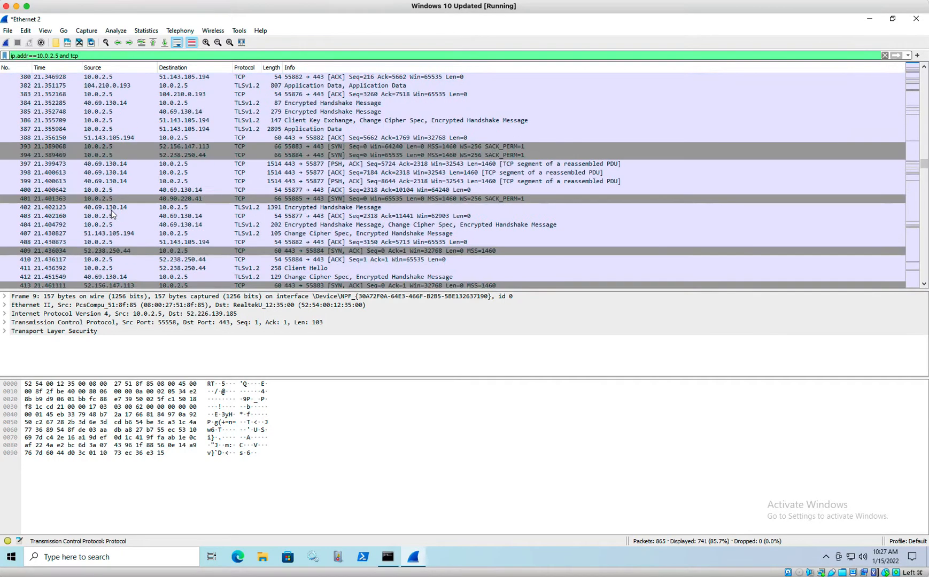
{"action": "scroll", "scroll_direction": "down", "scroll_amount": 3}
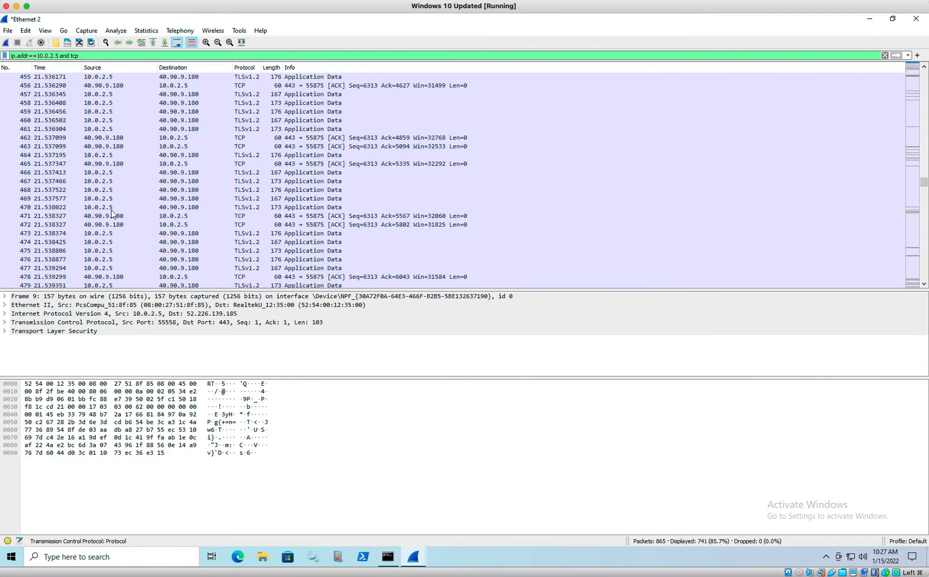
{"action": "scroll", "scroll_direction": "down", "scroll_amount": 3}
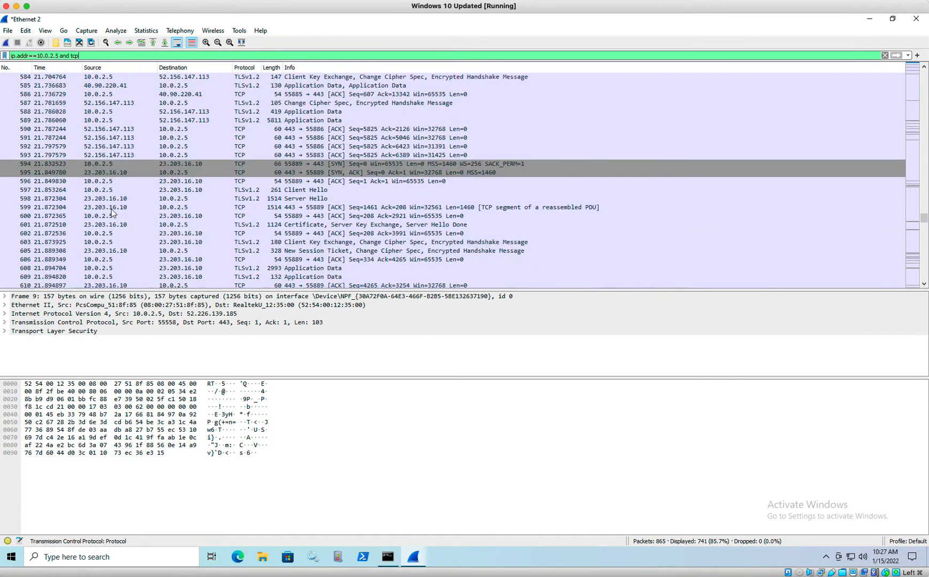
{"action": "scroll", "scroll_direction": "down", "scroll_amount": 3}
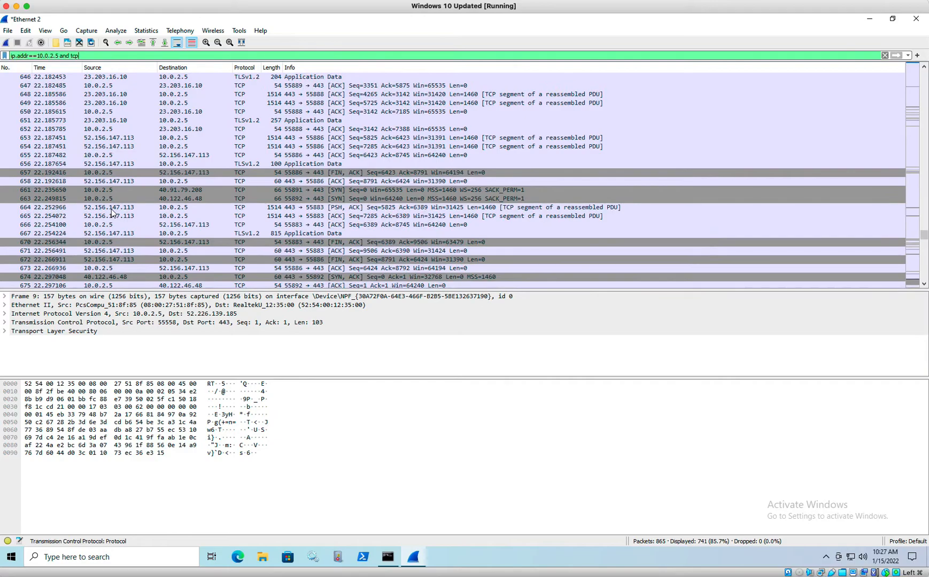
{"action": "scroll", "scroll_direction": "down", "scroll_amount": 3}
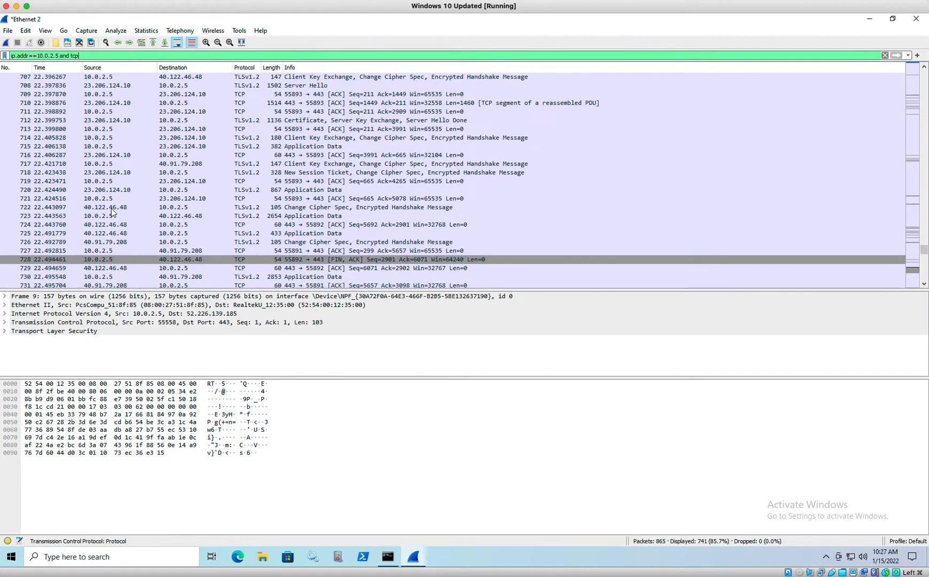
{"action": "scroll", "scroll_direction": "down", "scroll_amount": 3}
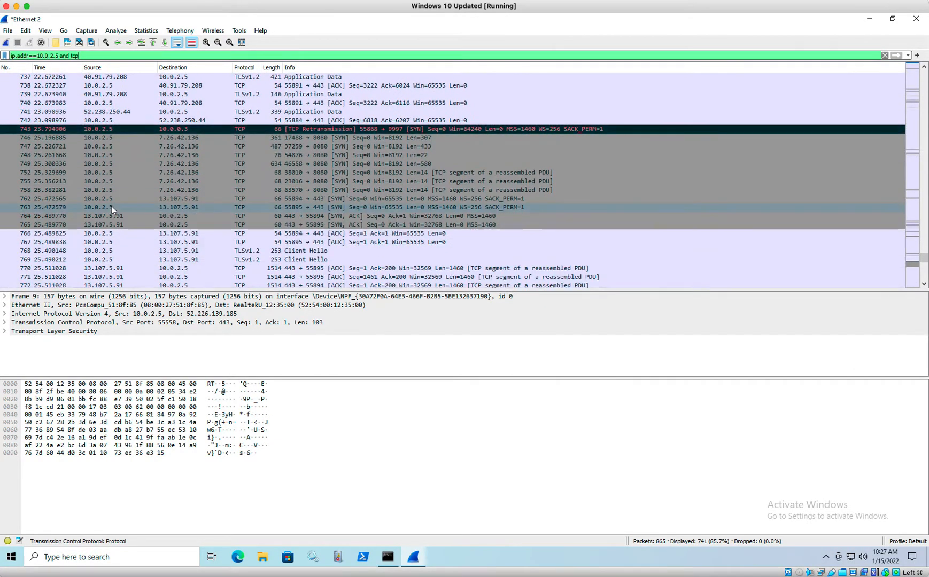
{"action": "mouse_move", "coordinate": [61, 143]}
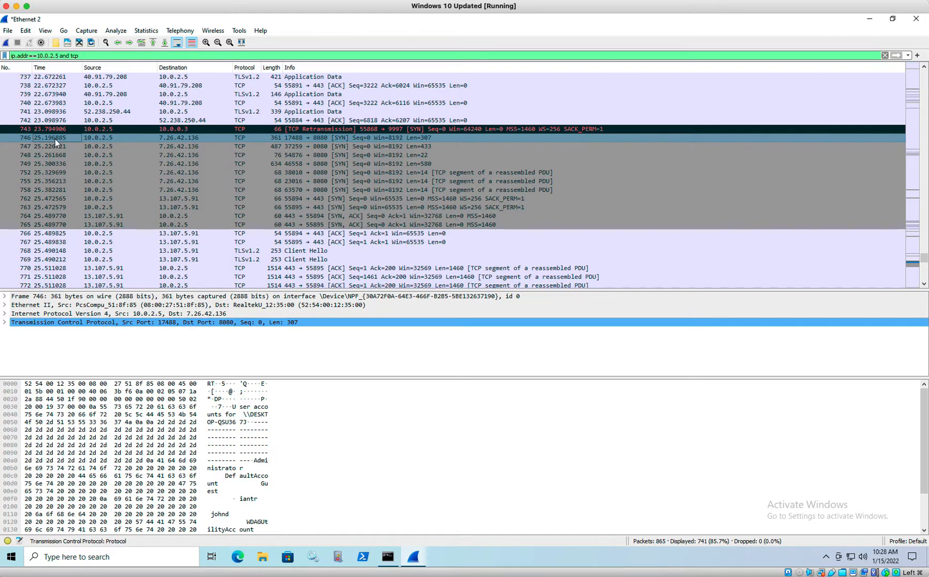
- Follow packet 746's TCP stream (tcp.stream eq 29), revealing the DESKTOP-QSU3673 user account listing
{"action": "right_click", "coordinate": [56, 140]}
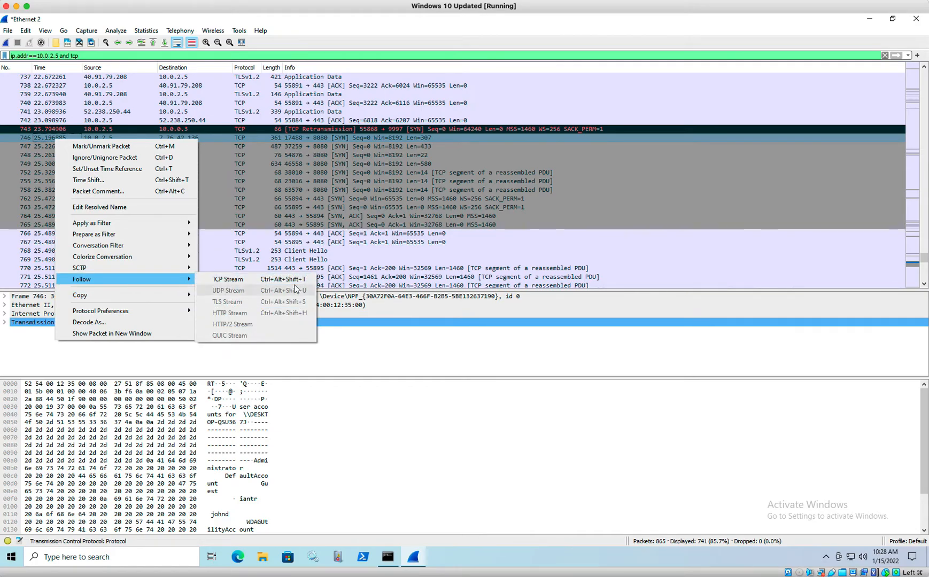
{"action": "left_click", "coordinate": [227, 280]}
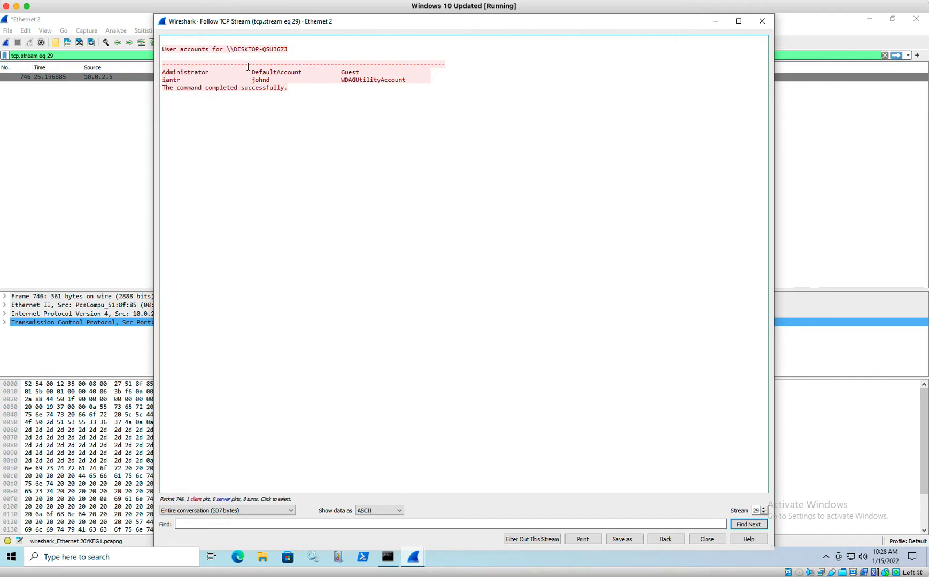
{"action": "mouse_move", "coordinate": [228, 78]}
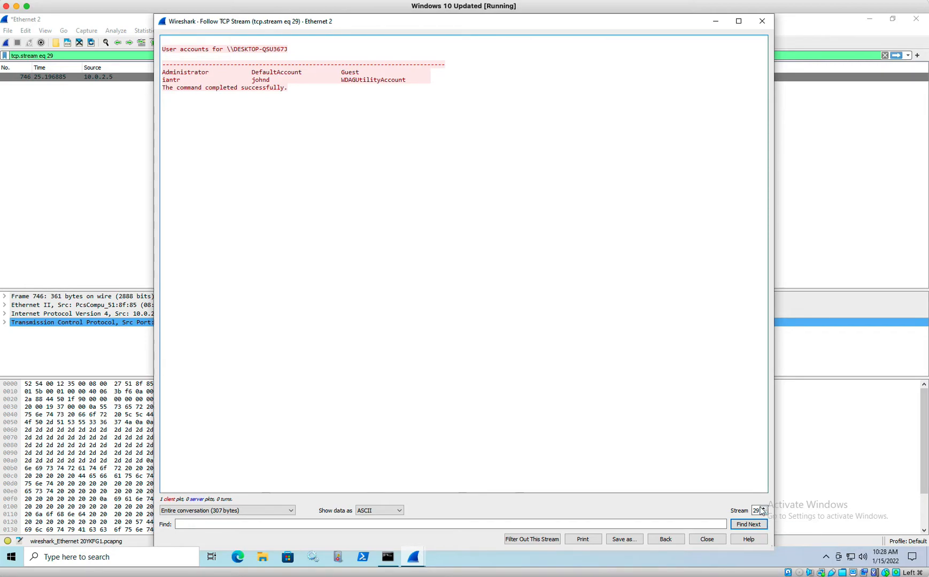
{"action": "mouse_move", "coordinate": [765, 516]}
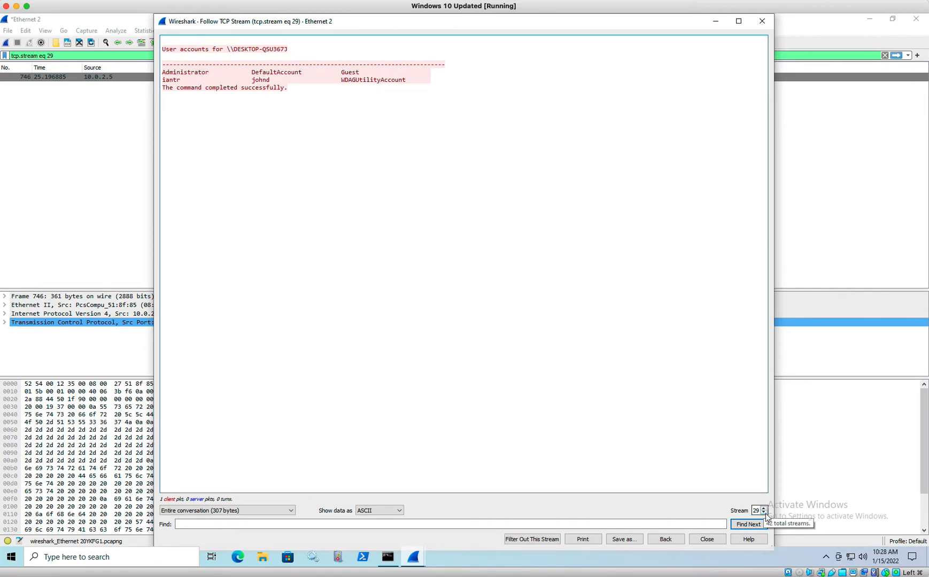
- Step the Stream number up to 31, showing logged-in user desktop-qsu3673\iantr
{"action": "left_click", "coordinate": [764, 513]}
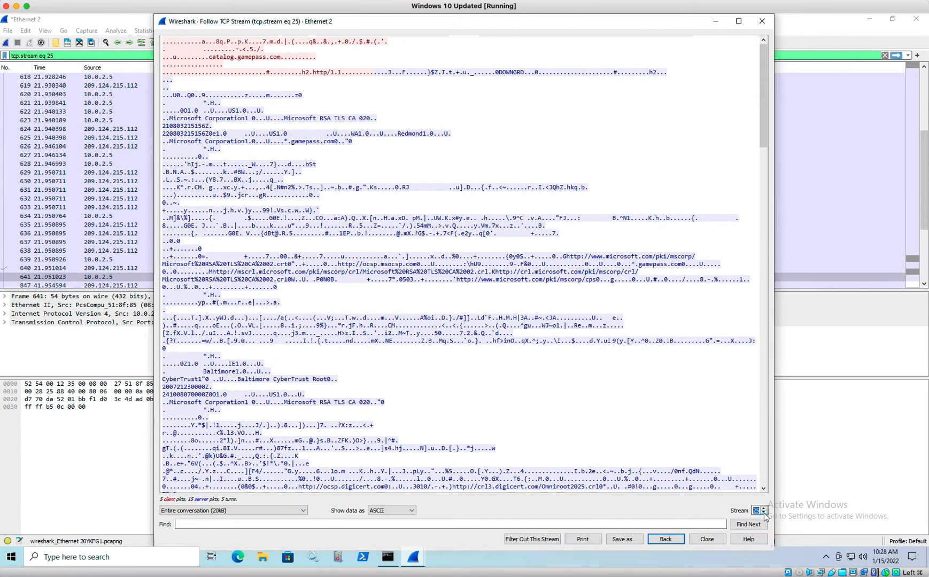
{"action": "left_click", "coordinate": [763, 513]}
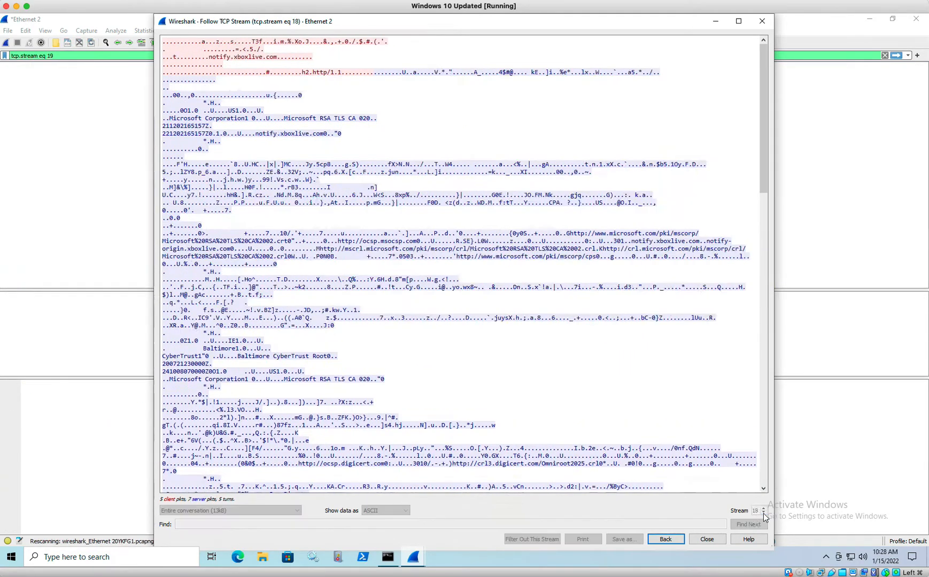
{"action": "left_click", "coordinate": [763, 514]}
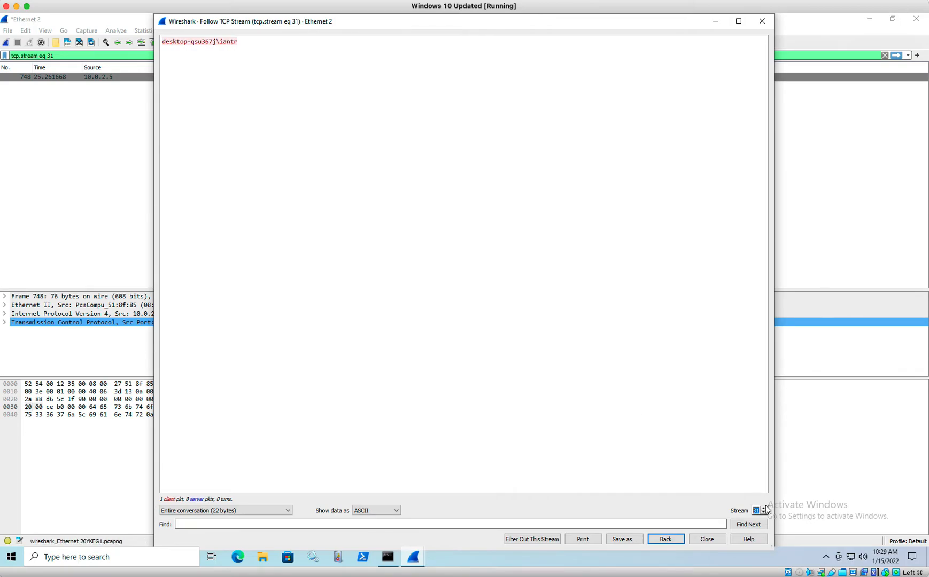
{"action": "mouse_move", "coordinate": [764, 511]}
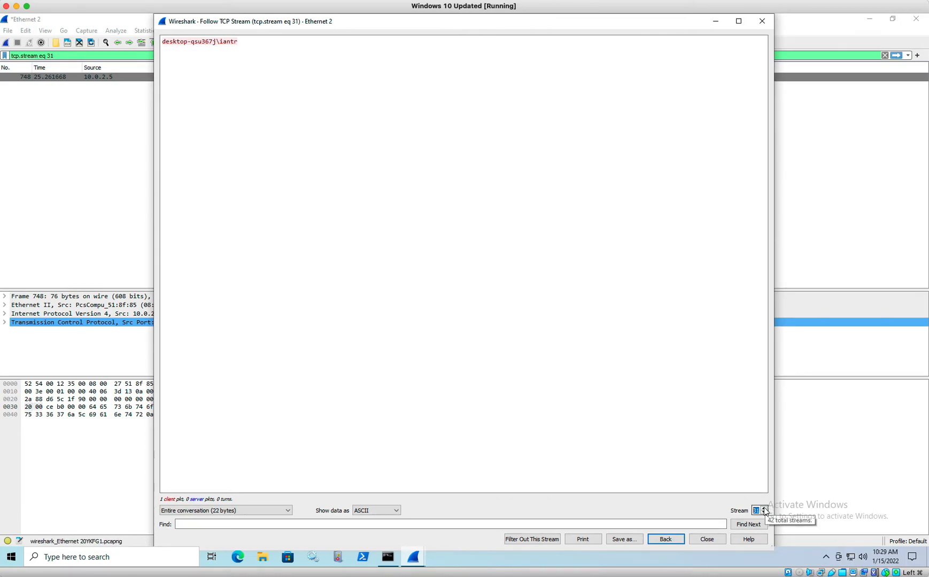
- Advance past stream 32's privileges listing to stream 33 reporting 10.0.2.1 is up
{"action": "left_click", "coordinate": [762, 509]}
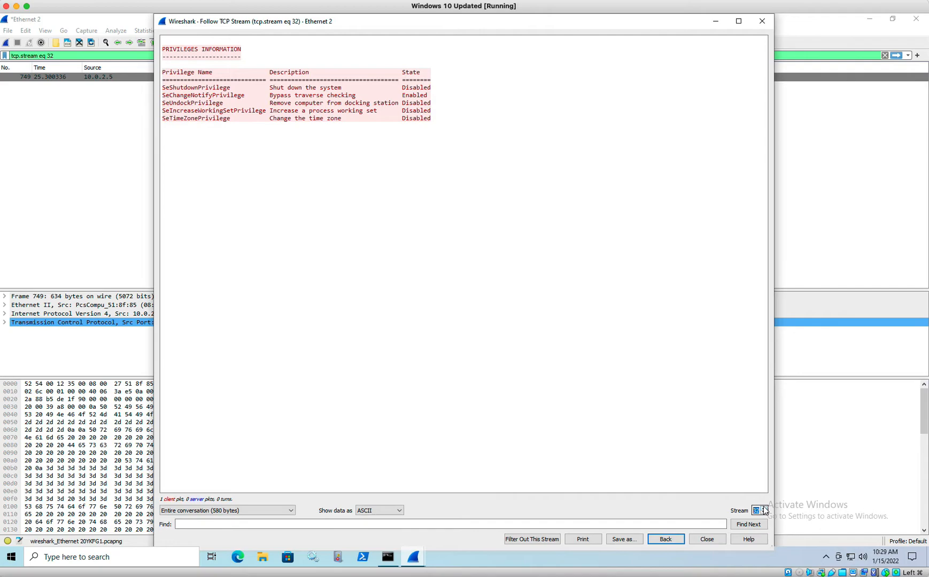
{"action": "mouse_move", "coordinate": [762, 511]}
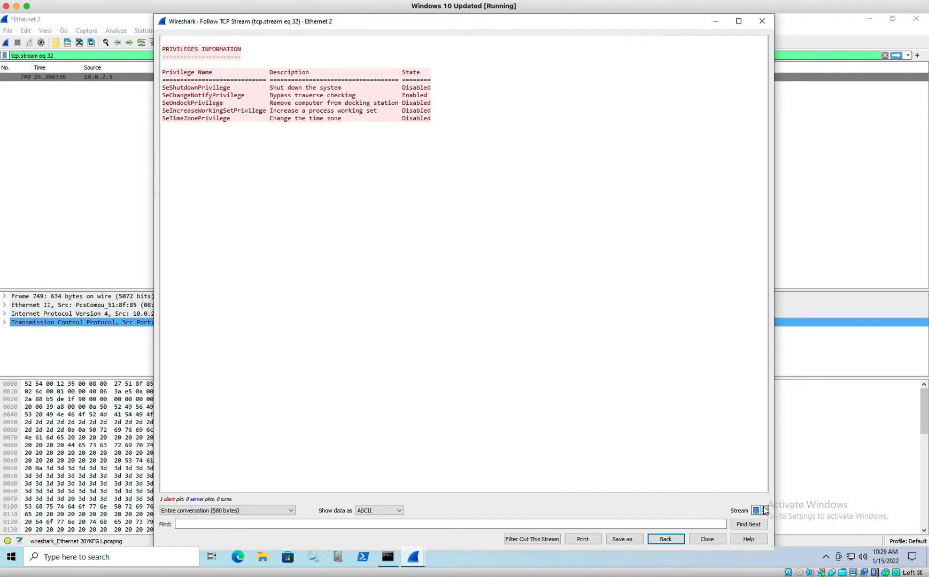
{"action": "left_click", "coordinate": [760, 509]}
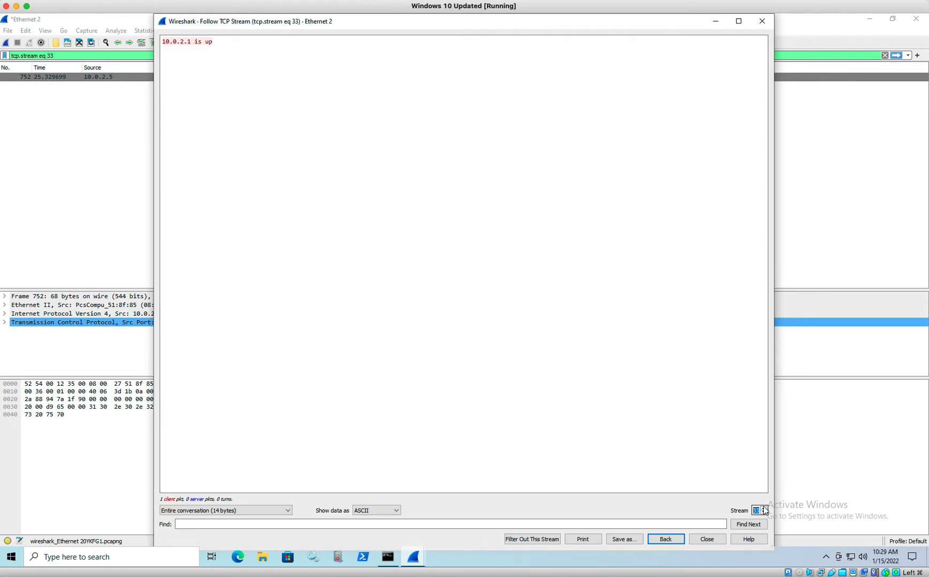
- Step through host-up streams for 10.0.2.3 and 10.0.2.5 to the empty stream 39
{"action": "left_click", "coordinate": [759, 509]}
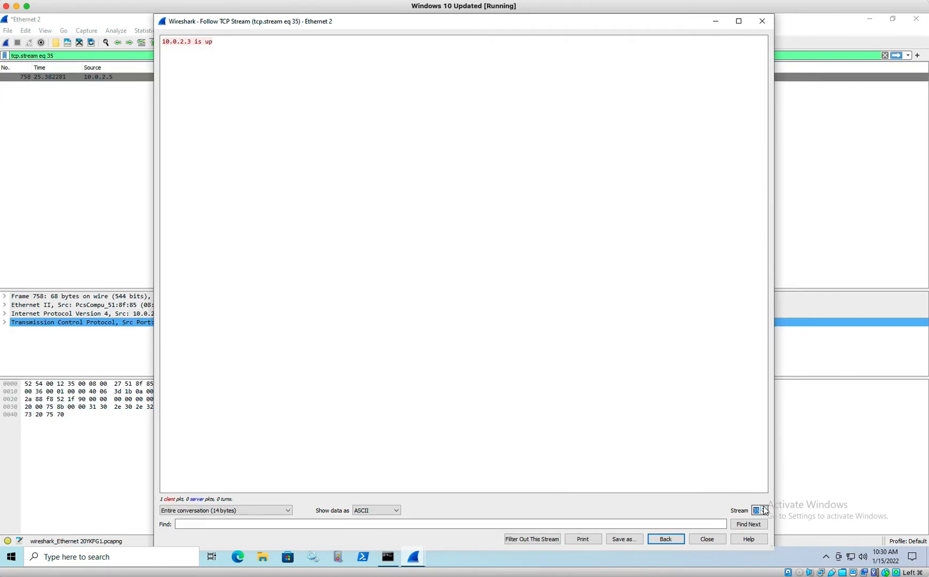
{"action": "left_click", "coordinate": [757, 510]}
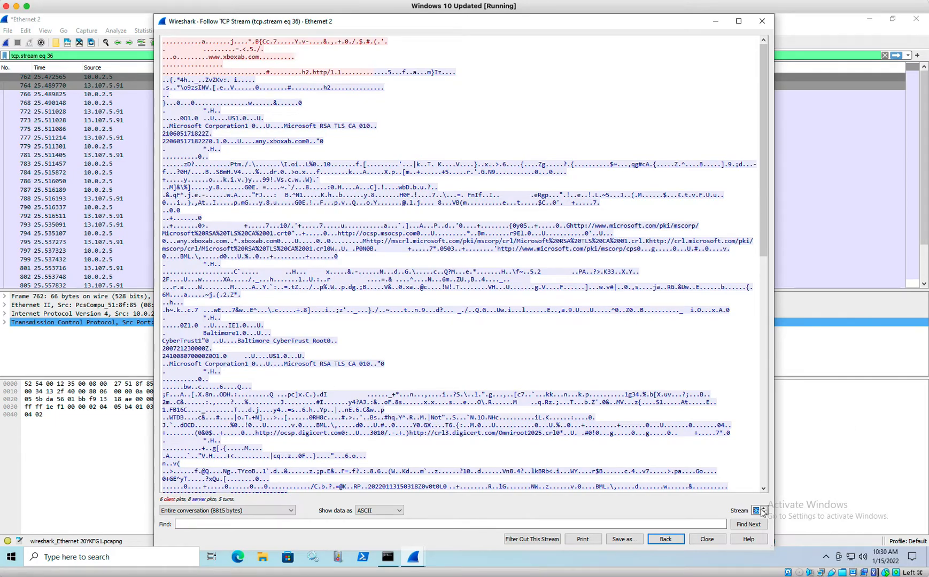
{"action": "left_click", "coordinate": [757, 510]}
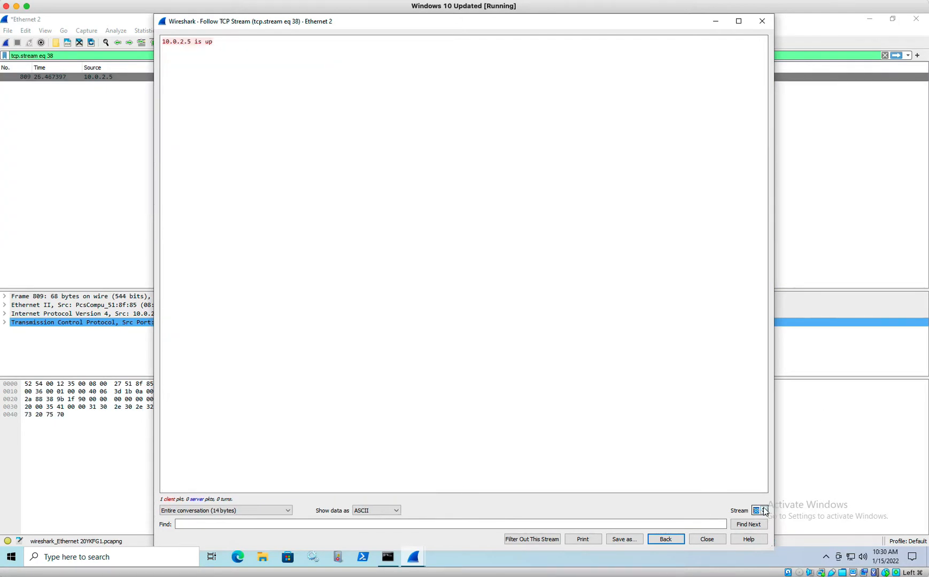
{"action": "left_click", "coordinate": [759, 510]}
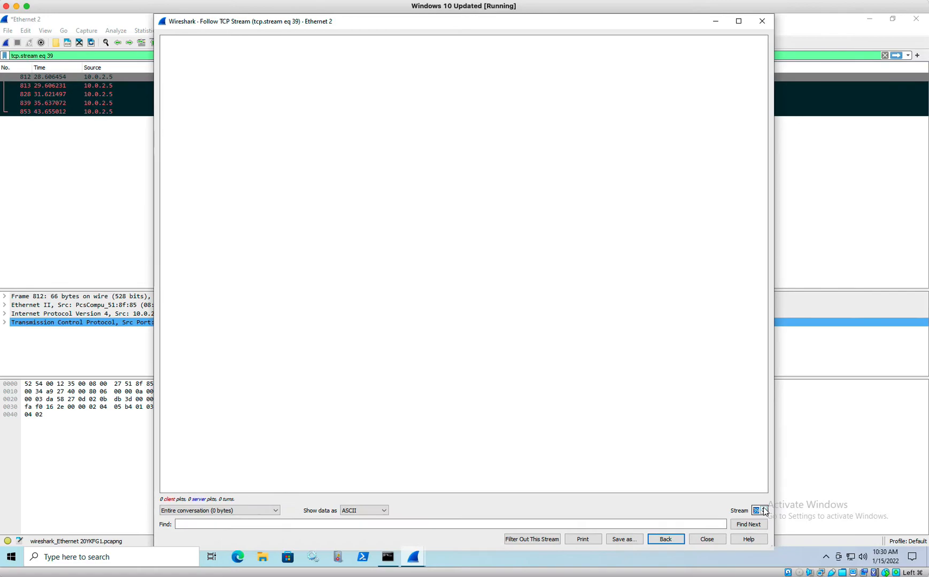
- Advance to stream 40 showing "Do you want to perform WannaCry?"
{"action": "left_click", "coordinate": [758, 511]}
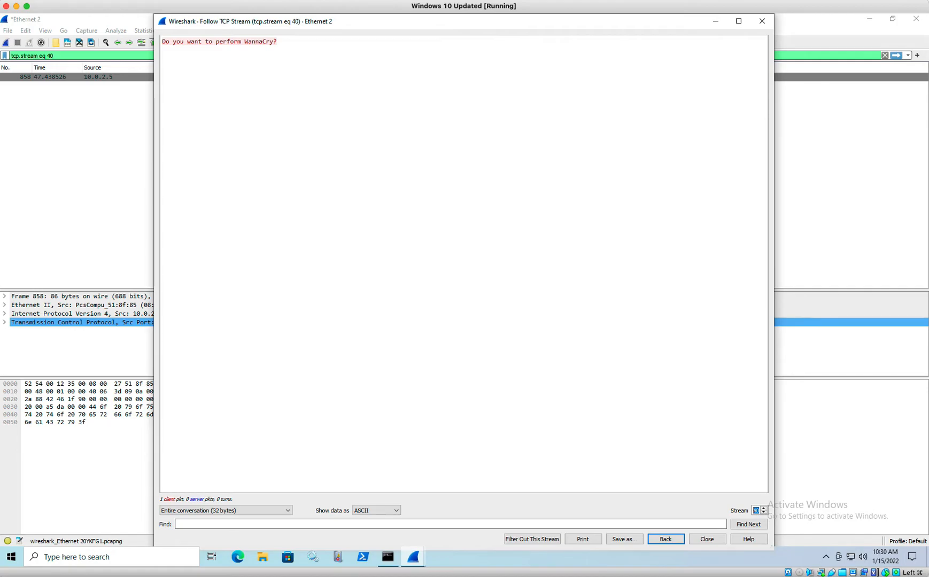
{"action": "mouse_move", "coordinate": [464, 103]}
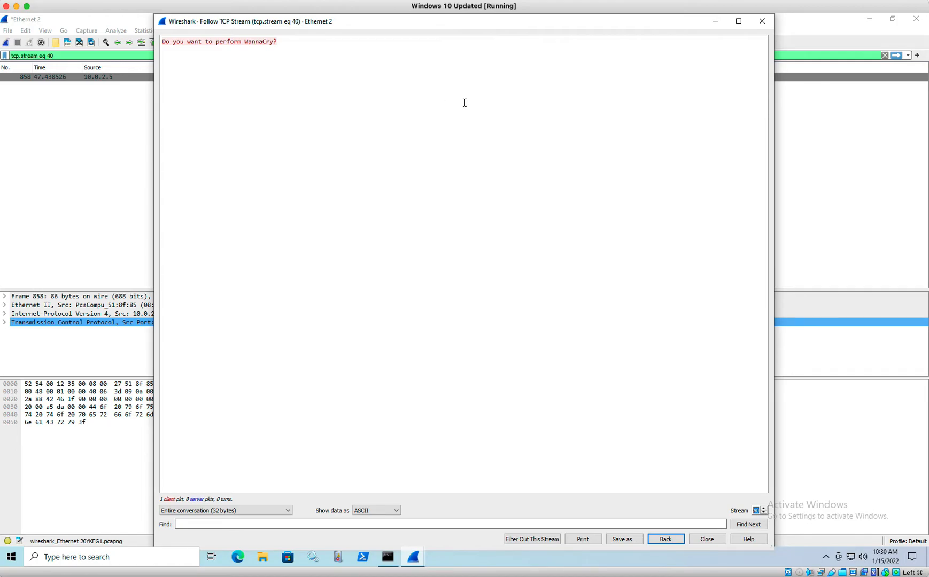
{"action": "mouse_move", "coordinate": [314, 189]}
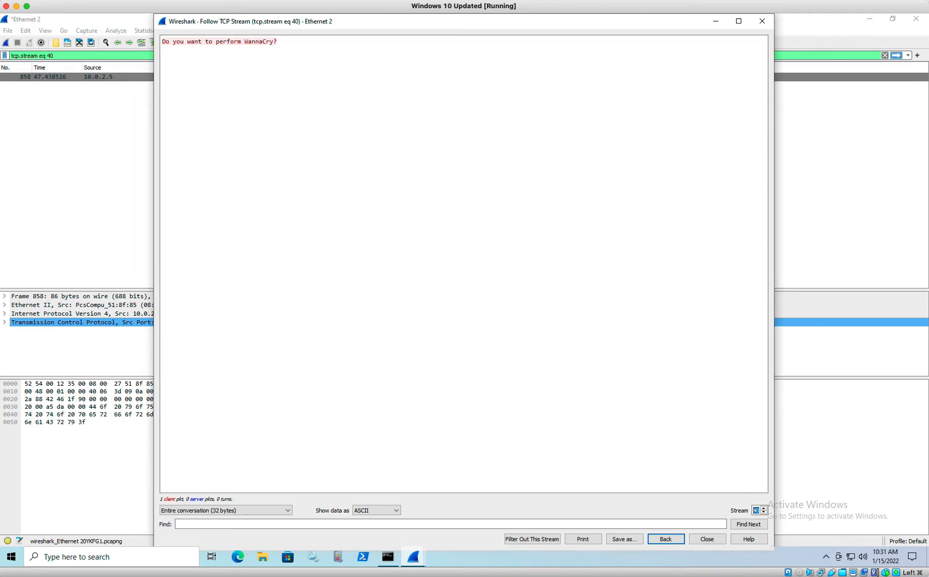
{"action": "mouse_move", "coordinate": [897, 474]}
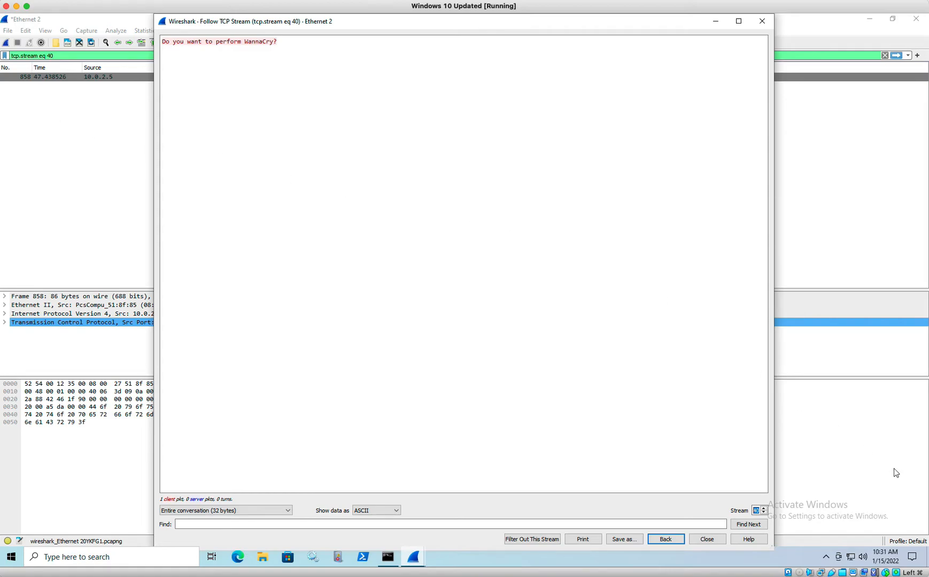
{"action": "mouse_move", "coordinate": [284, 299]}
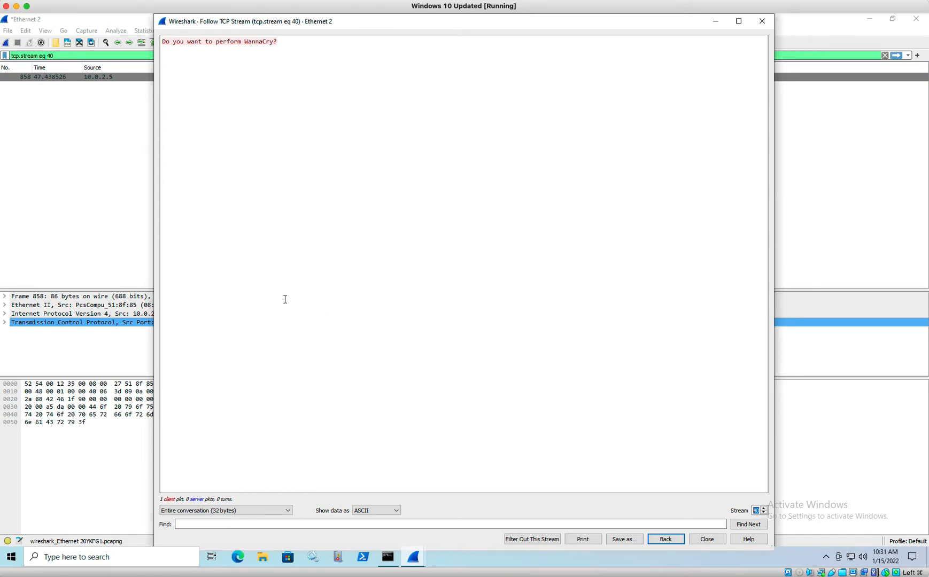
{"action": "mouse_move", "coordinate": [333, 265]}
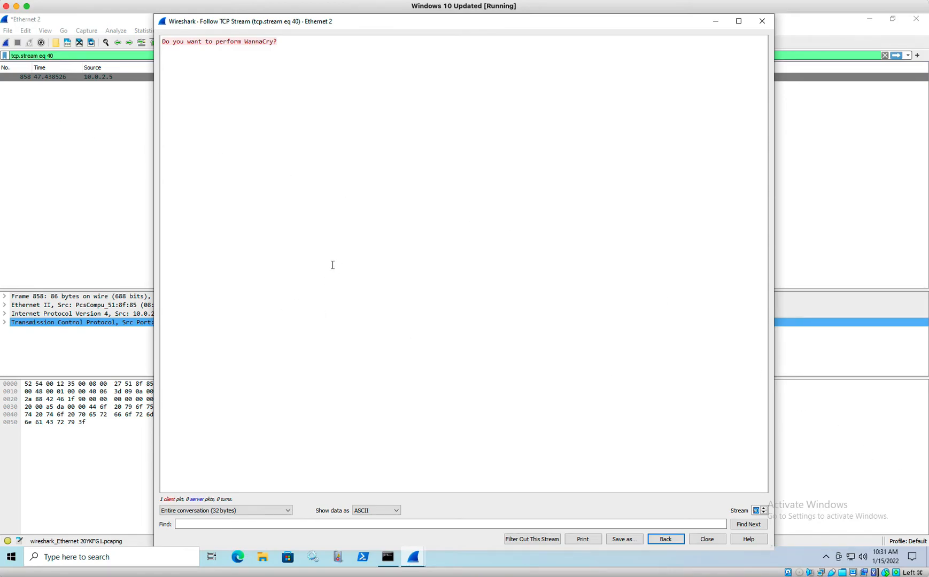
{"action": "mouse_move", "coordinate": [391, 559]}
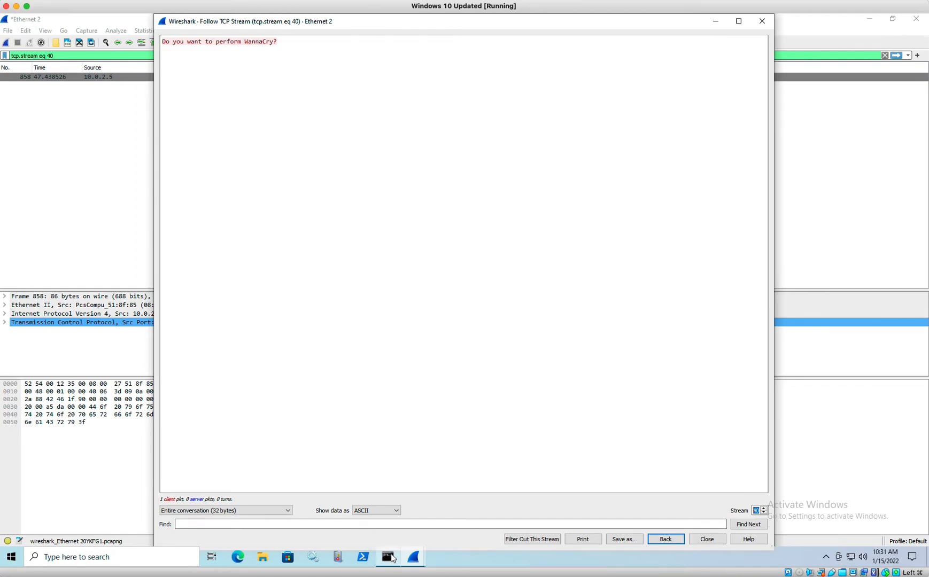
- In Command Prompt run whoami, net user, ipconfig and systeminfo, then switch to the browser
{"action": "left_click", "coordinate": [387, 558]}
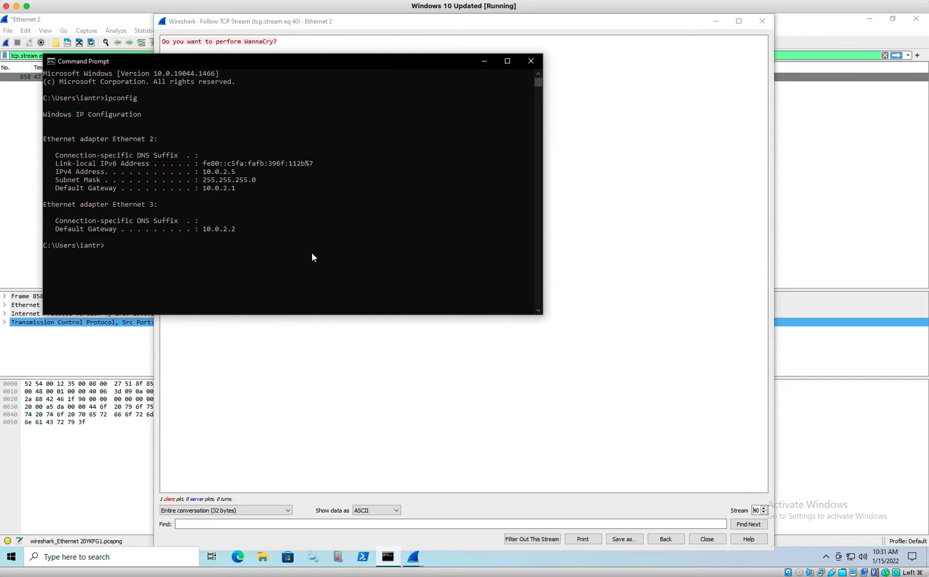
{"action": "type", "text": "whoami"}
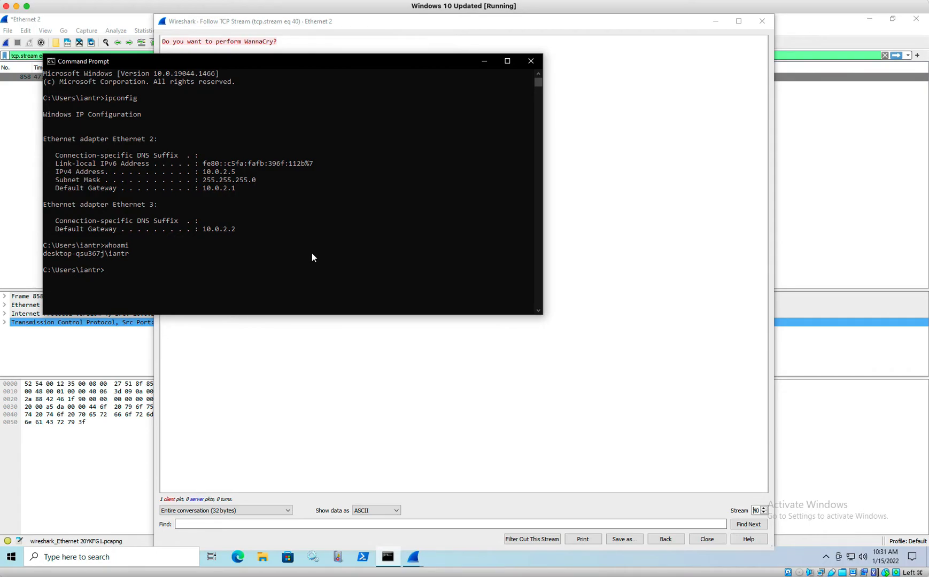
{"action": "type", "text": "net user"}
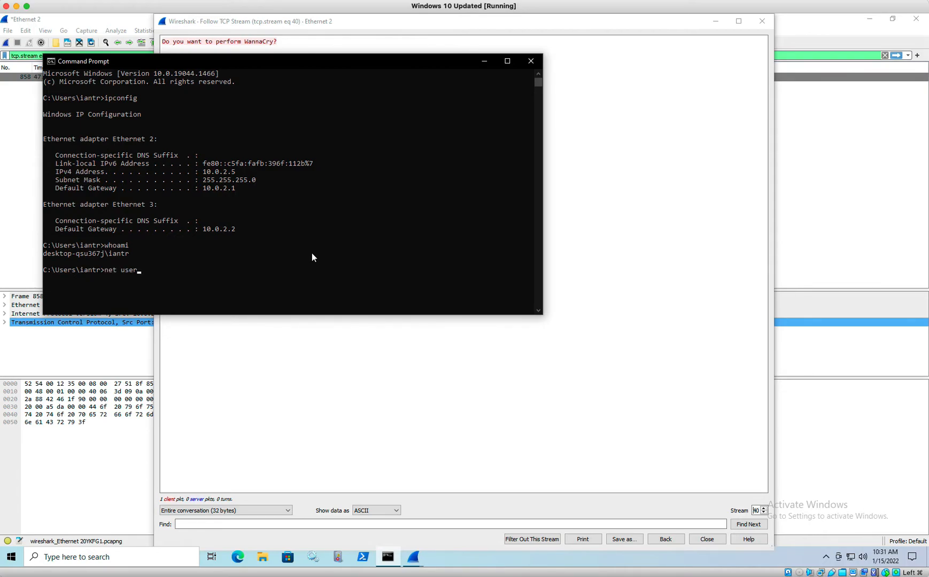
{"action": "key", "text": "Enter"}
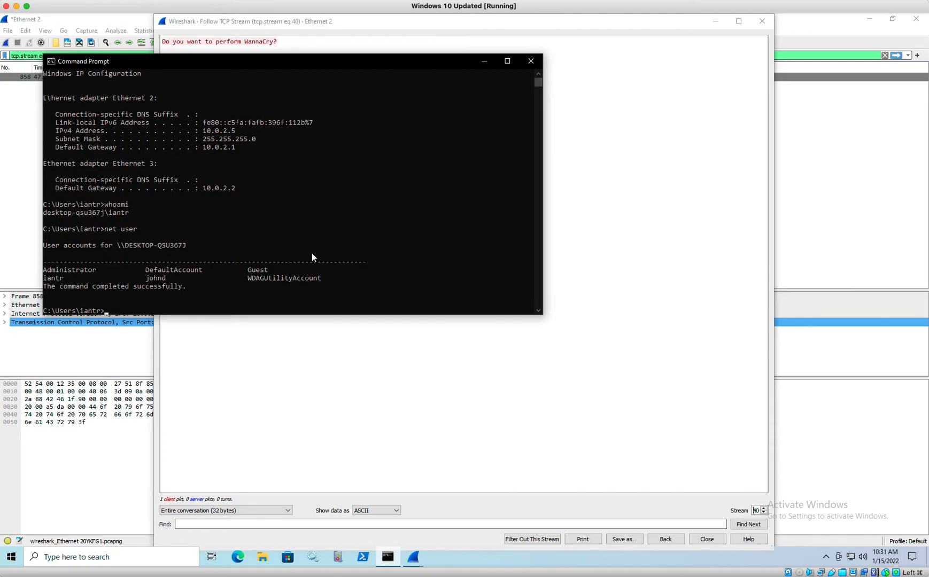
{"action": "type", "text": "ipconfig"}
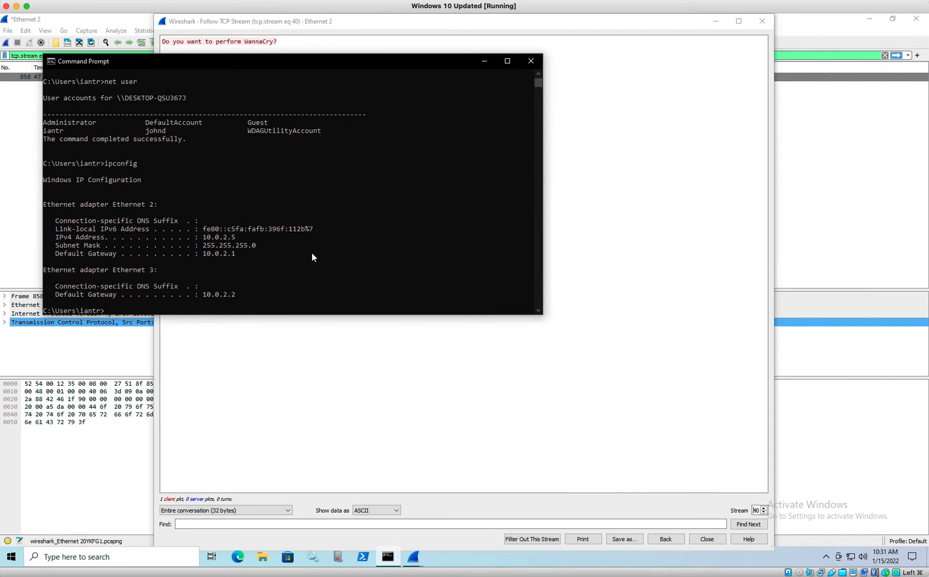
{"action": "type", "text": "systeminfo"}
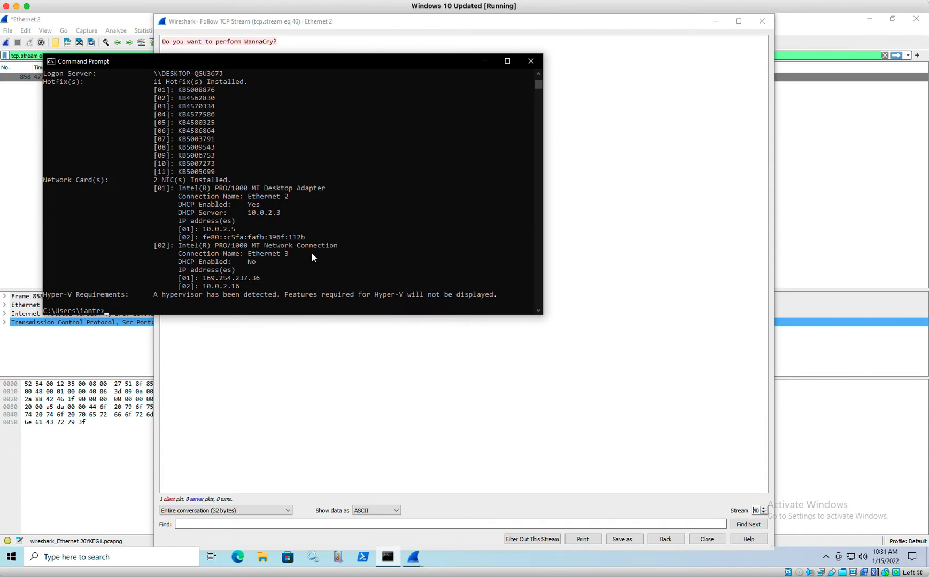
{"action": "mouse_move", "coordinate": [279, 249]}
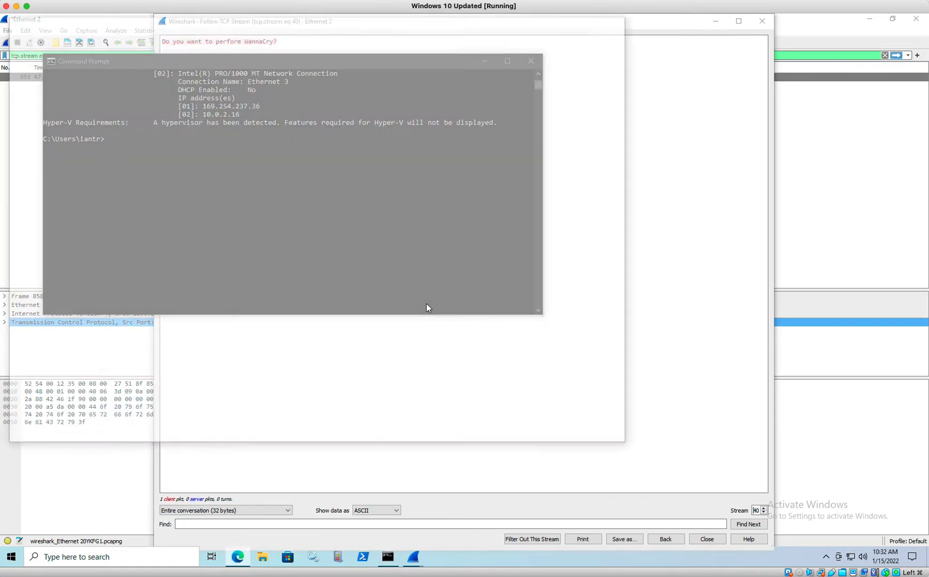
{"action": "left_click", "coordinate": [237, 557]}
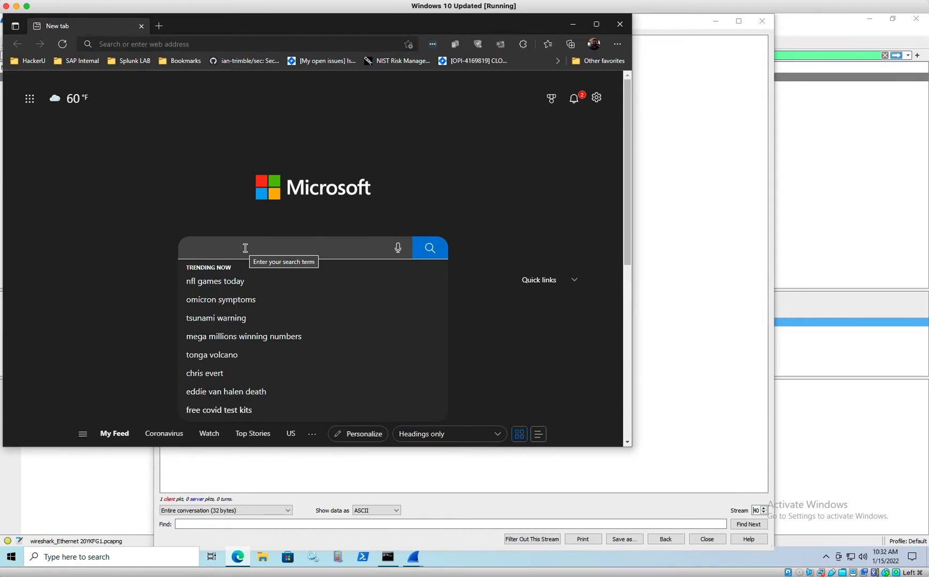
{"action": "mouse_move", "coordinate": [194, 96]}
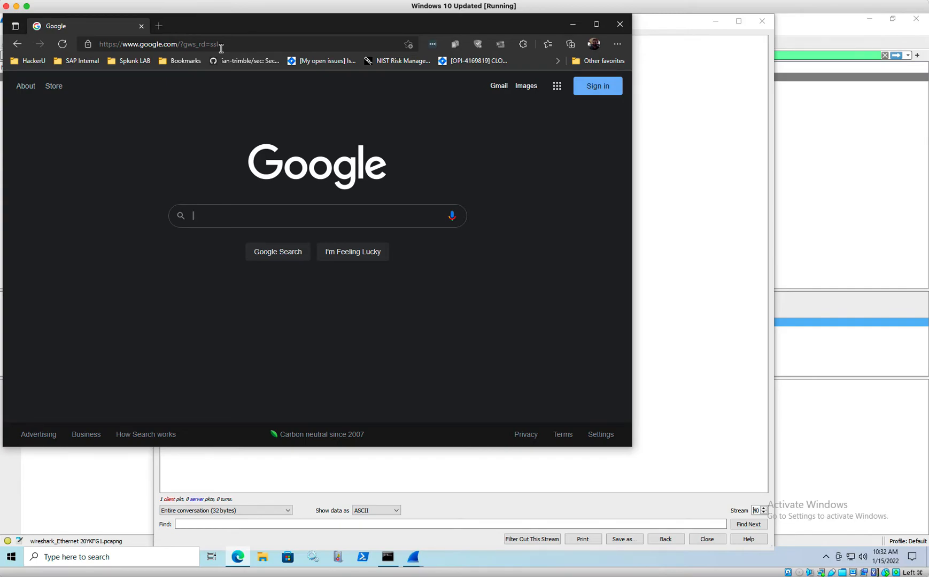
- Google the IP 7.26.42.136 and highlight the AlienVault OTX result's description
{"action": "type", "text": "7.26.42.1"}
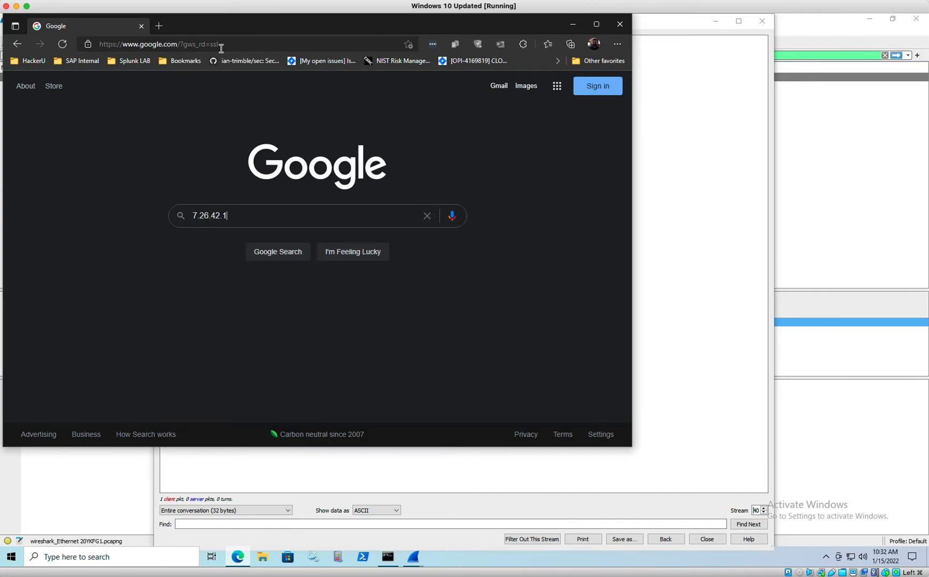
{"action": "key", "text": "Enter"}
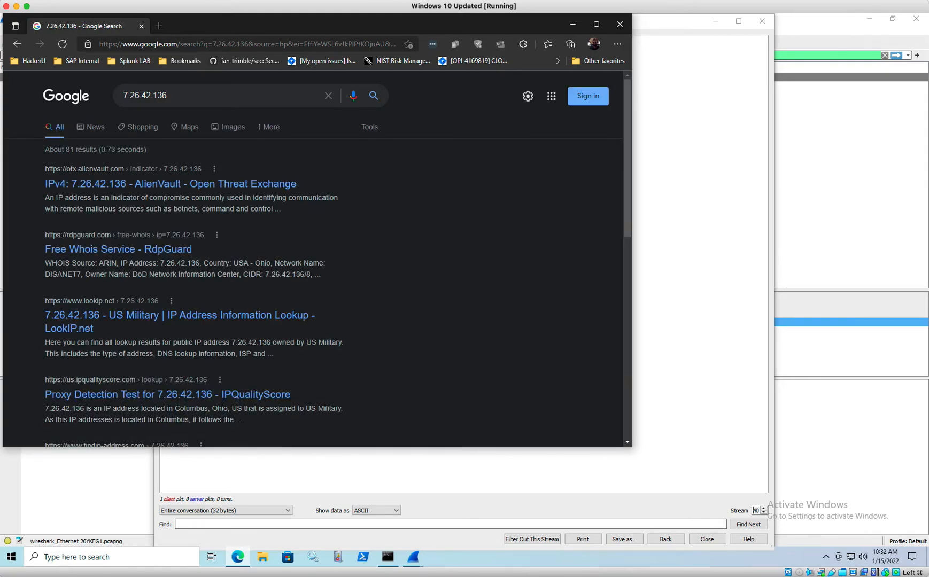
{"action": "mouse_move", "coordinate": [199, 201]}
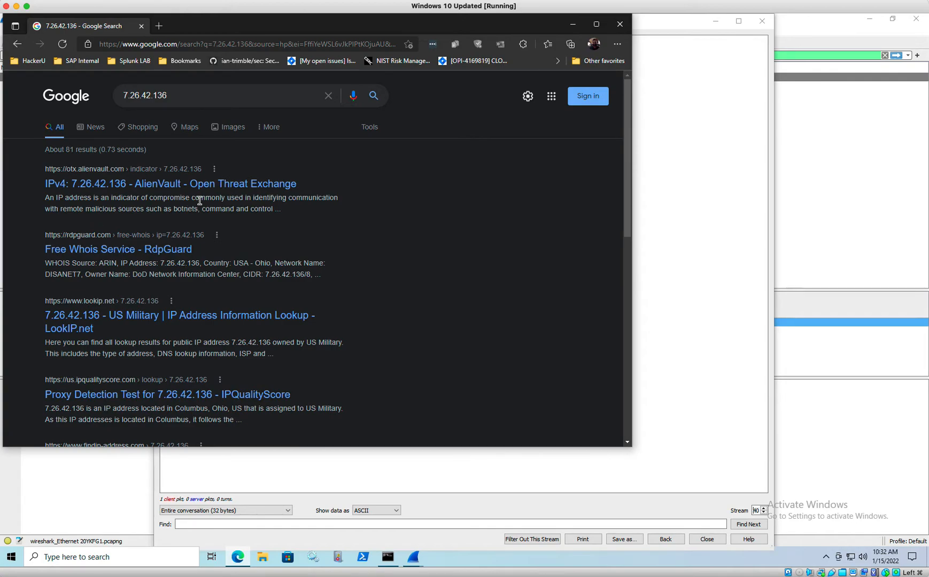
{"action": "mouse_move", "coordinate": [45, 211]}
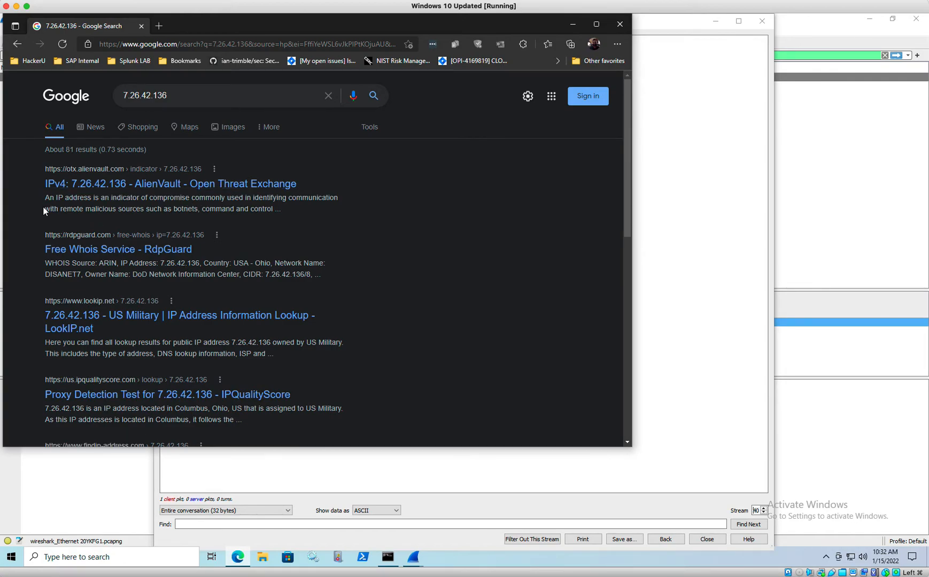
{"action": "left_click_drag", "start_coordinate": [45, 198], "coordinate": [338, 198]}
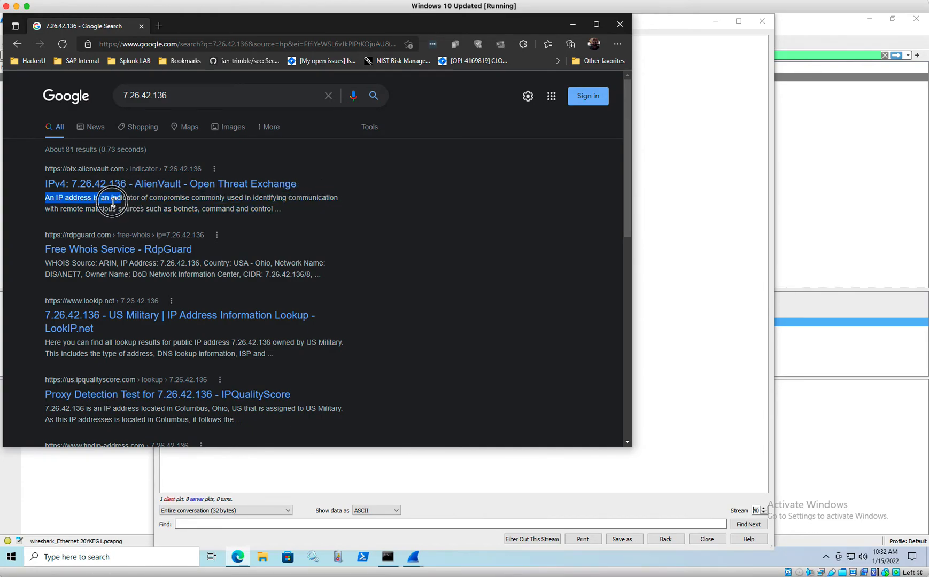
{"action": "left_click_drag", "start_coordinate": [110, 198], "coordinate": [150, 208]}
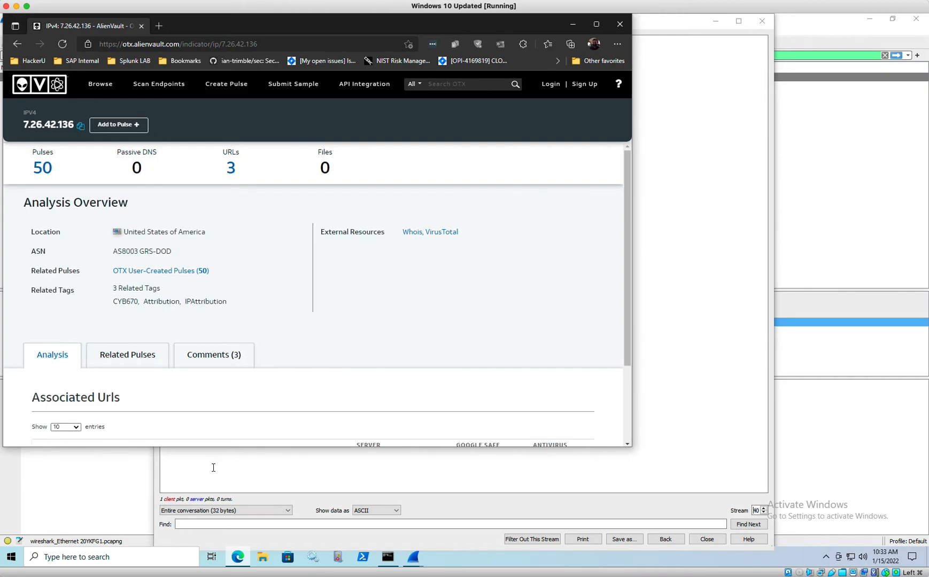
{"action": "scroll", "scroll_direction": "down", "scroll_amount": 3}
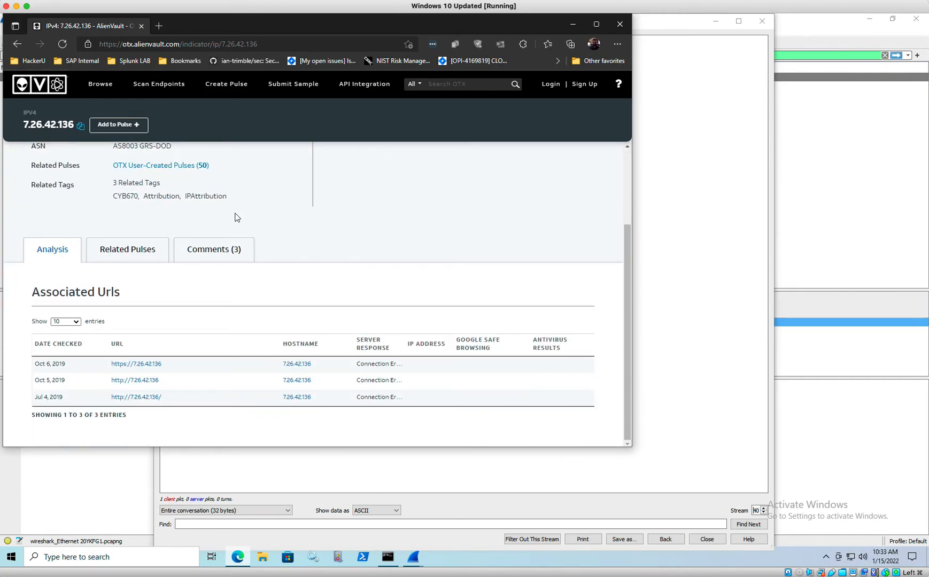
{"action": "scroll", "scroll_direction": "up", "scroll_amount": 3}
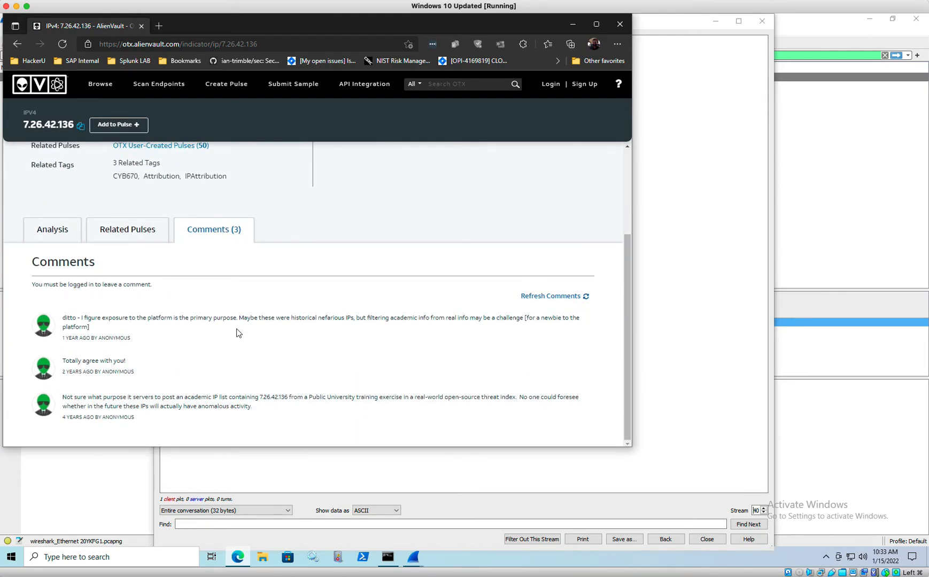
{"action": "mouse_move", "coordinate": [70, 316]}
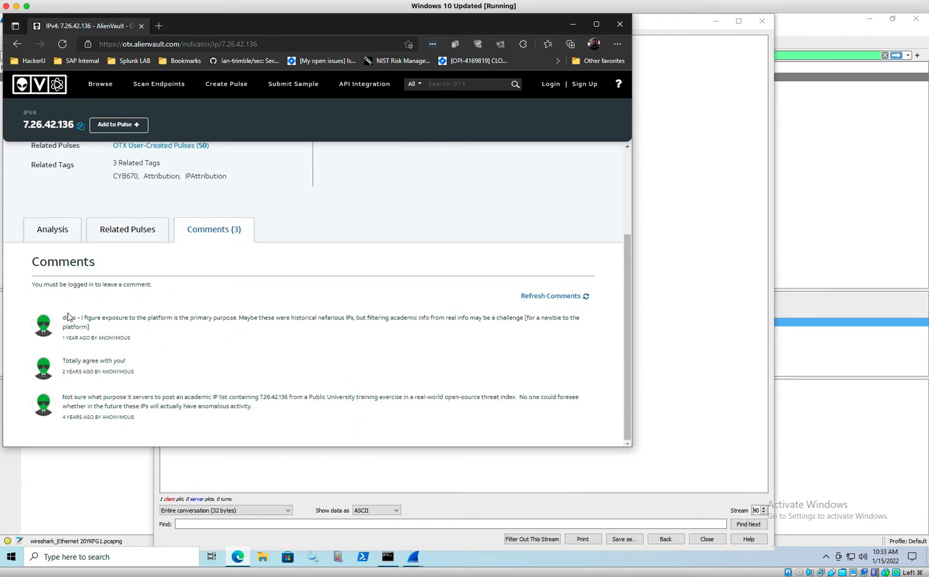
{"action": "mouse_move", "coordinate": [235, 328]}
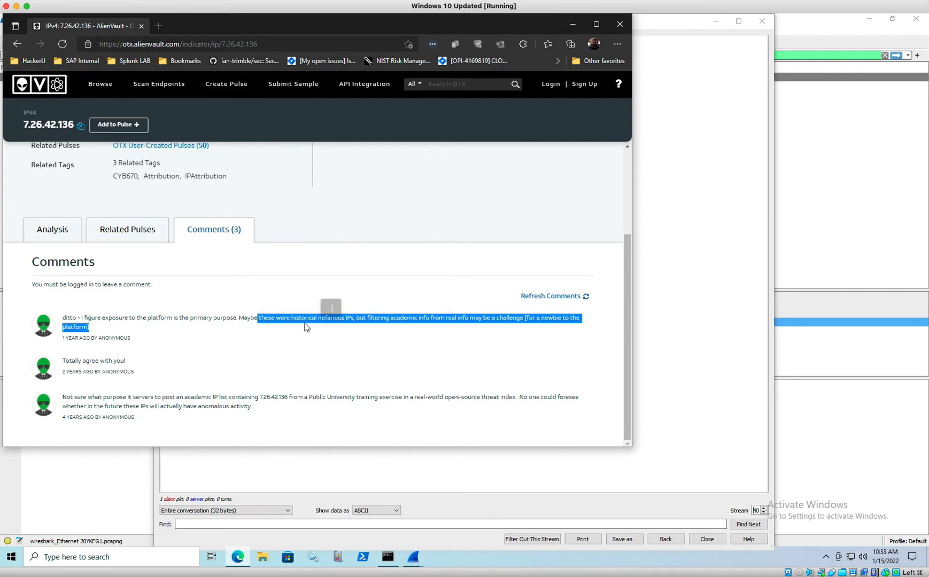
{"action": "left_click", "coordinate": [247, 318]}
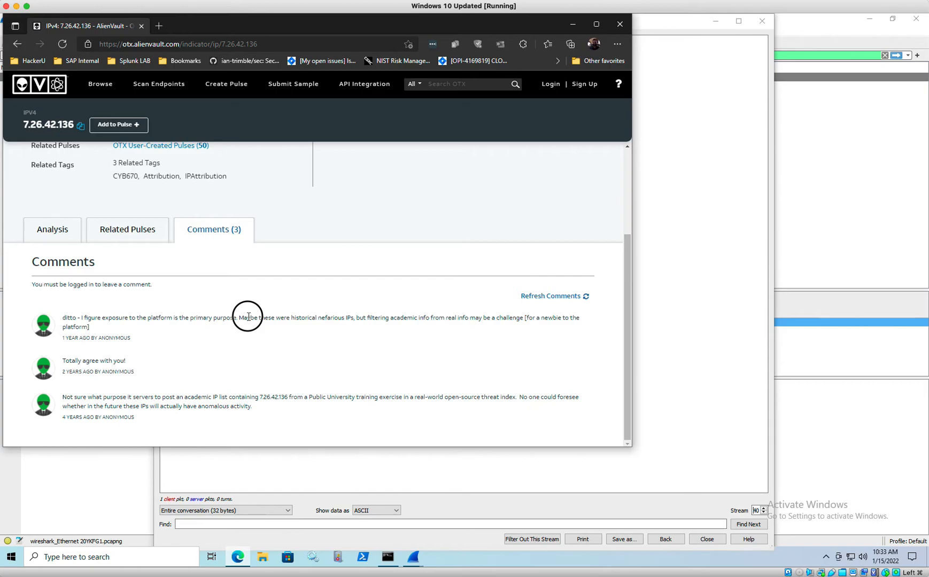
{"action": "double_click", "coordinate": [261, 318]}
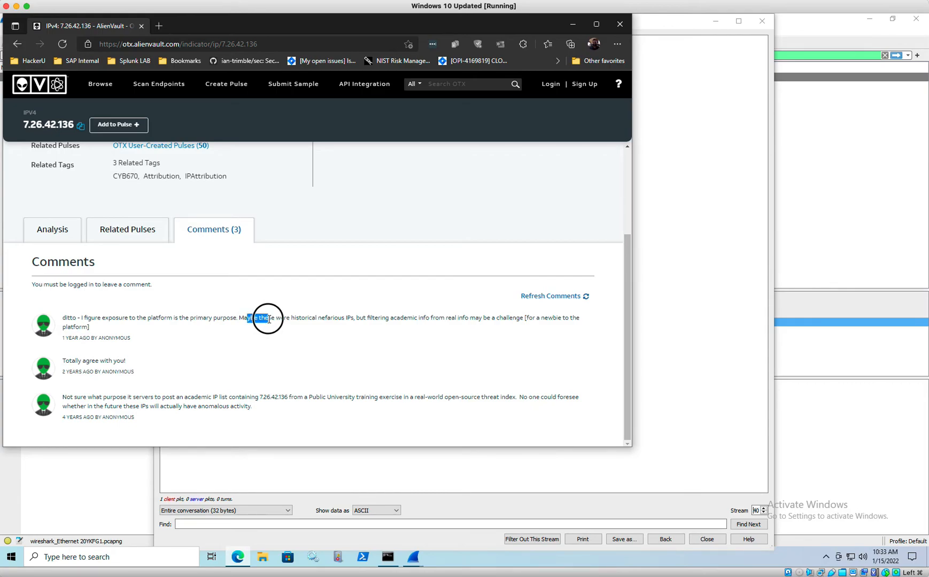
{"action": "left_click_drag", "start_coordinate": [268, 318], "coordinate": [388, 318]}
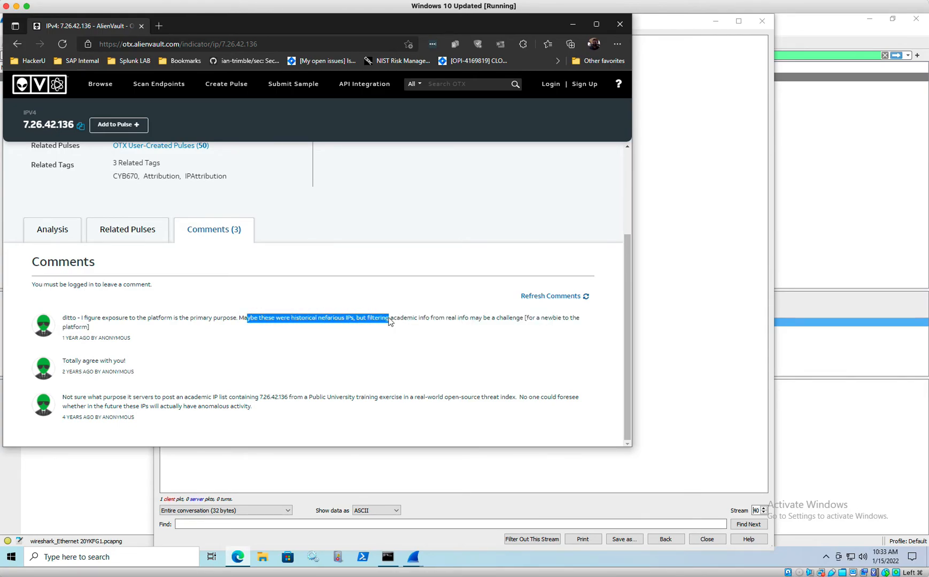
{"action": "left_click", "coordinate": [192, 380]}
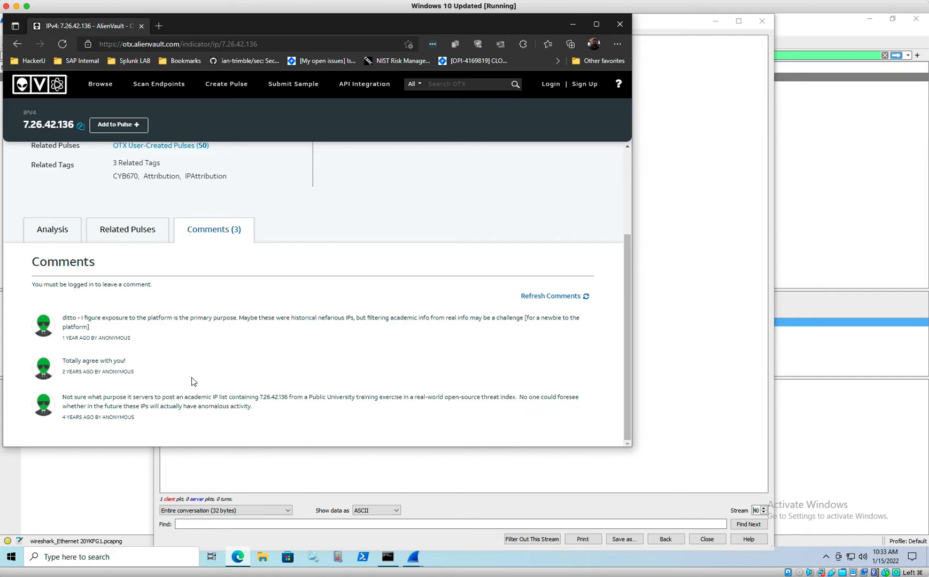
{"action": "scroll", "scroll_direction": "up", "scroll_amount": 3}
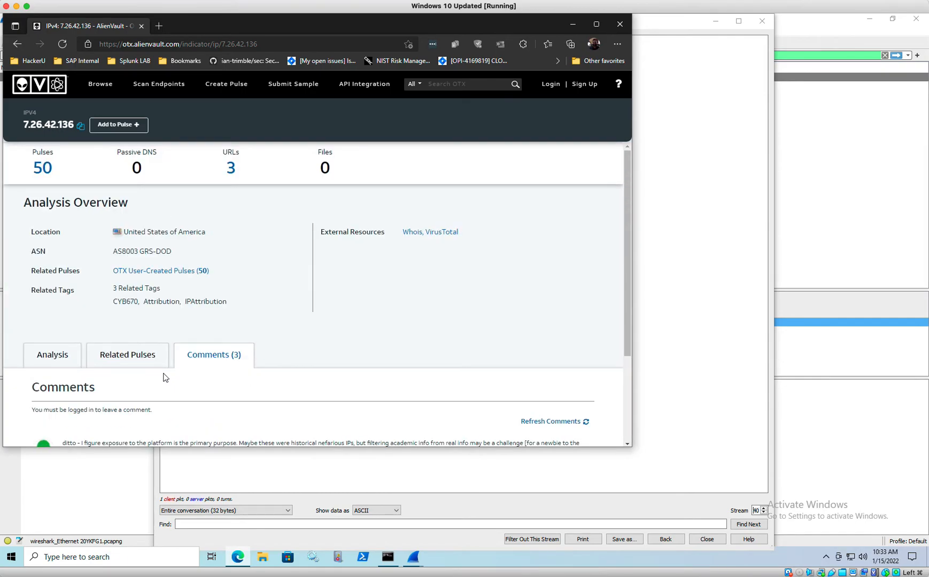
{"action": "left_click", "coordinate": [15, 45]}
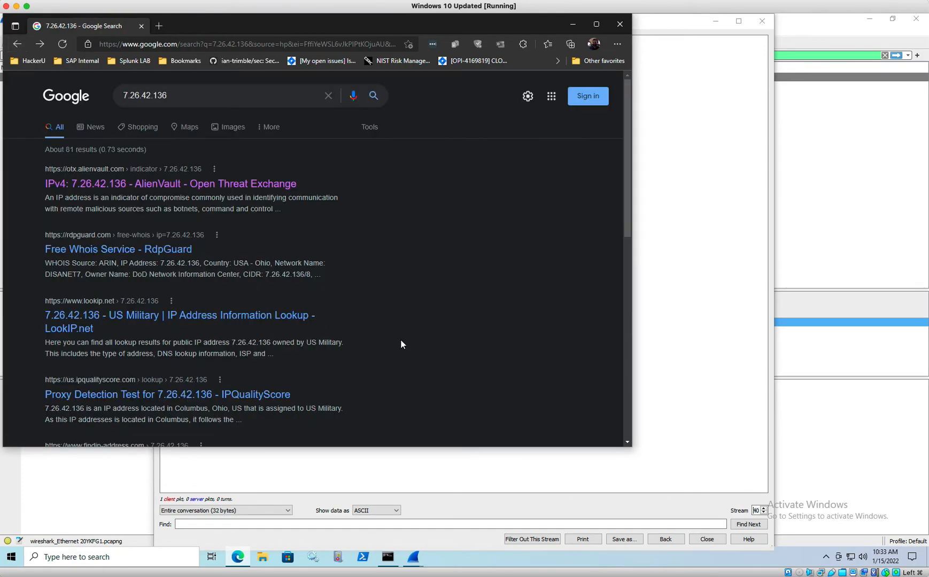
- In a new tab, search 'cisco talos reputation check' and reach the Talos Reputation Center
{"action": "scroll", "scroll_direction": "down", "scroll_amount": 3}
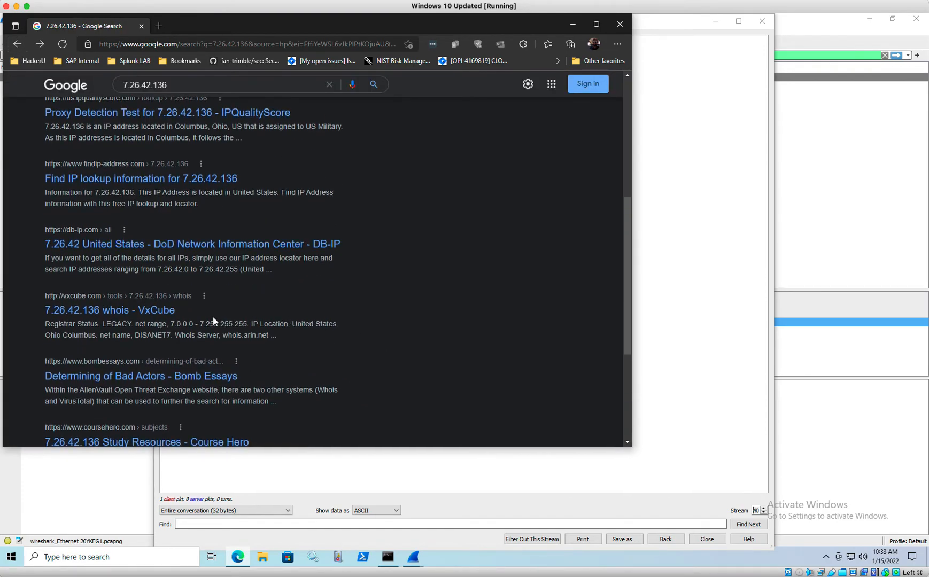
{"action": "mouse_move", "coordinate": [83, 311]}
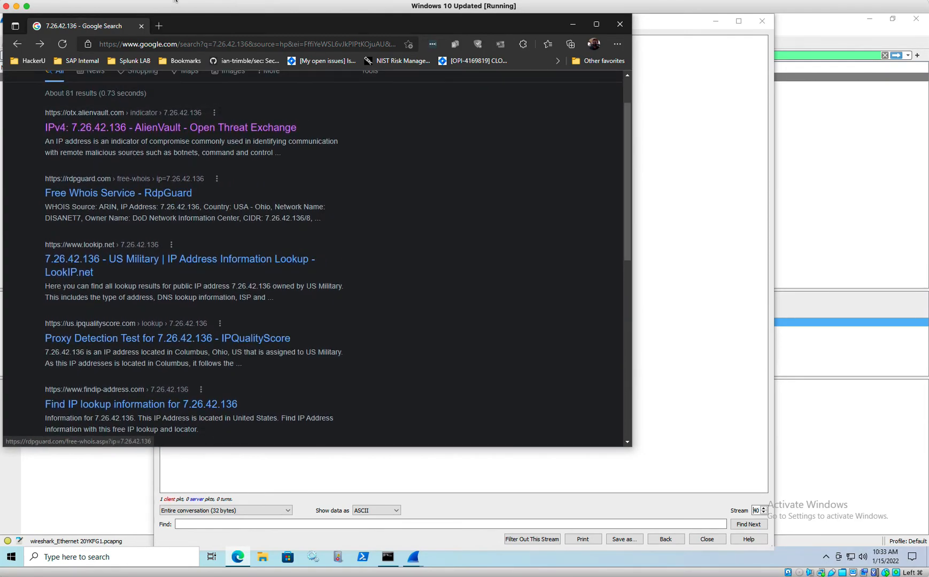
{"action": "left_click", "coordinate": [158, 25]}
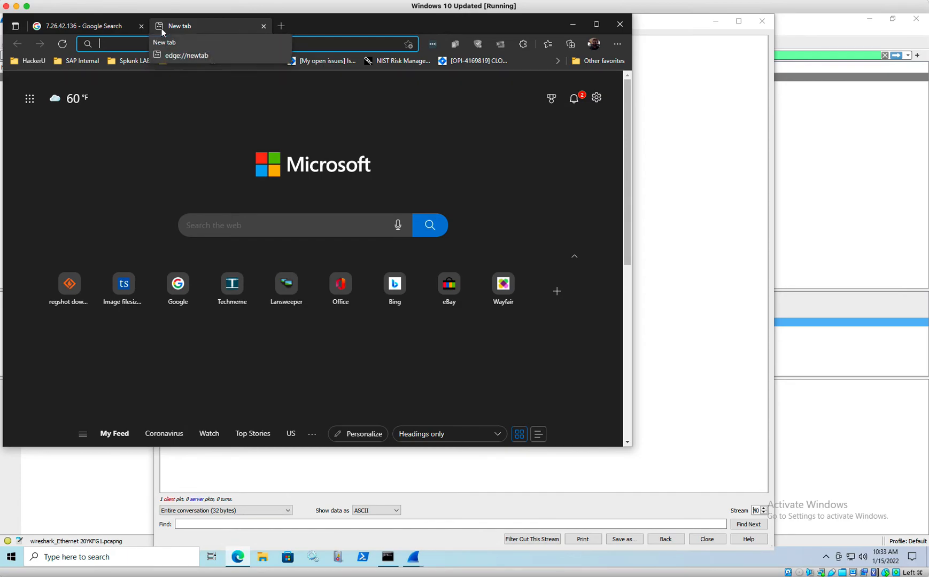
{"action": "type", "text": "cisco threat"}
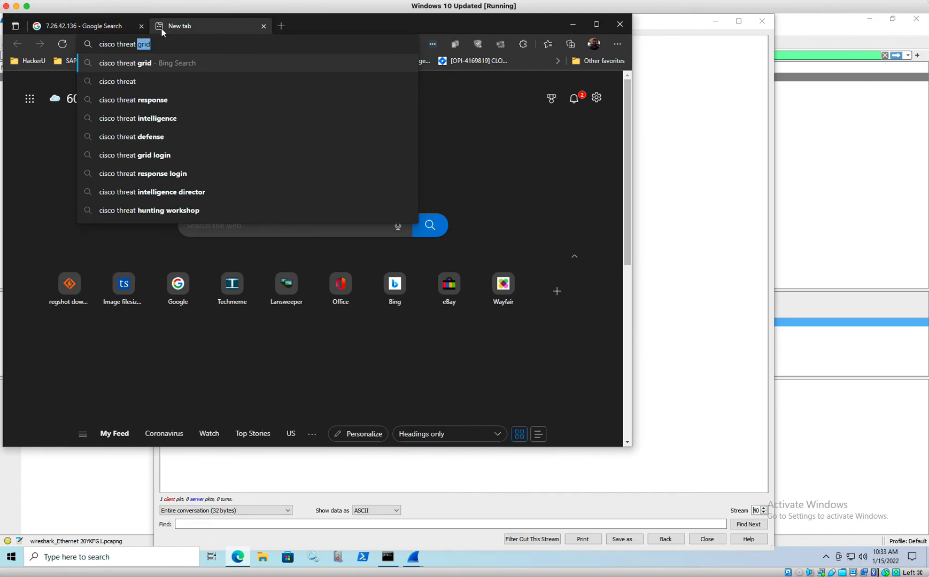
{"action": "key", "text": "Backspace"}
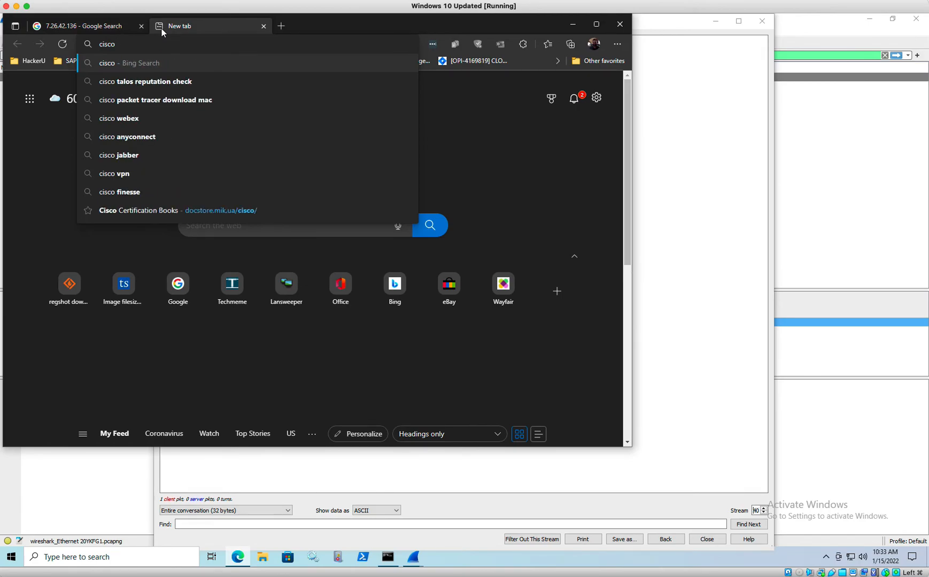
{"action": "left_click", "coordinate": [153, 81]}
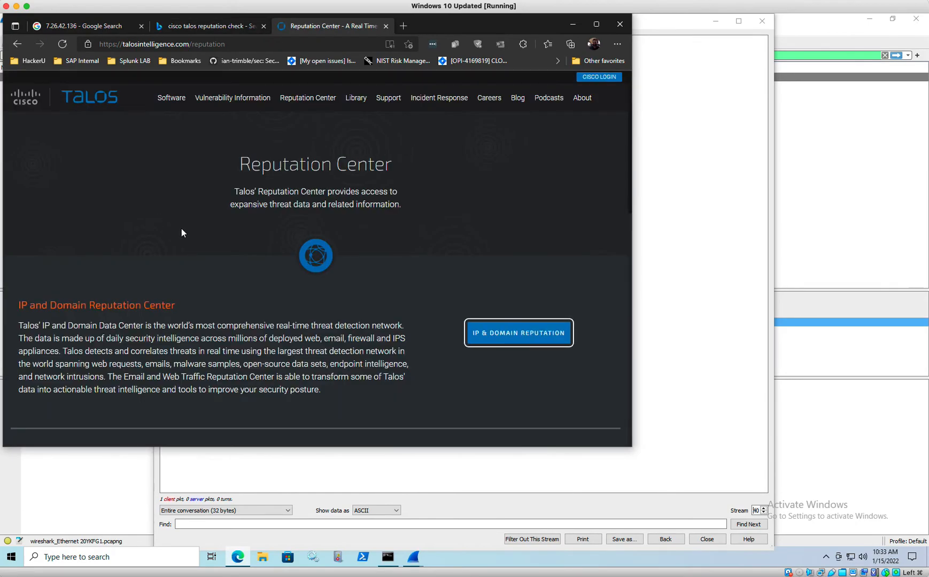
- Look up 7.26.42.136 in the Talos IP & Domain Reputation search
{"action": "left_click", "coordinate": [518, 334]}
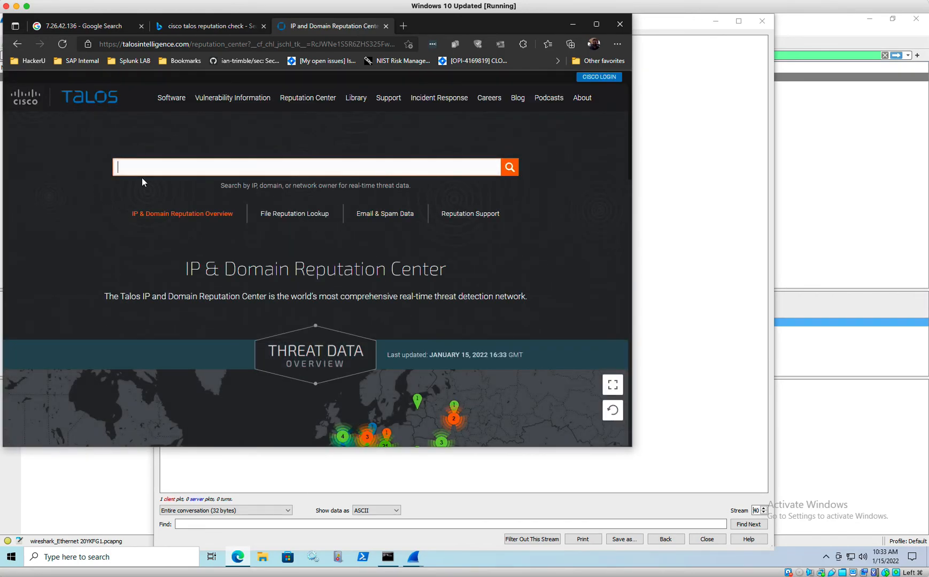
{"action": "type", "text": "7"}
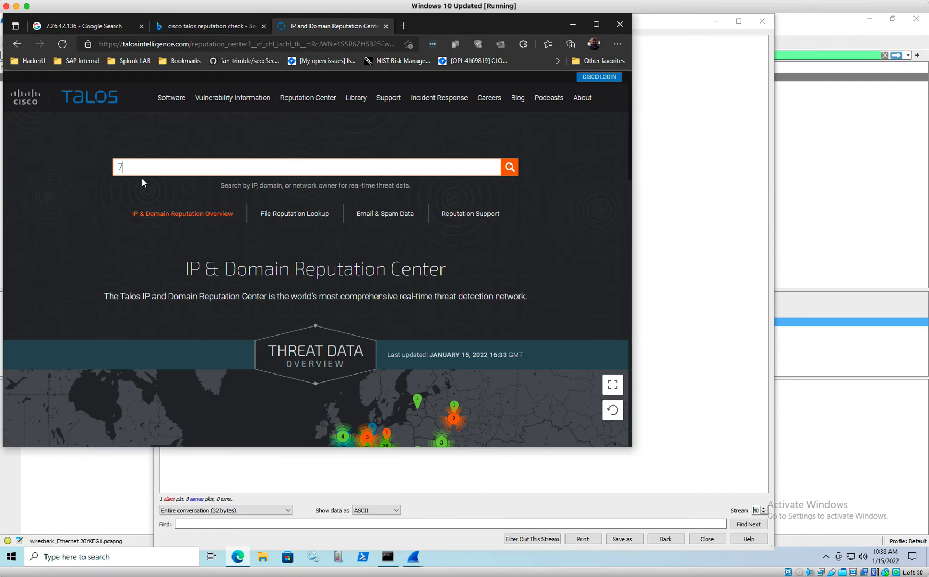
{"action": "type", "text": ".26."}
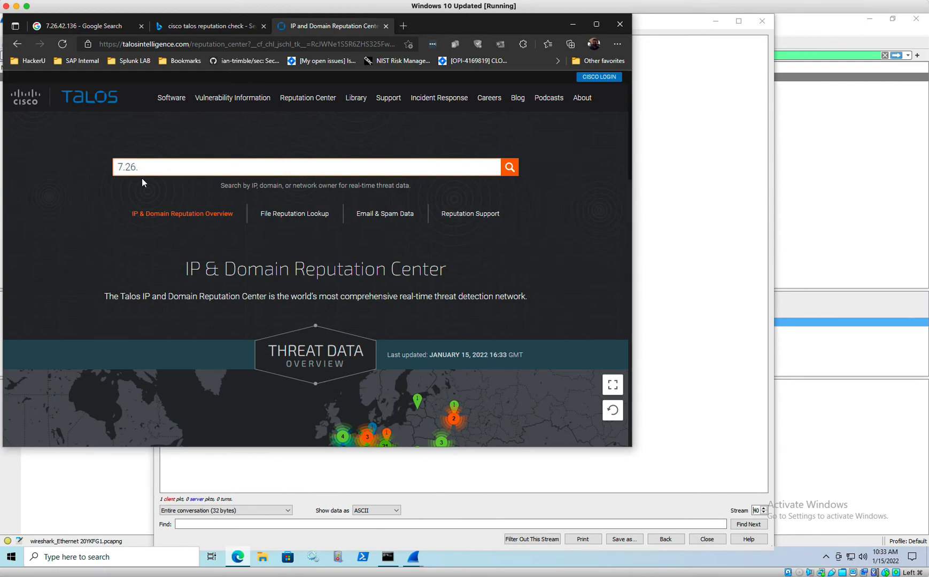
{"action": "type", "text": "42.136"}
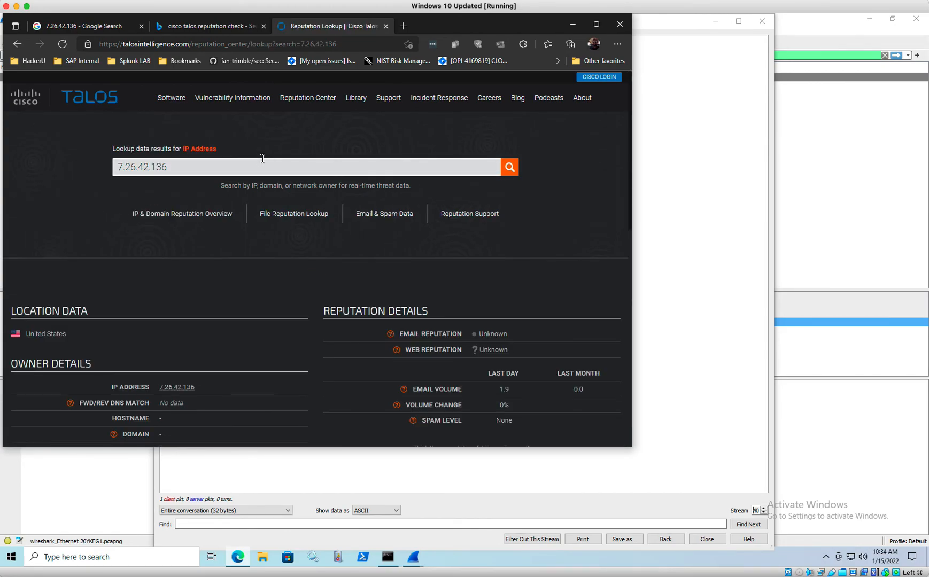
- Review the results: unknown reputation, no block lists, WHOIS naming DoD Network Information Center
{"action": "scroll", "scroll_direction": "down", "scroll_amount": 3}
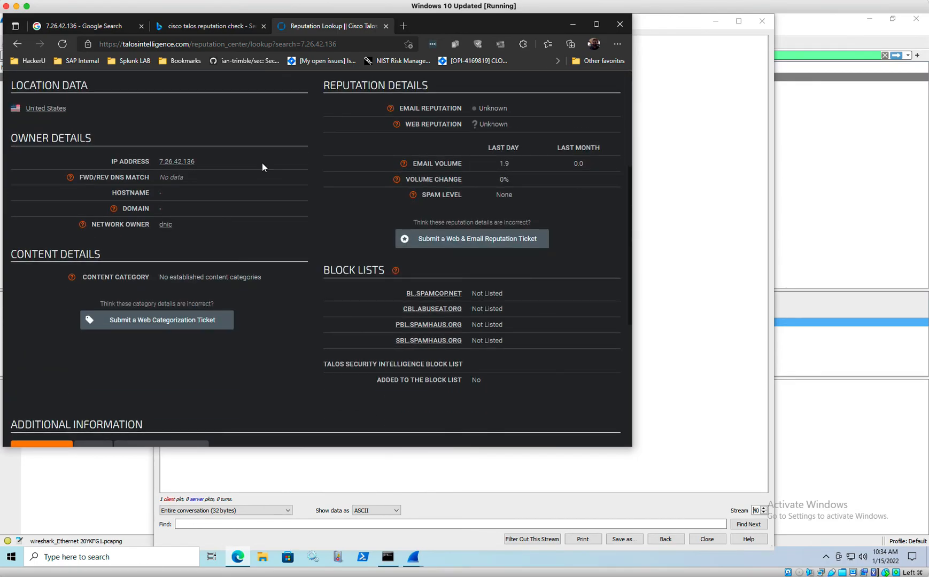
{"action": "mouse_move", "coordinate": [242, 165]}
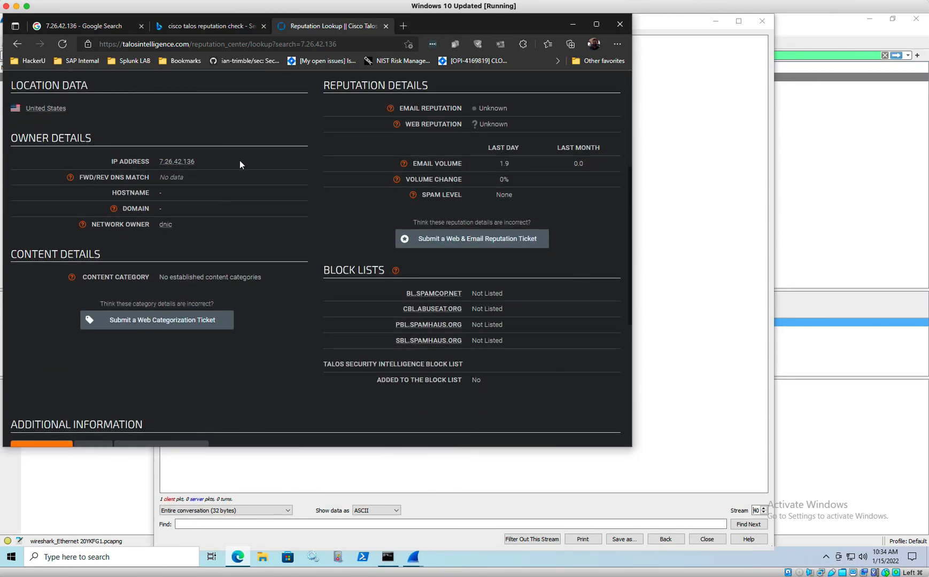
{"action": "scroll", "scroll_direction": "down", "scroll_amount": 3}
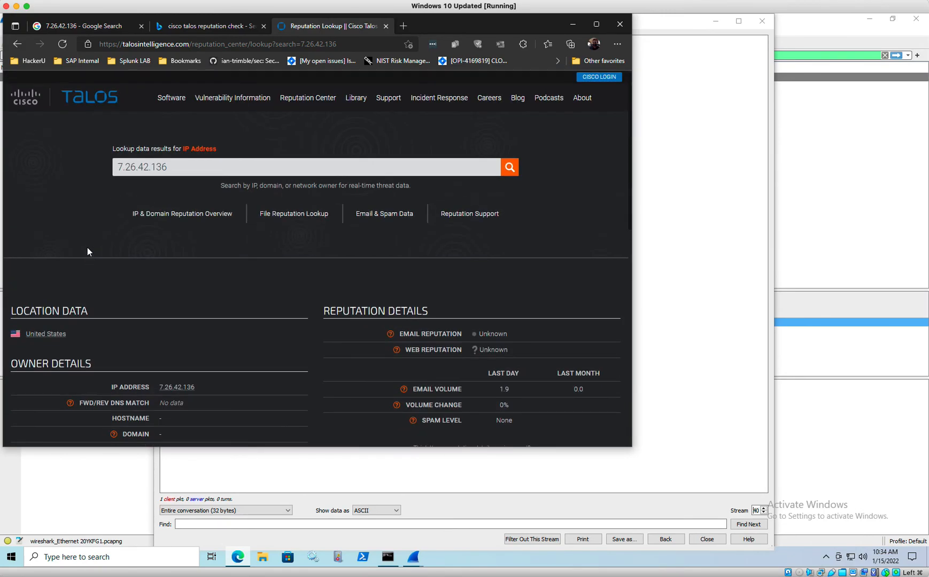
{"action": "scroll", "scroll_direction": "down", "scroll_amount": 3}
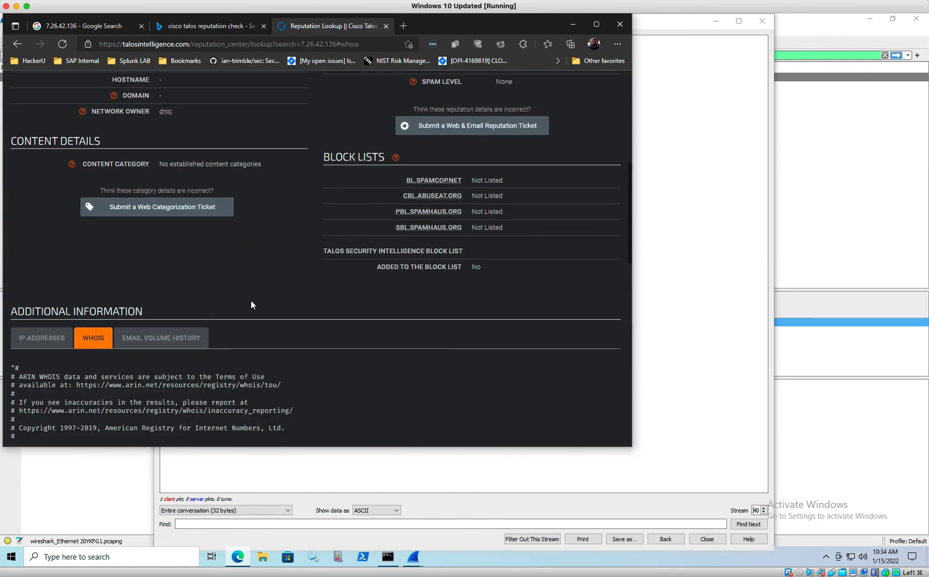
{"action": "scroll", "scroll_direction": "down", "scroll_amount": 3}
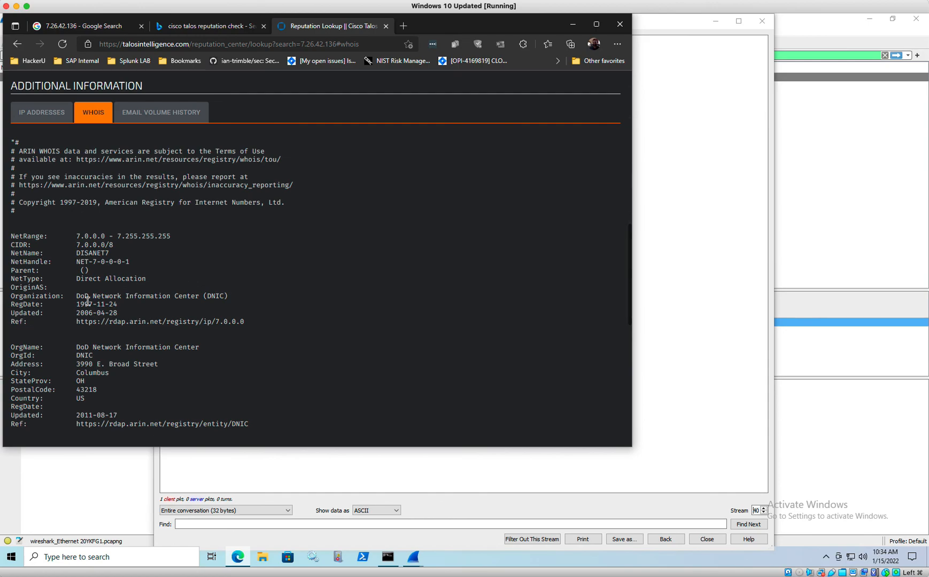
{"action": "scroll", "scroll_direction": "up", "scroll_amount": 3}
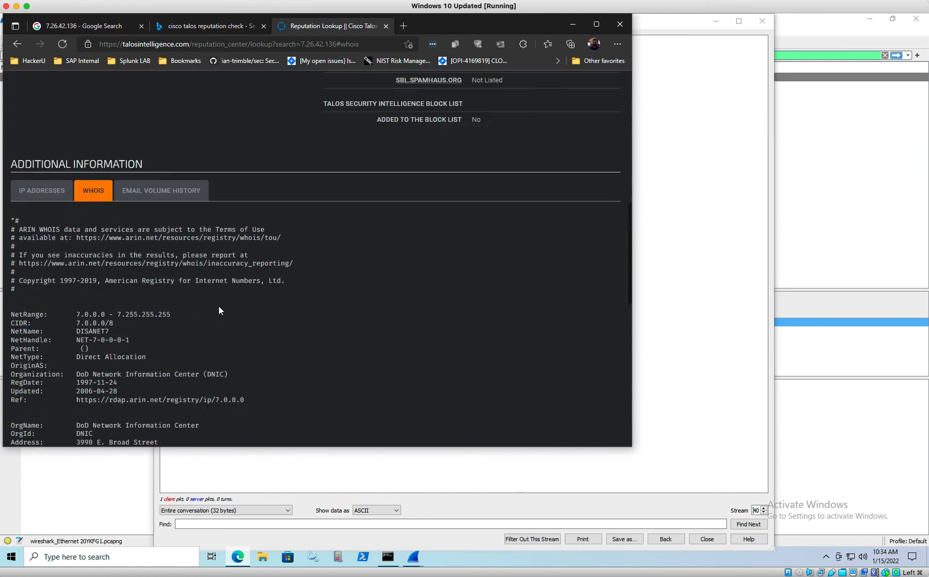
{"action": "scroll", "scroll_direction": "up", "scroll_amount": 3}
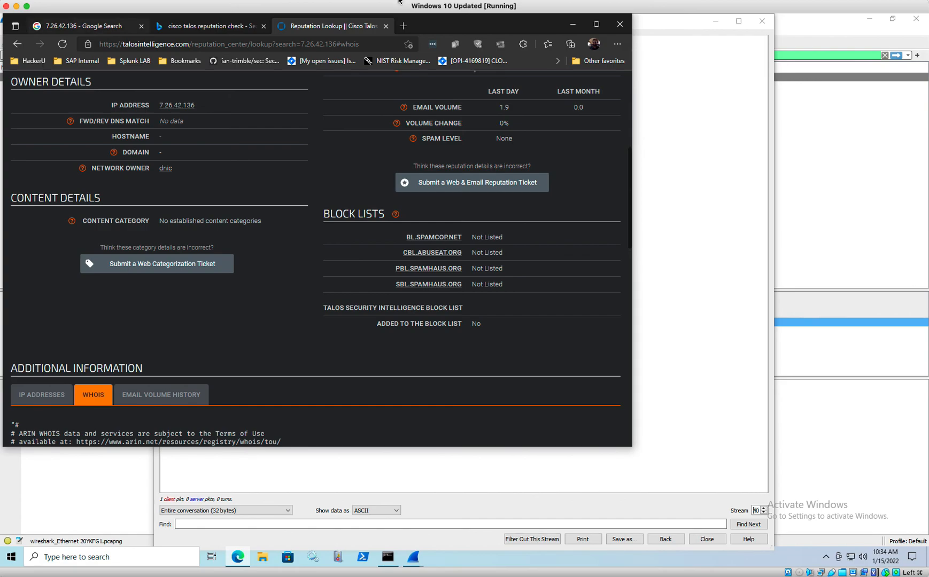
{"action": "mouse_move", "coordinate": [309, 66]}
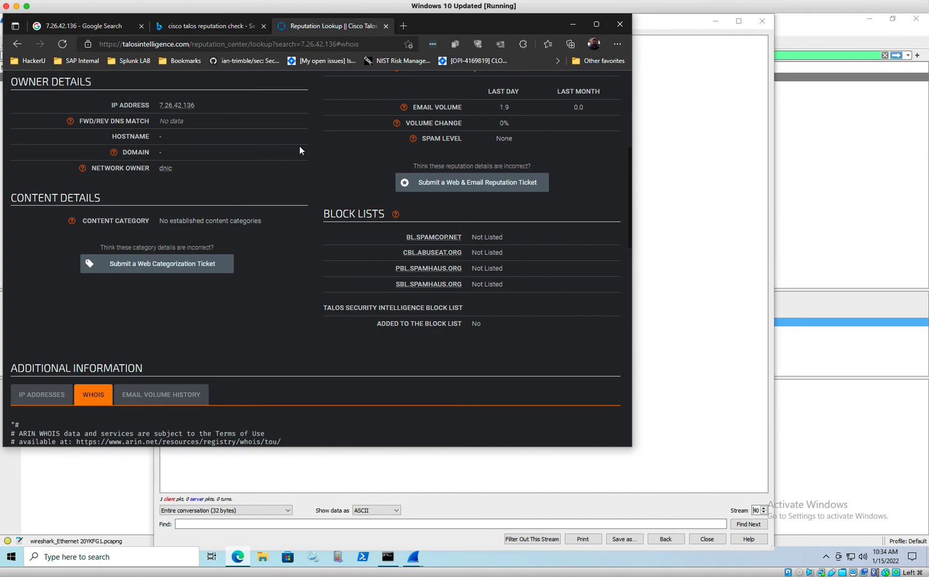
{"action": "mouse_move", "coordinate": [318, 68]}
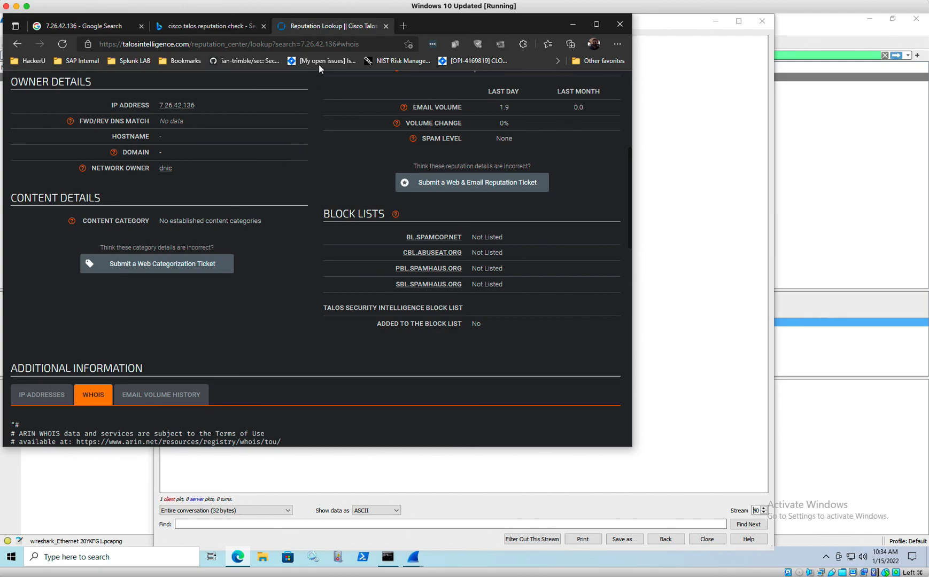